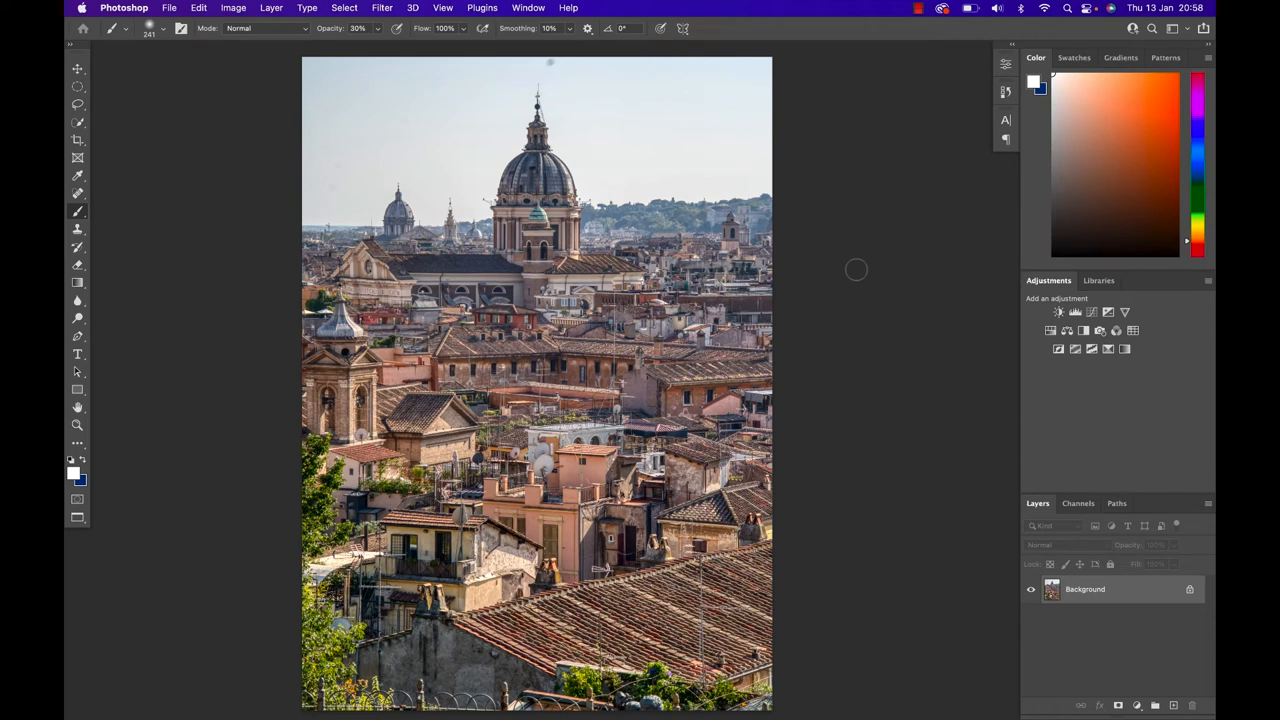
- Duplicate the Background photo into Layer 1 with Cmd+J
key(cmd+j)
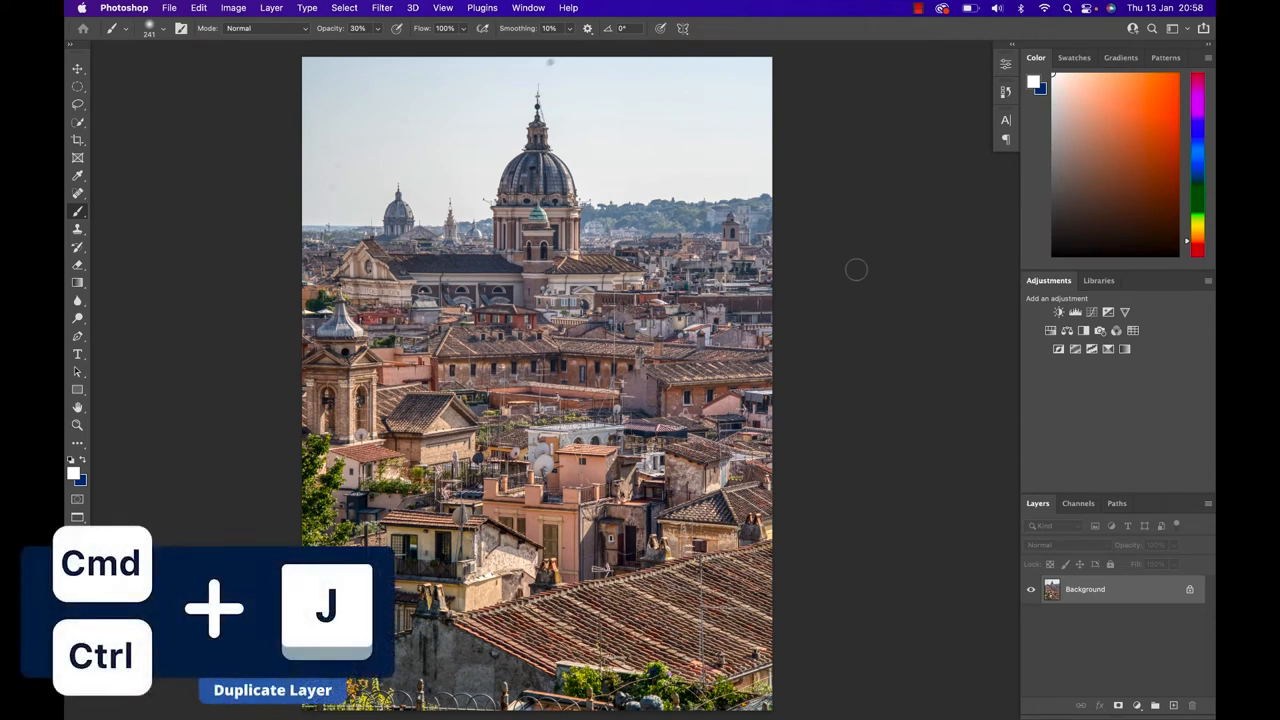
key(cmd+j)
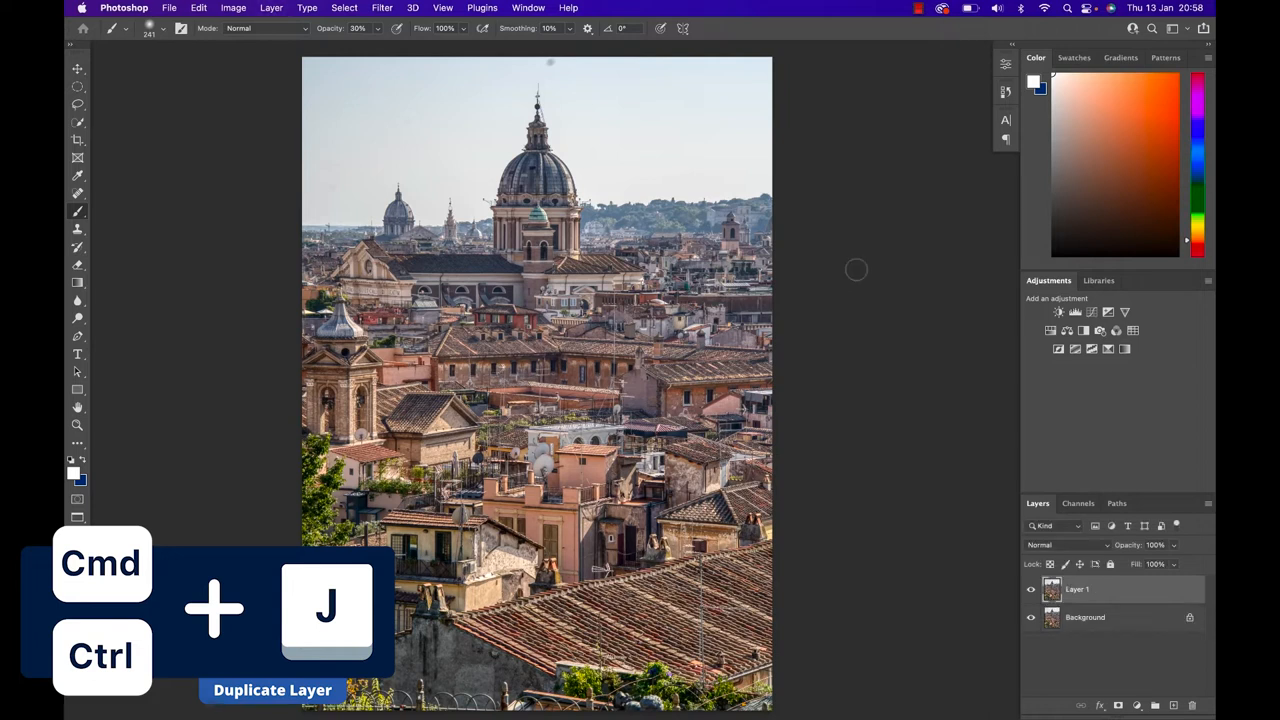
key(cmd+j)
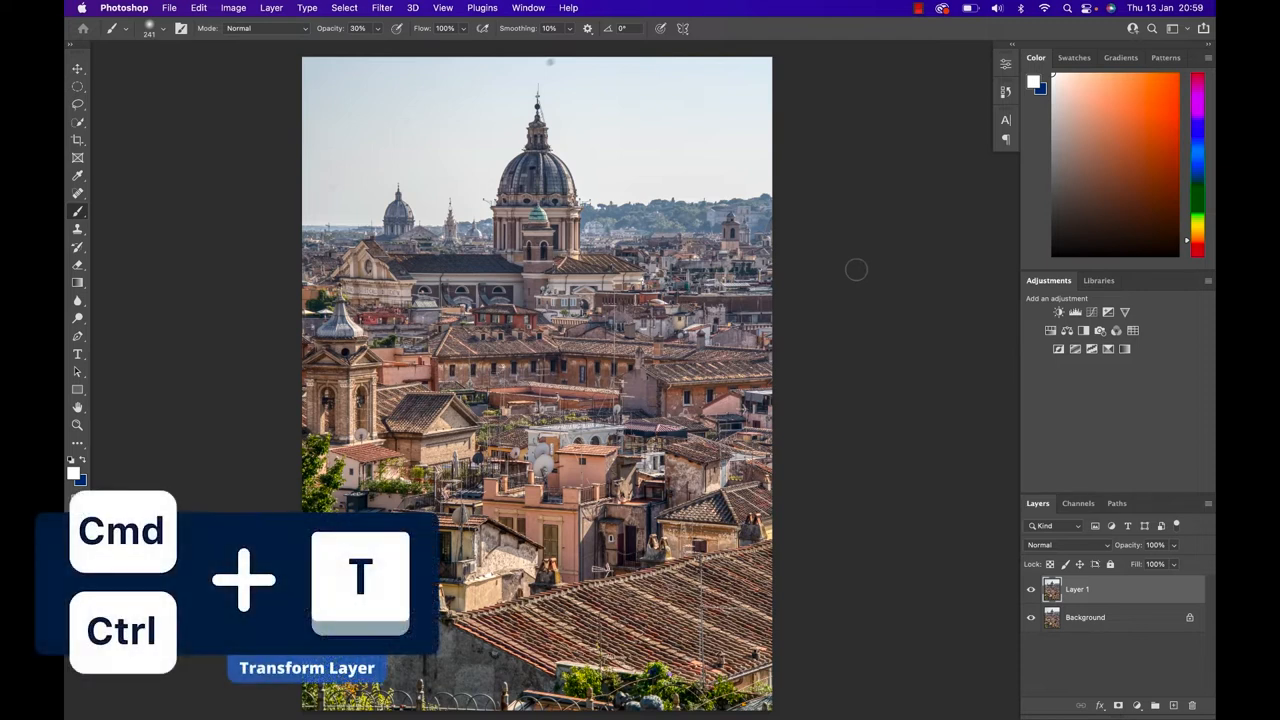
- Free-transform Layer 1 taller by dragging its bottom handle down, extending the rooftops
key(cmd+t)
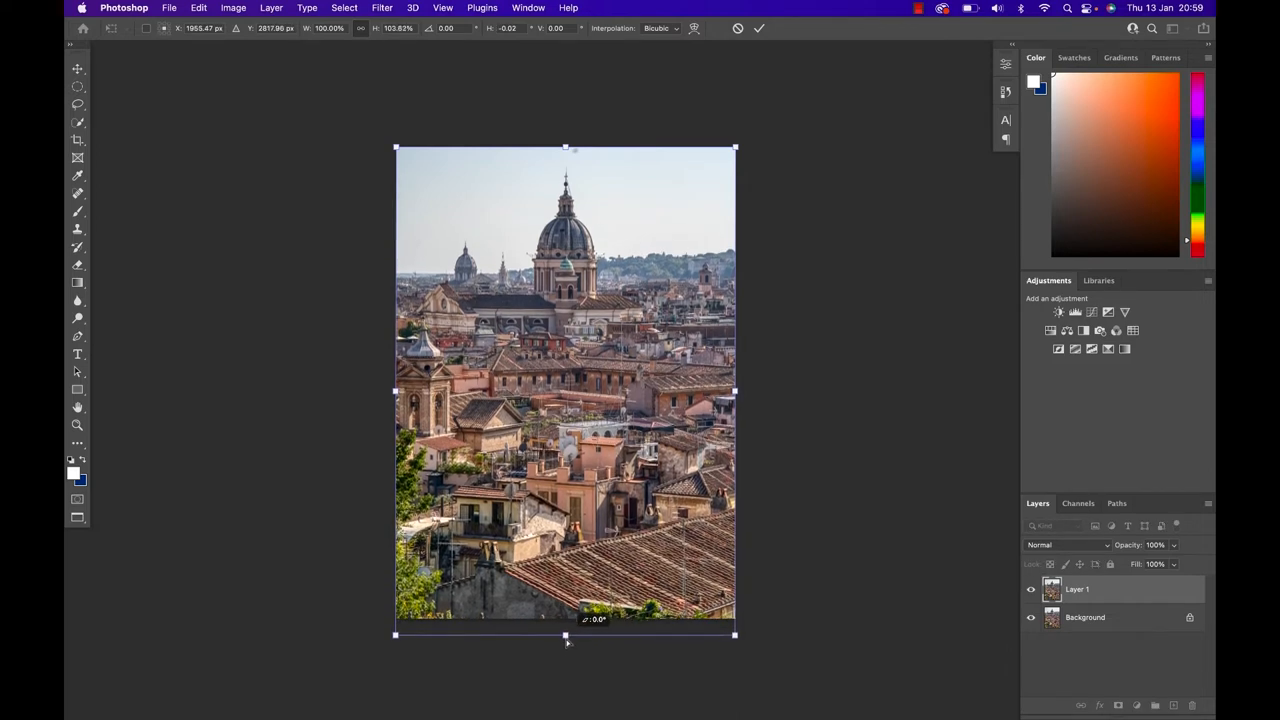
drag(568, 636, 568, 680)
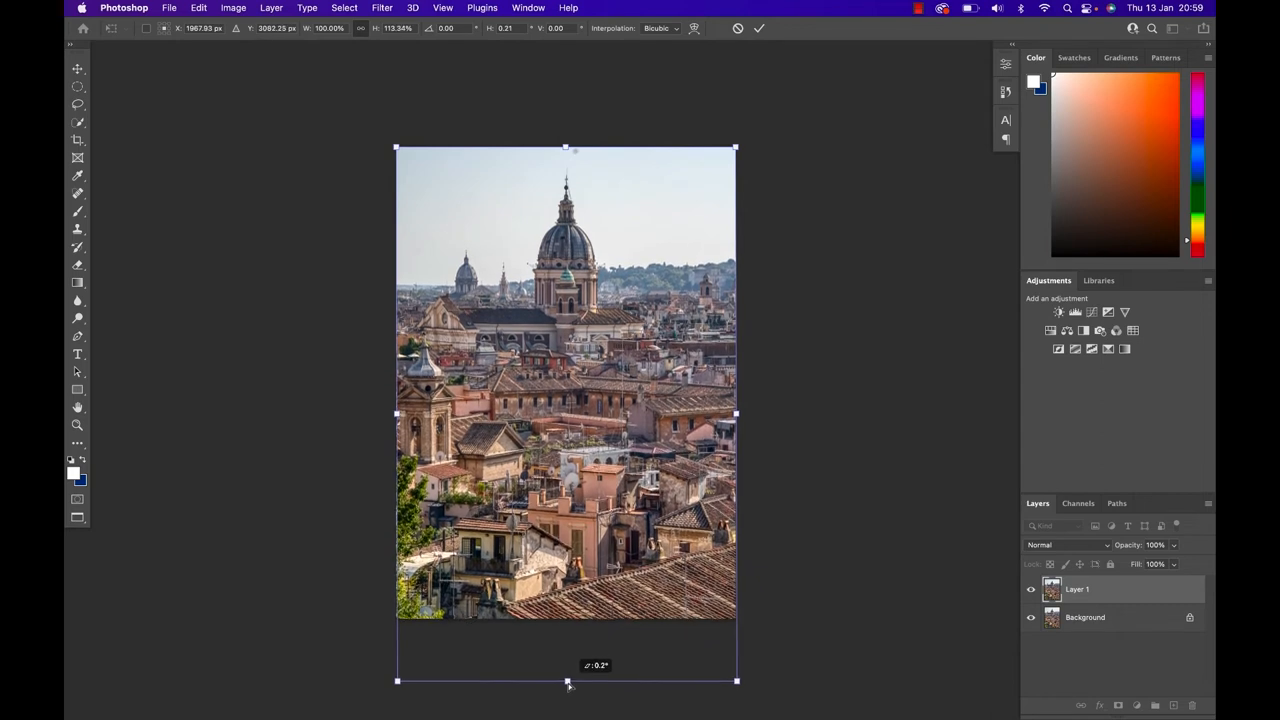
drag(568, 680, 568, 684)
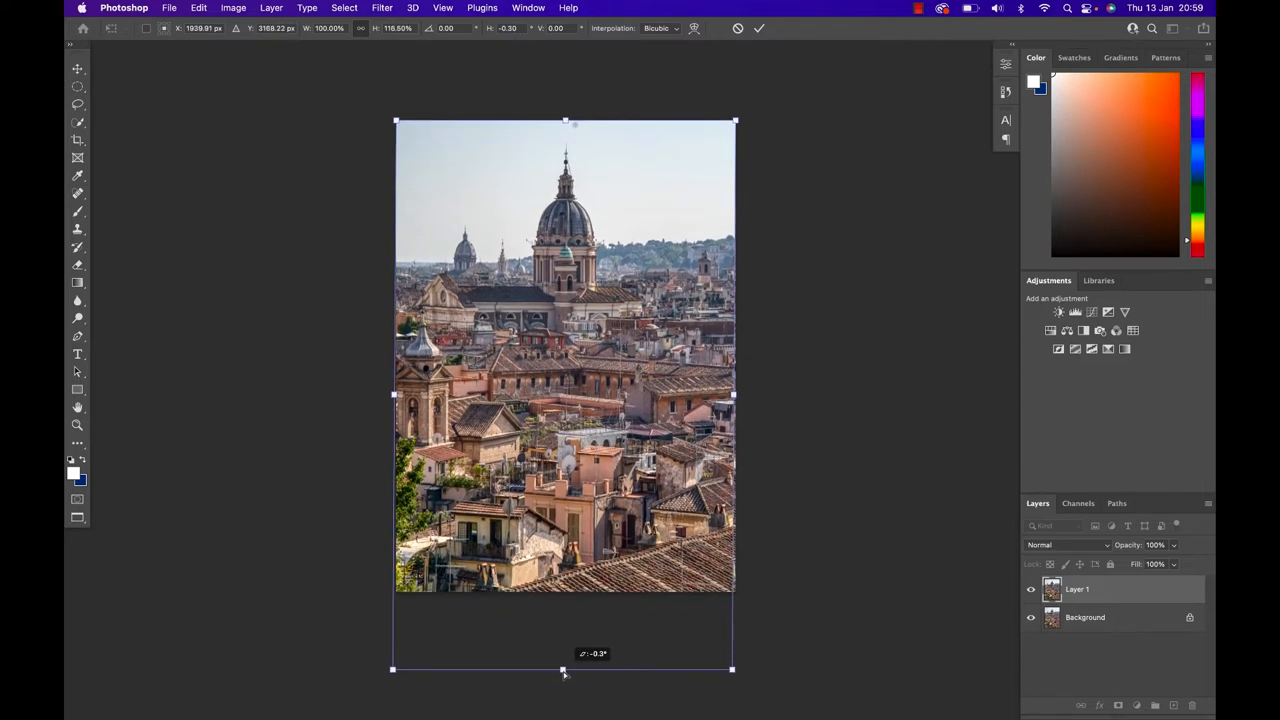
drag(564, 670, 568, 676)
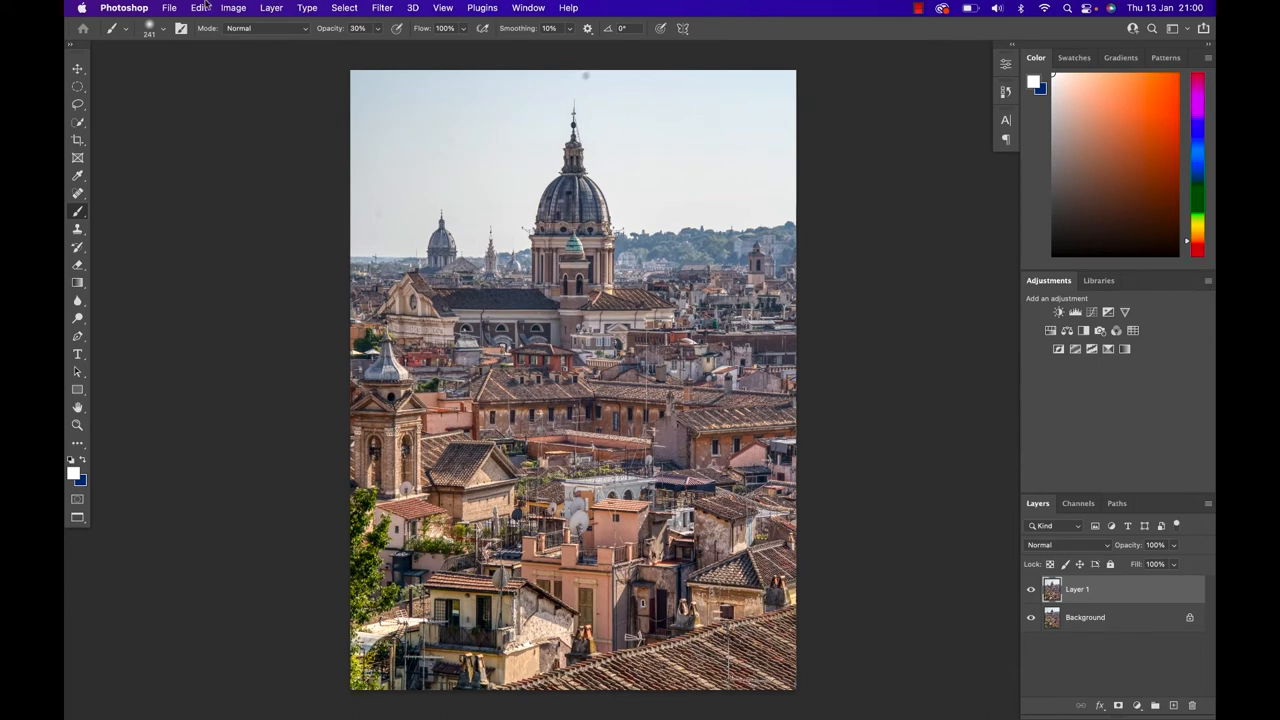
- Start Edit > Sky Replacement and browse the sky preset folders
click(200, 8)
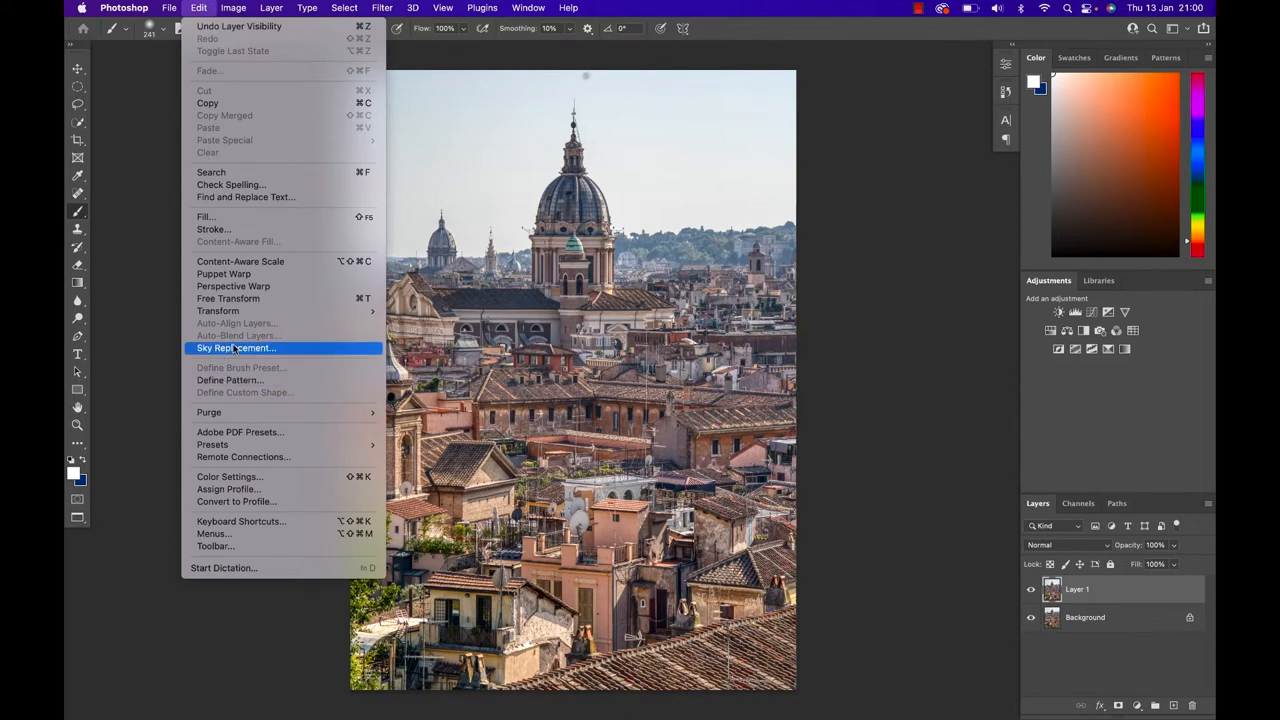
click(236, 348)
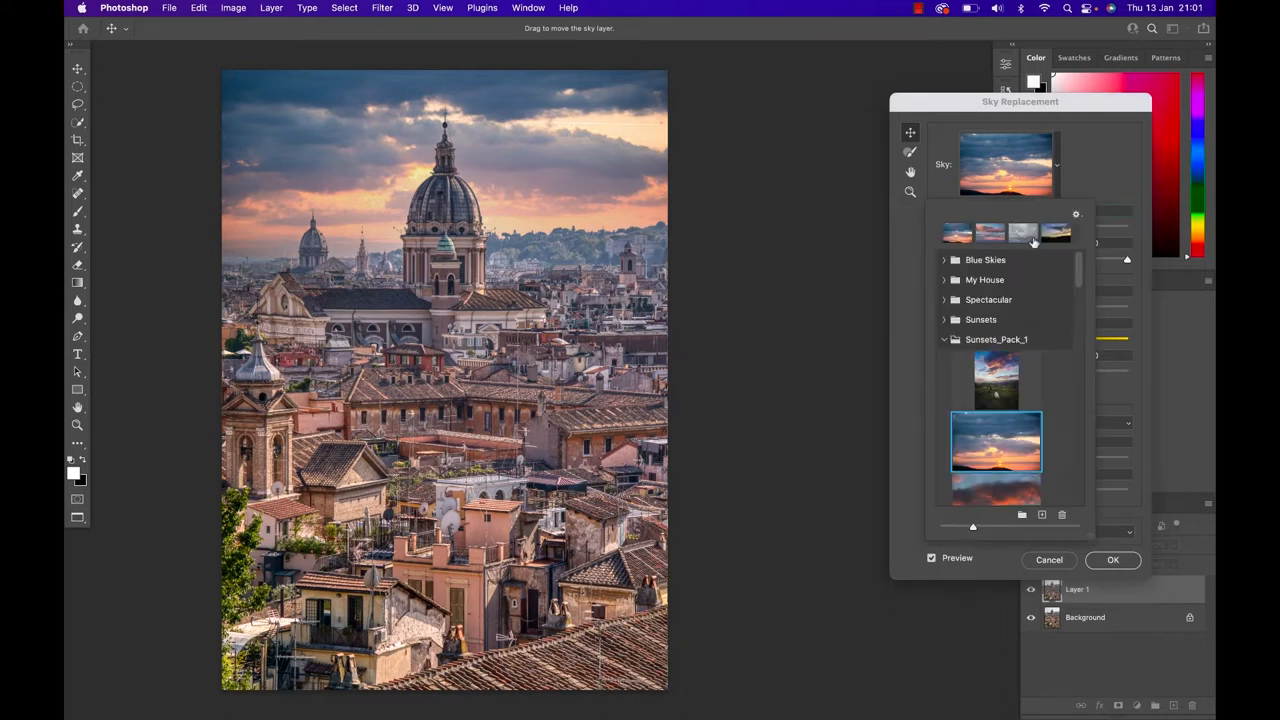
mouse_move(1060, 242)
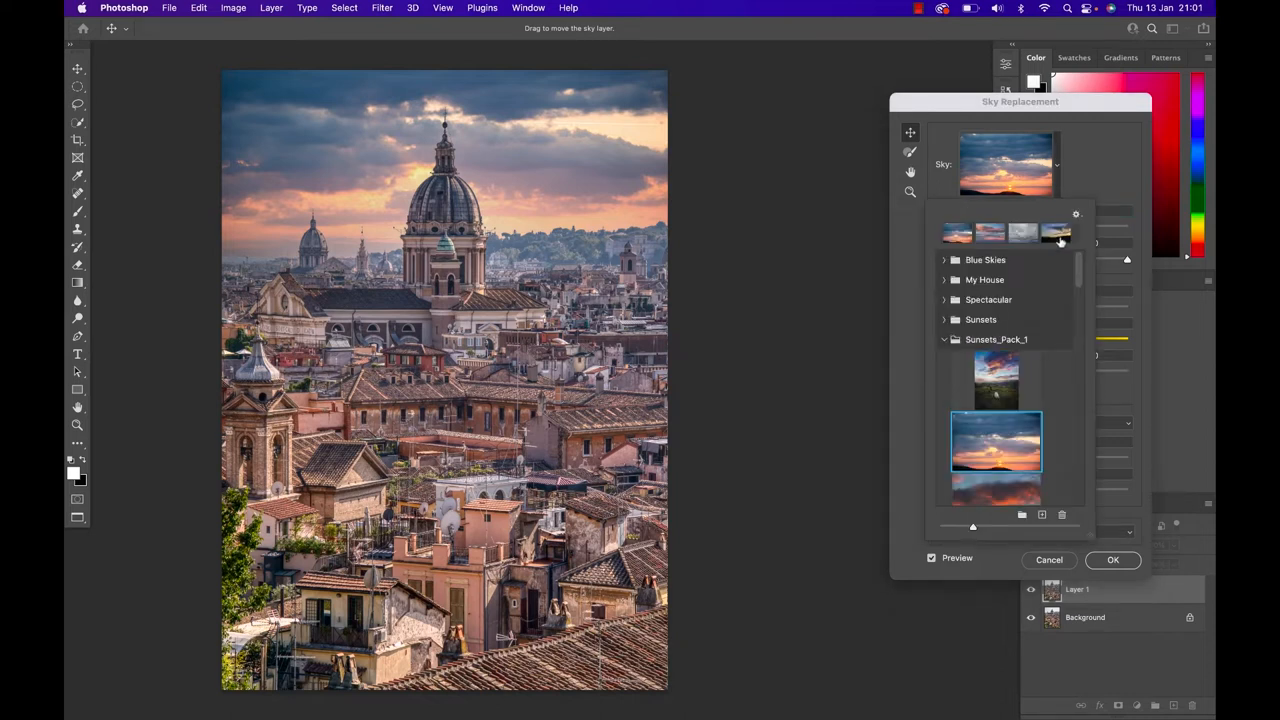
click(1076, 214)
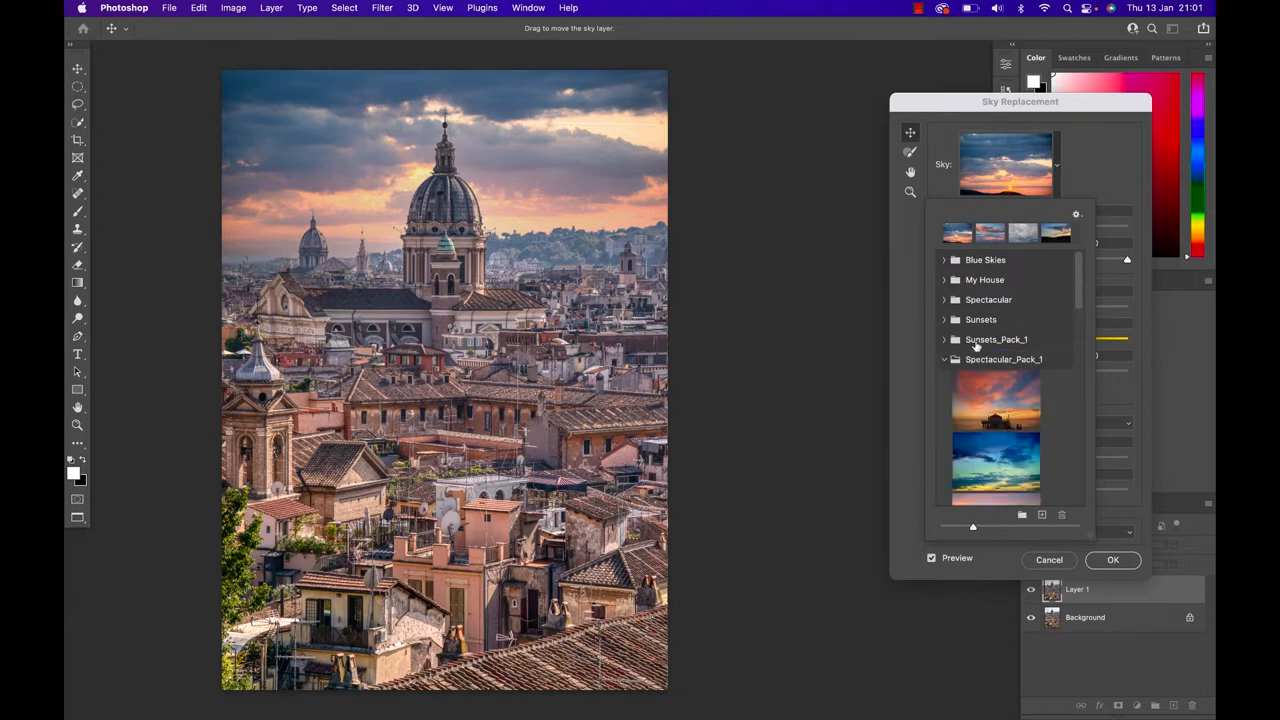
click(944, 360)
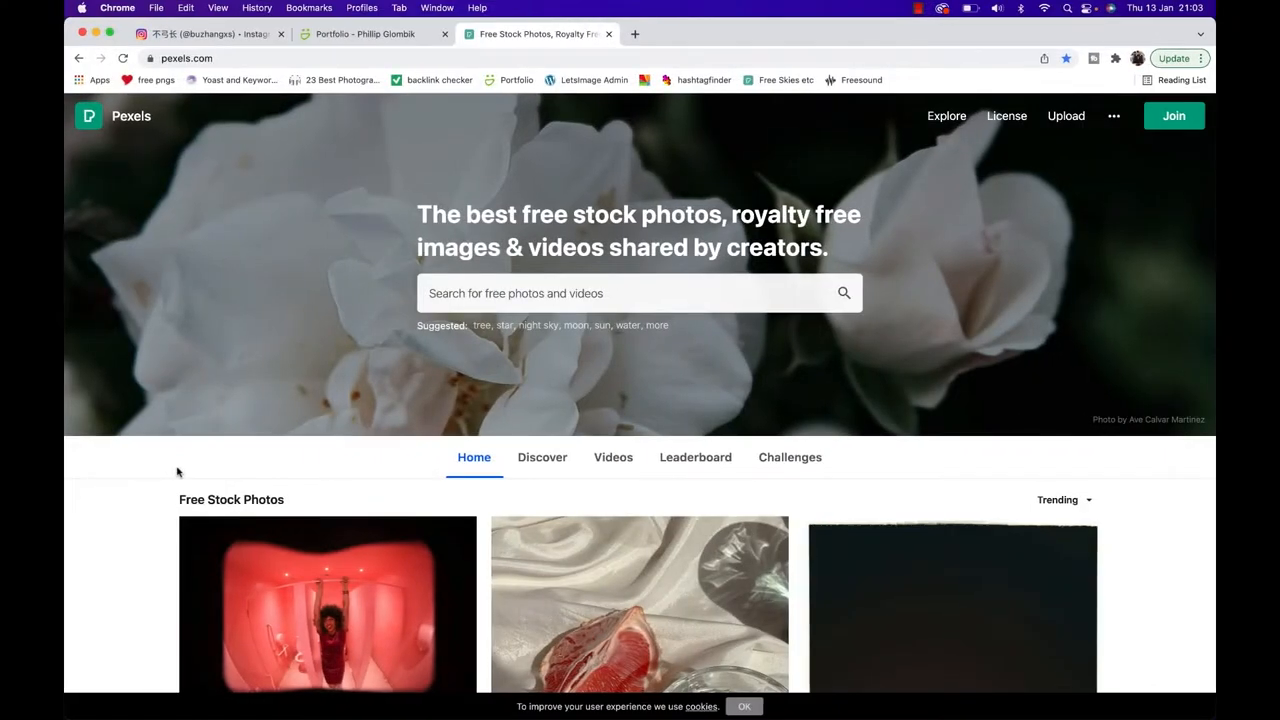
mouse_move(504, 356)
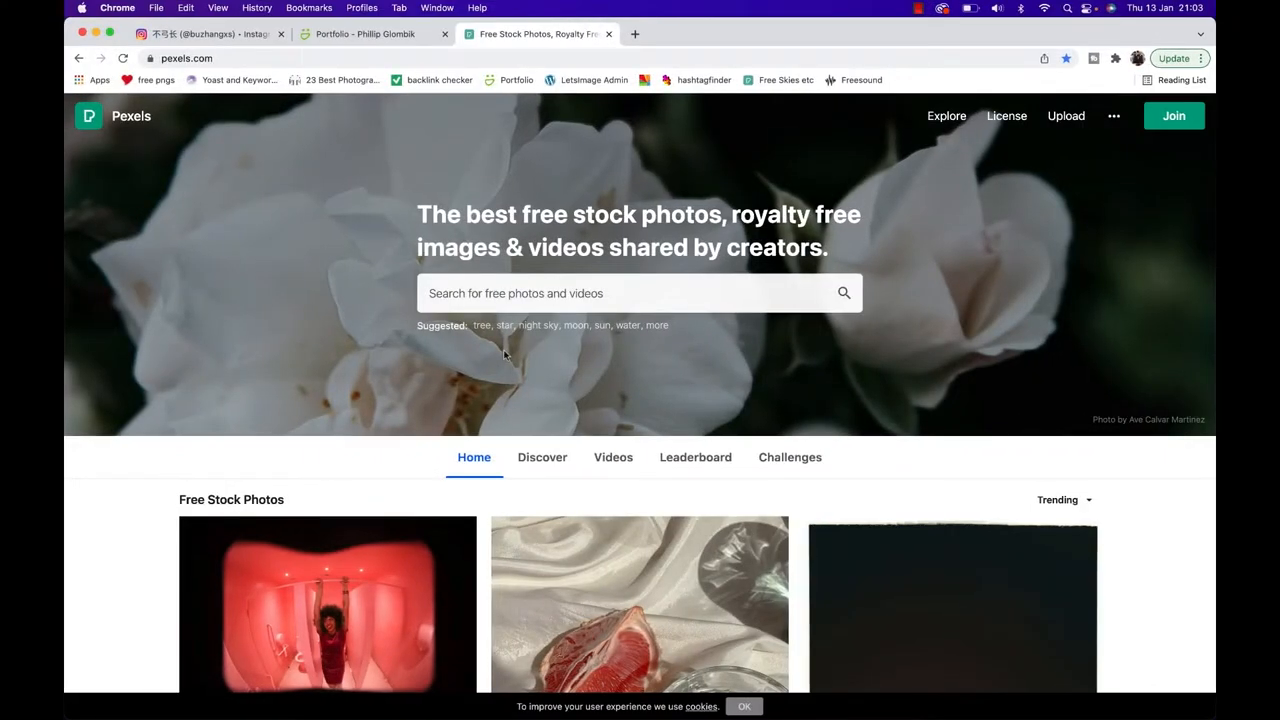
- Search Pexels for 'Sunset Sky' photos from the recent searches
click(572, 360)
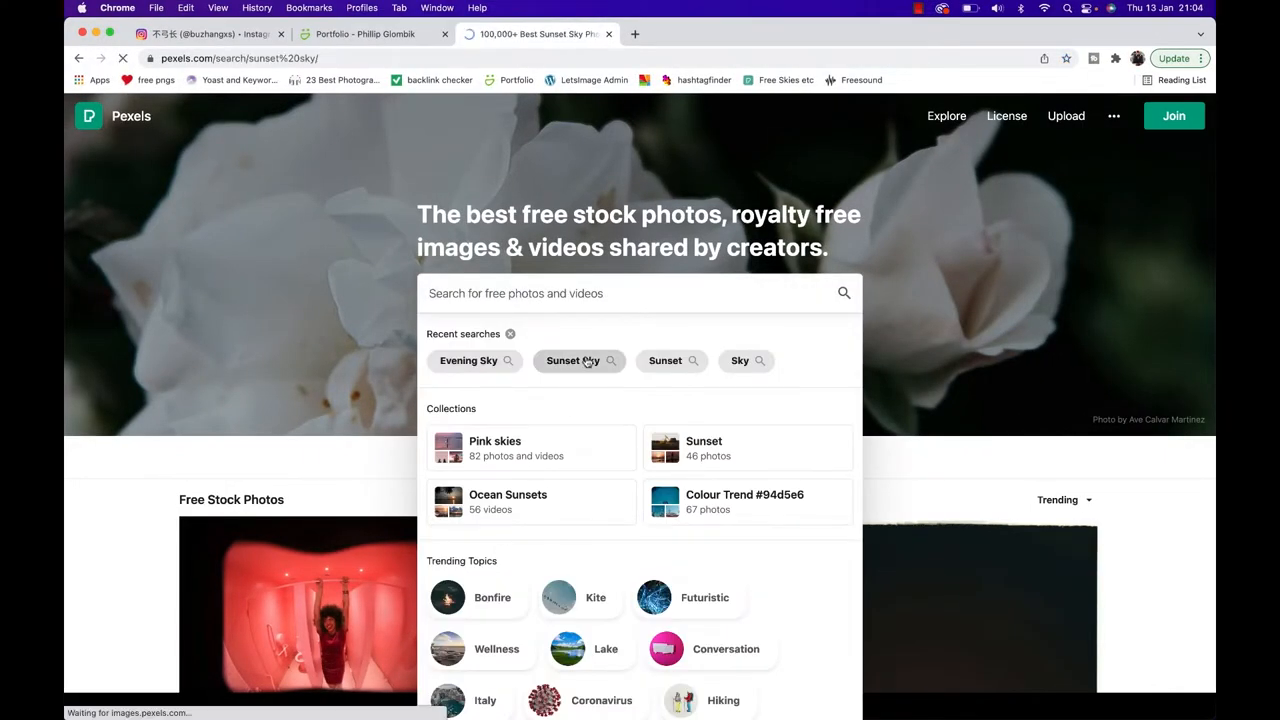
click(572, 360)
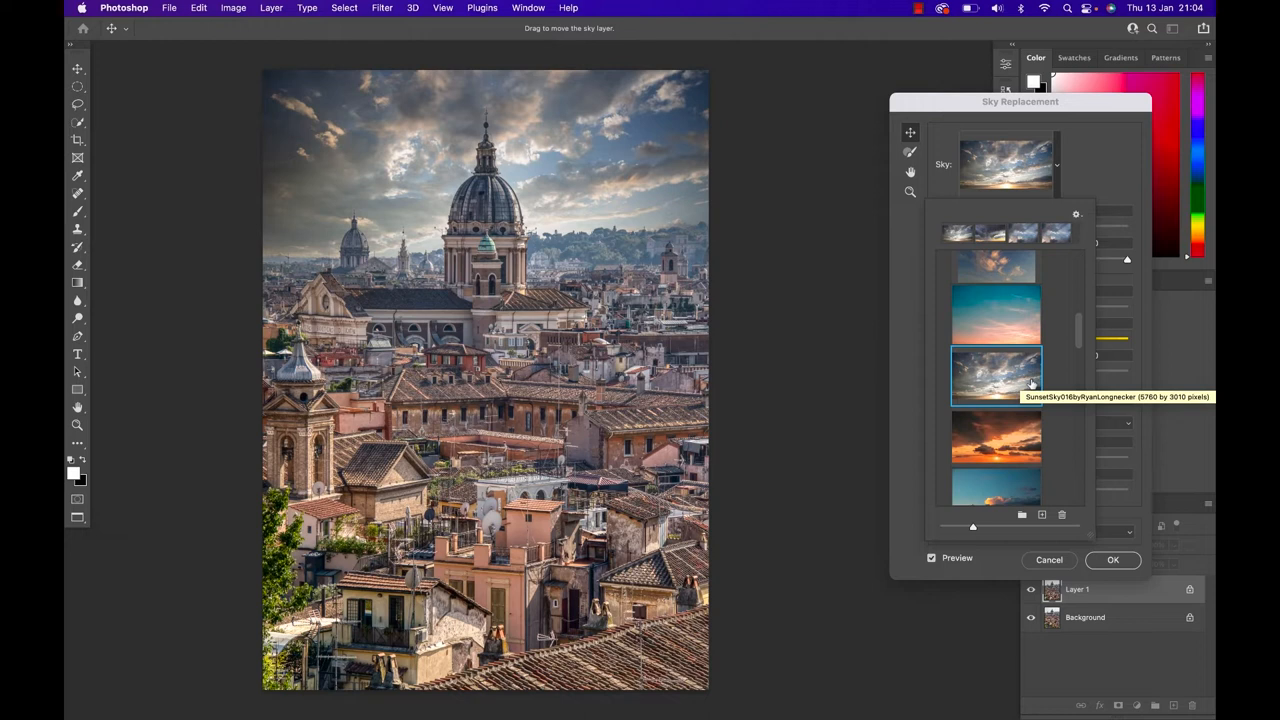
mouse_move(1084, 166)
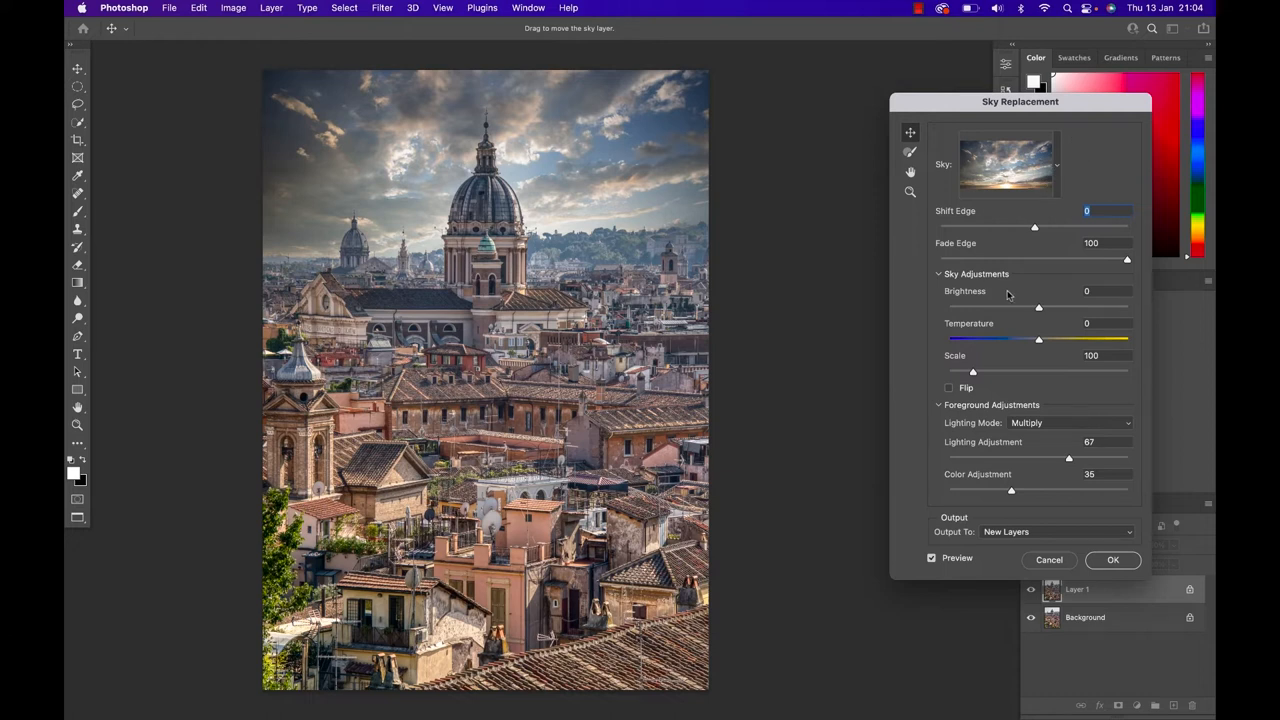
mouse_move(1076, 354)
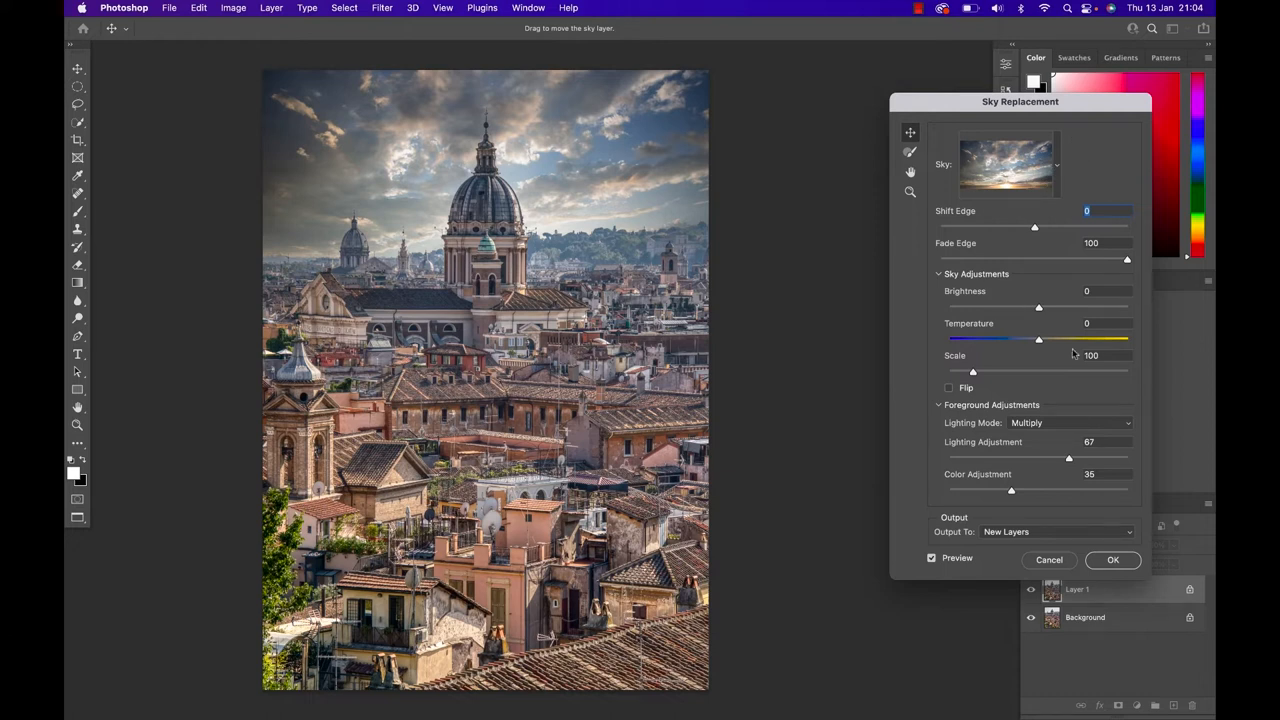
- Try warming and cooling the sky Temperature, then return it to neutral
drag(1038, 338, 1088, 338)
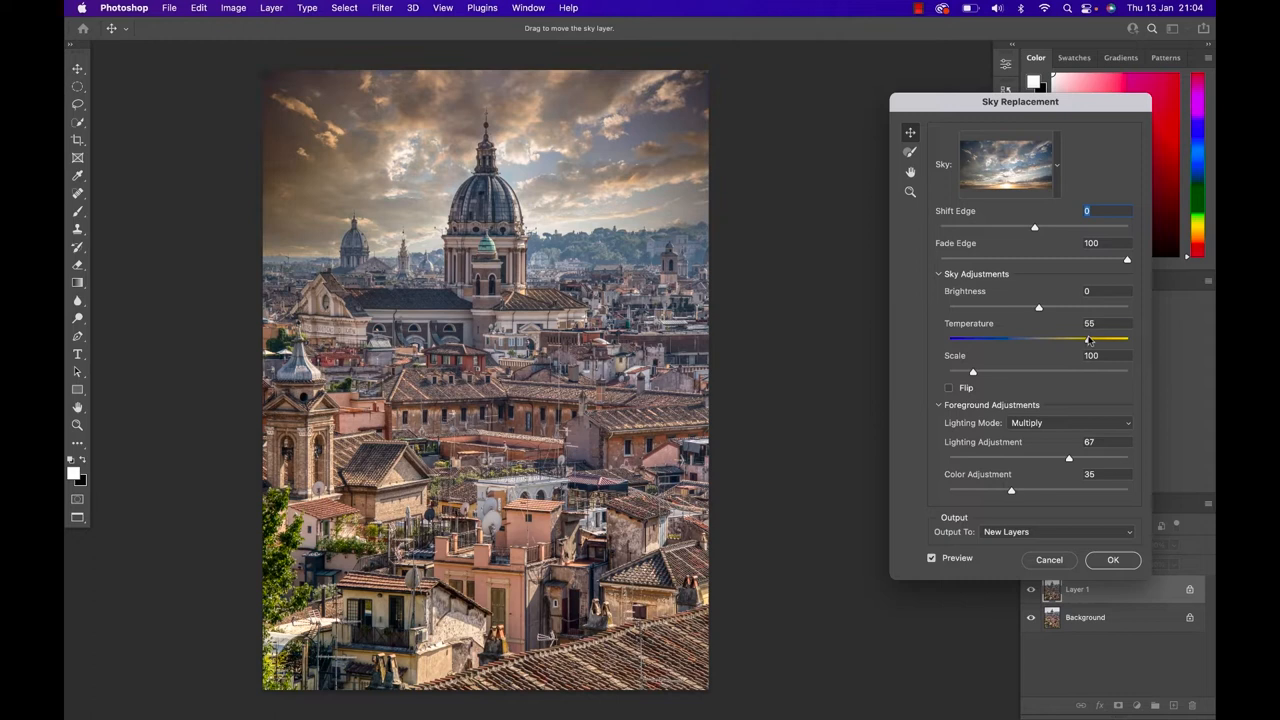
drag(1088, 340, 1022, 340)
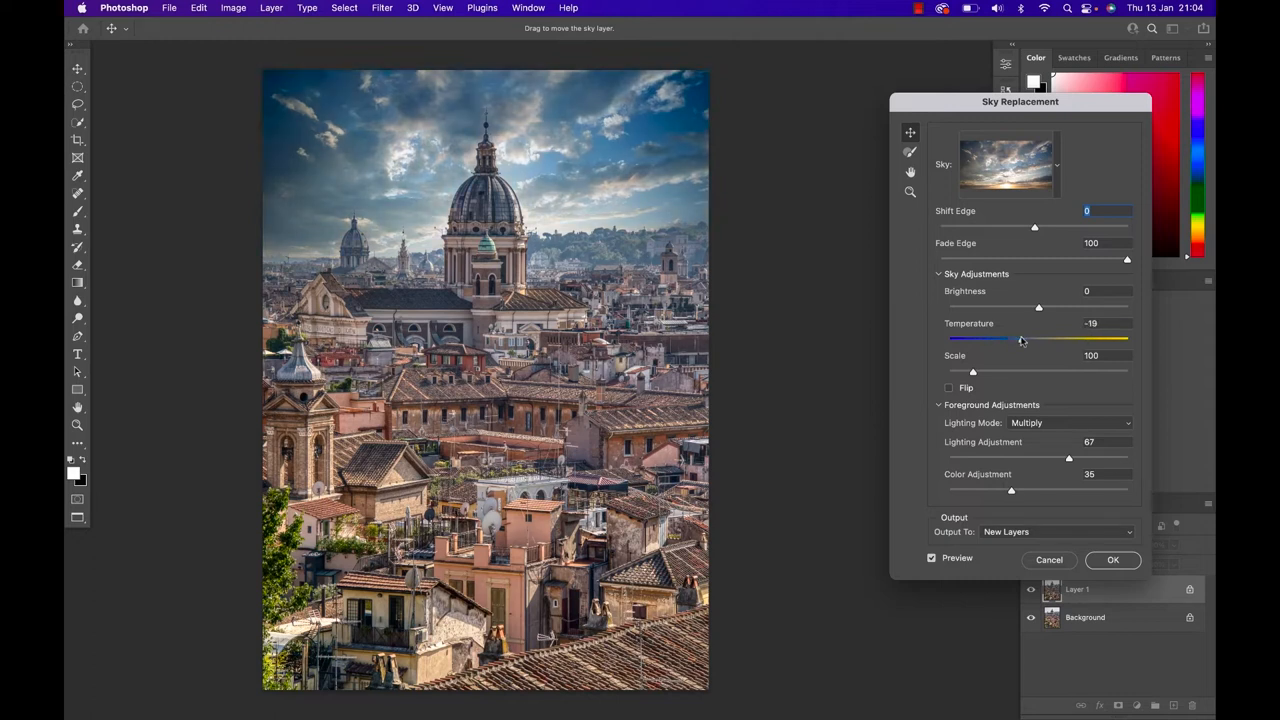
drag(1020, 340, 1040, 340)
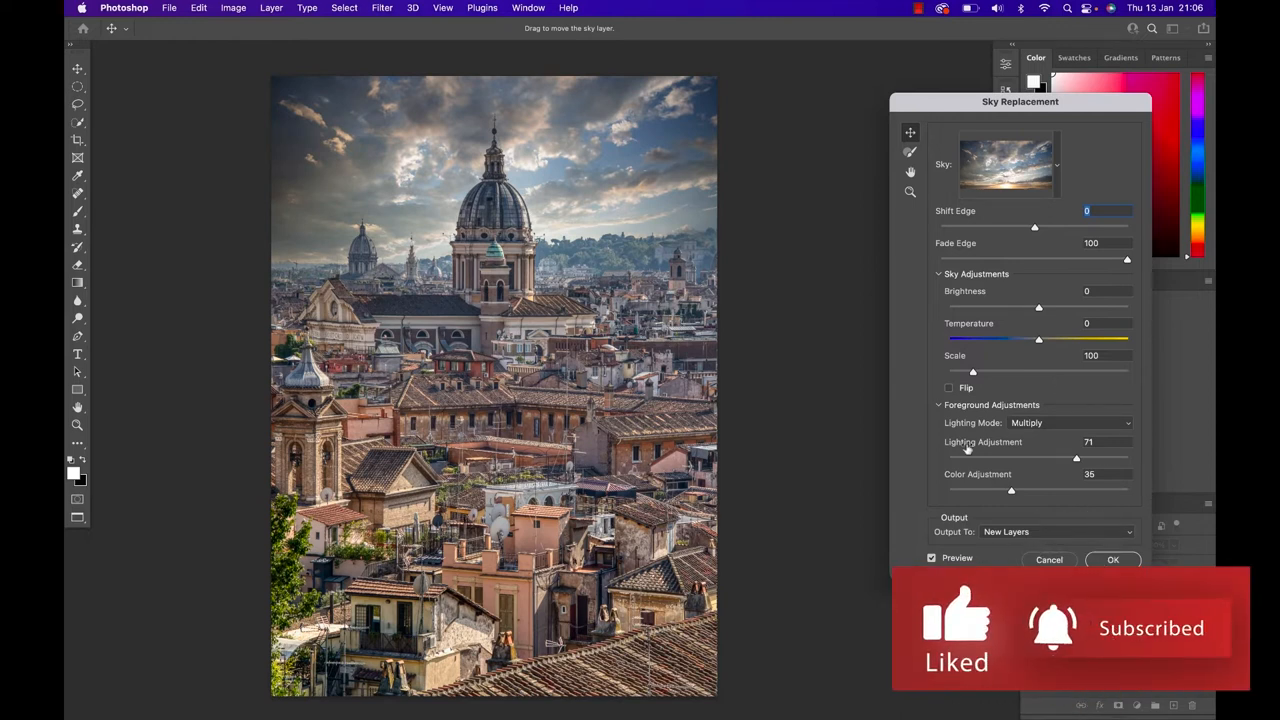
- Set foreground Lighting Adjustment to 90 and Color Adjustment to 33
drag(1076, 456, 964, 456)
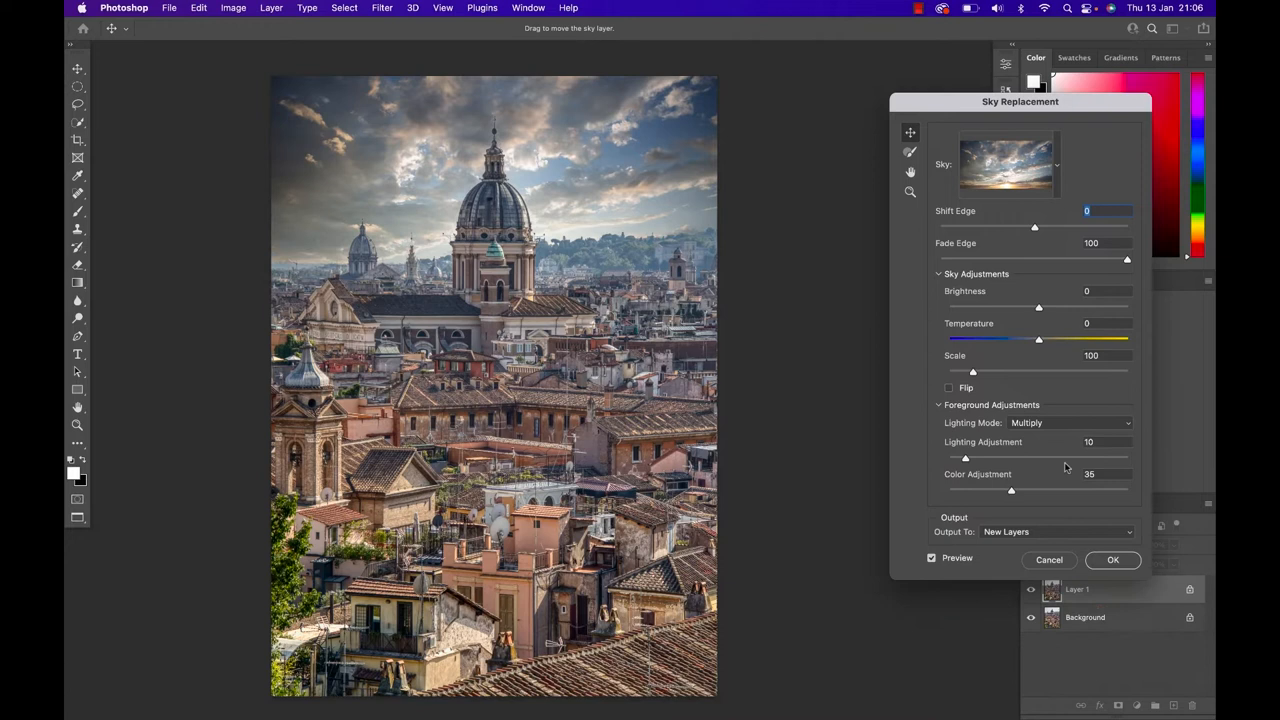
drag(964, 458, 970, 458)
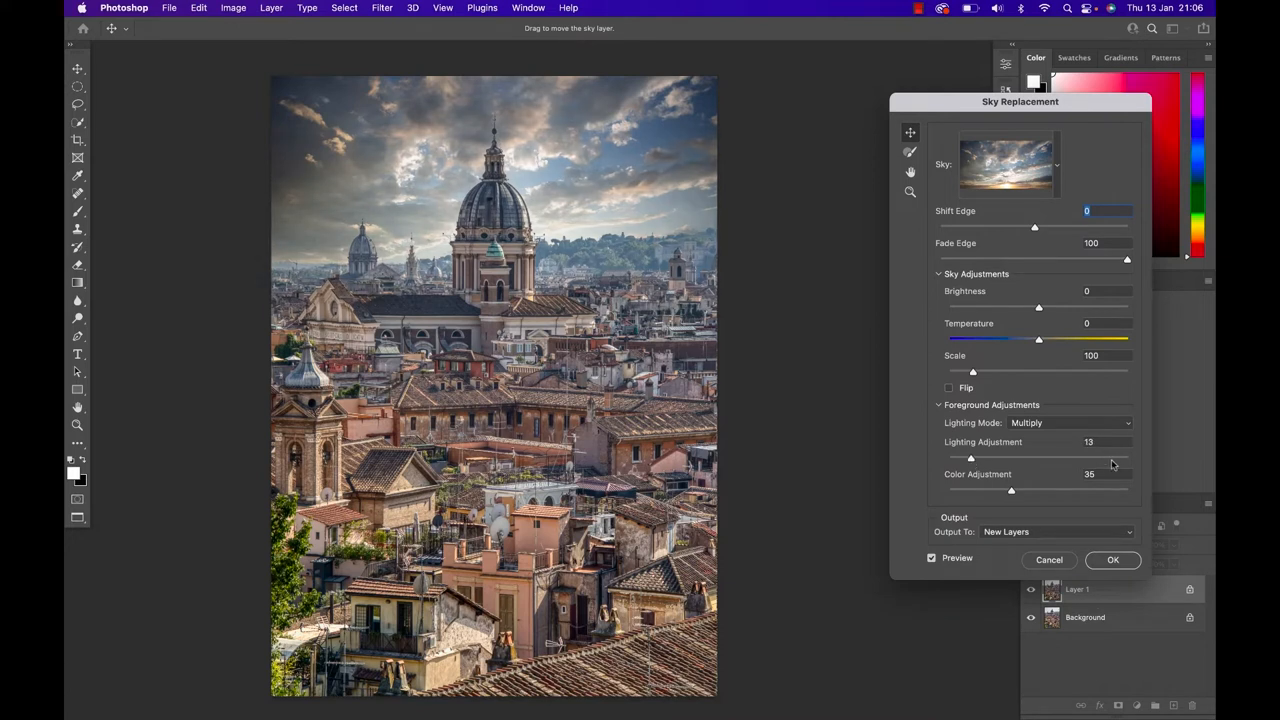
drag(970, 458, 1108, 458)
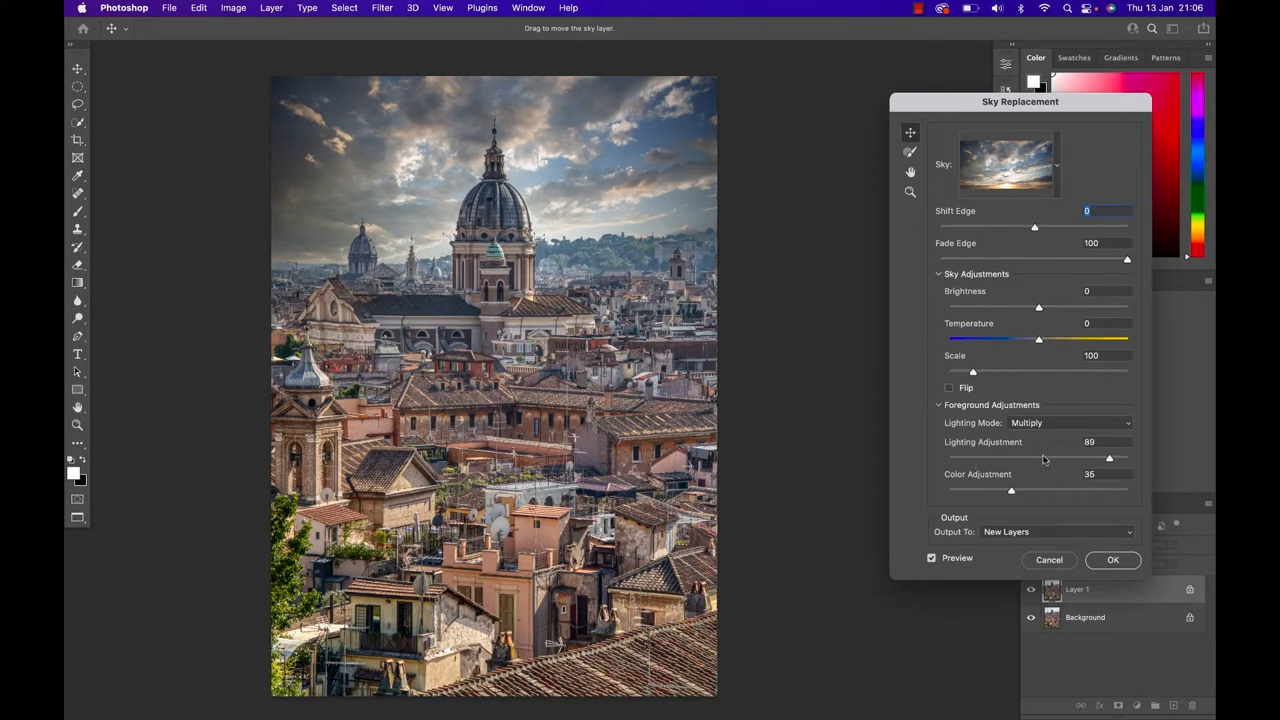
drag(1108, 458, 1052, 458)
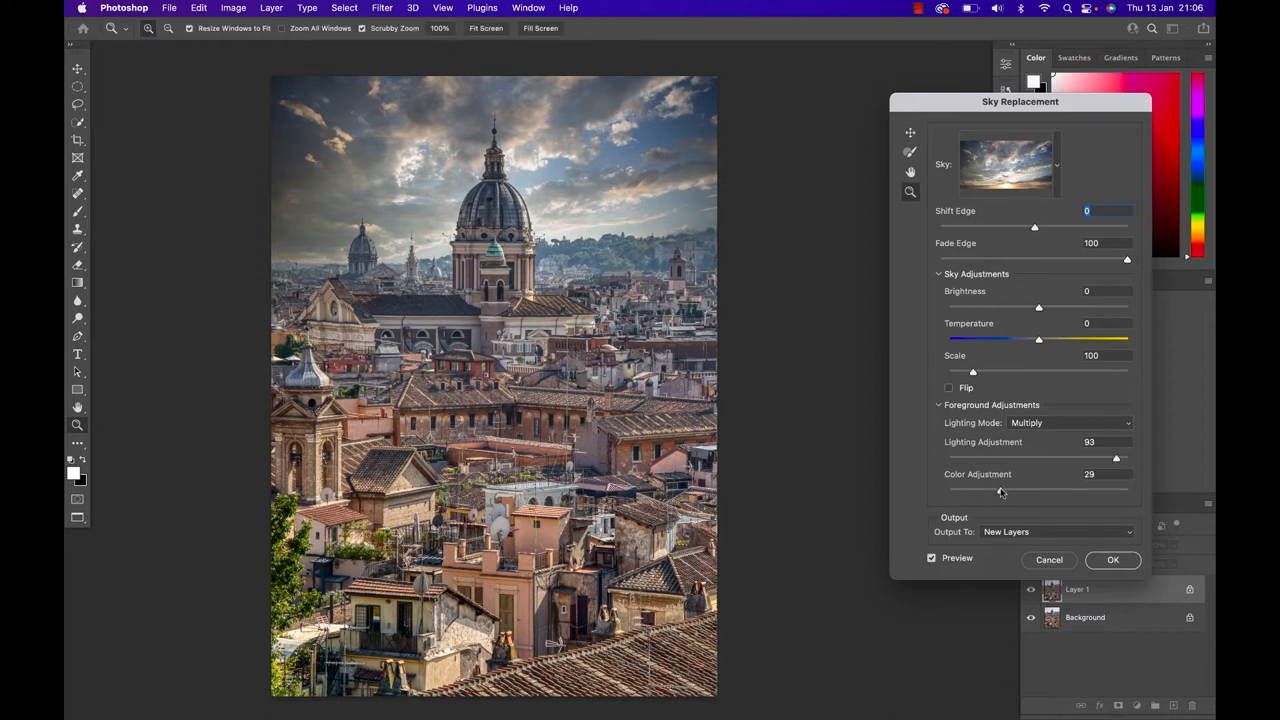
drag(1000, 490, 1074, 490)
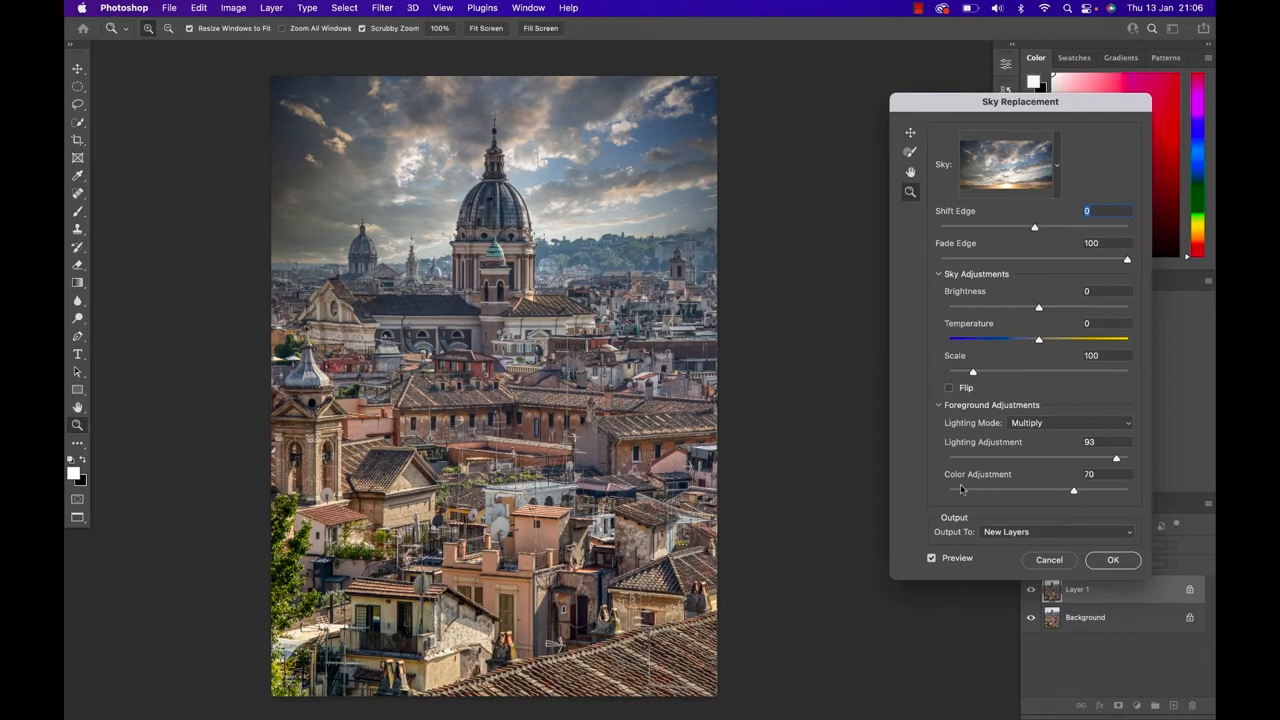
drag(1074, 490, 1108, 490)
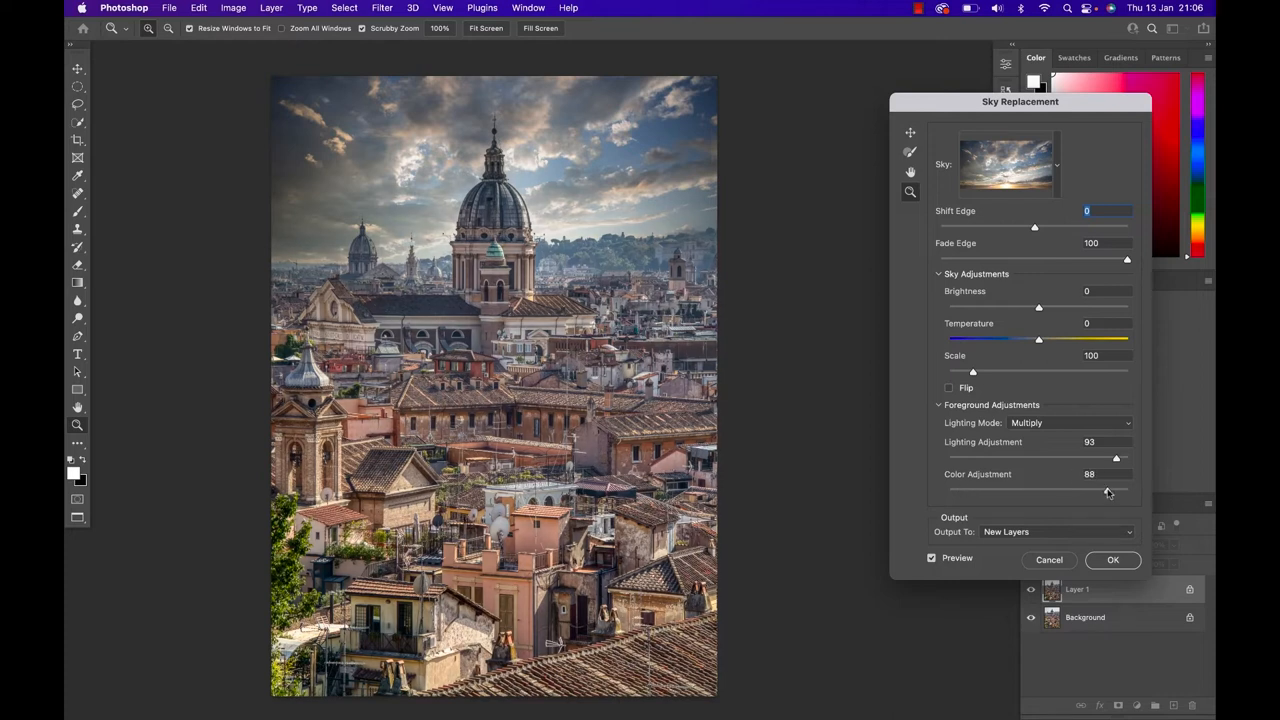
drag(1108, 490, 1008, 490)
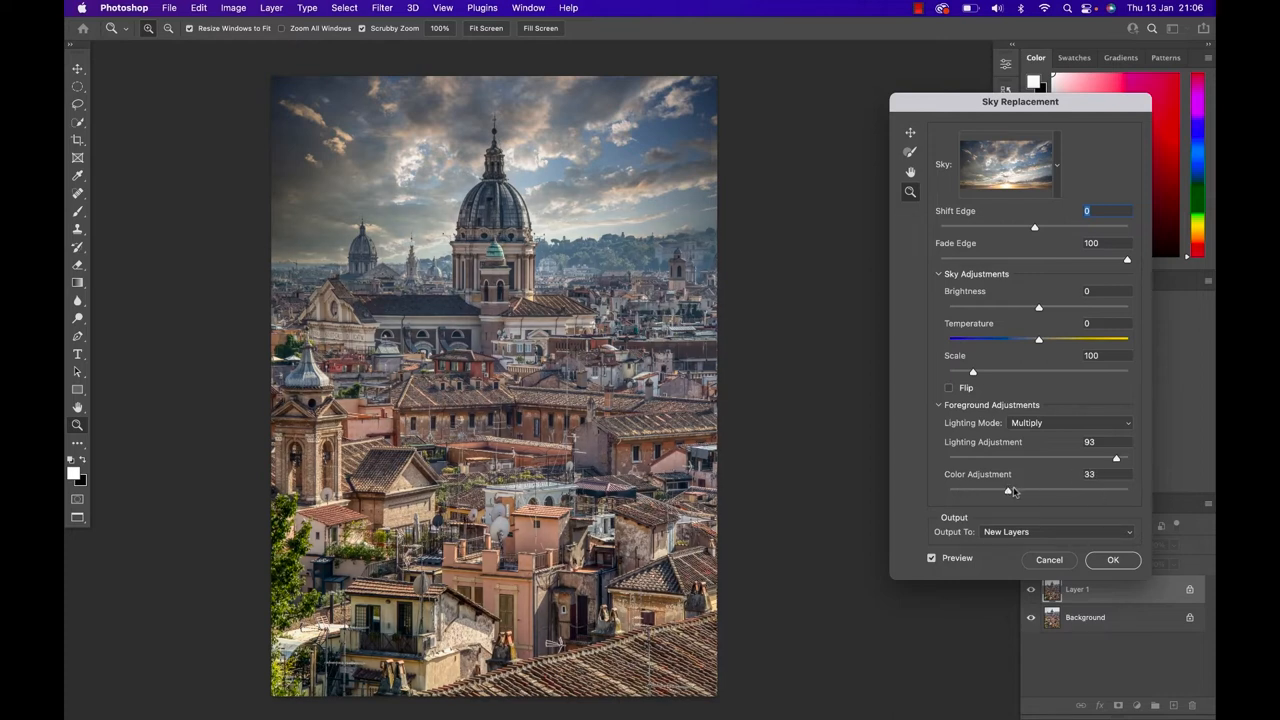
- Commit the sky as a Sky Replacement Group, collapse it, and add a Curves adjustment above
click(1112, 560)
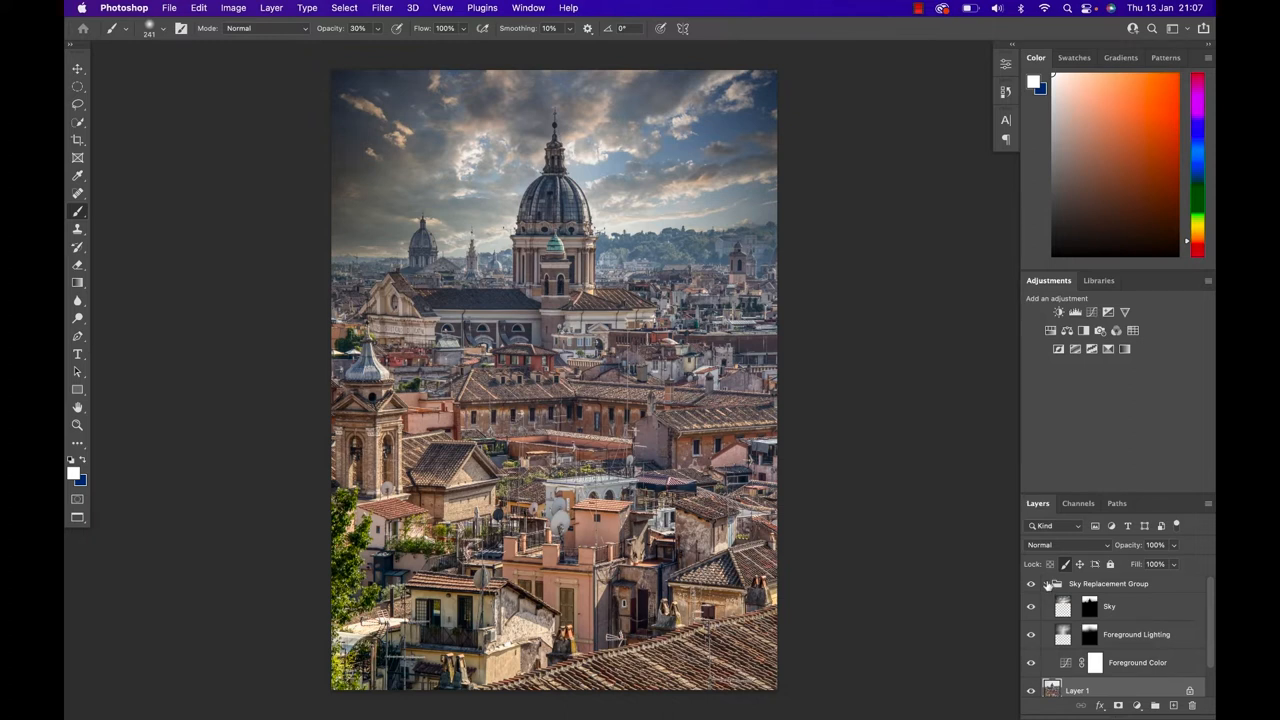
click(1046, 584)
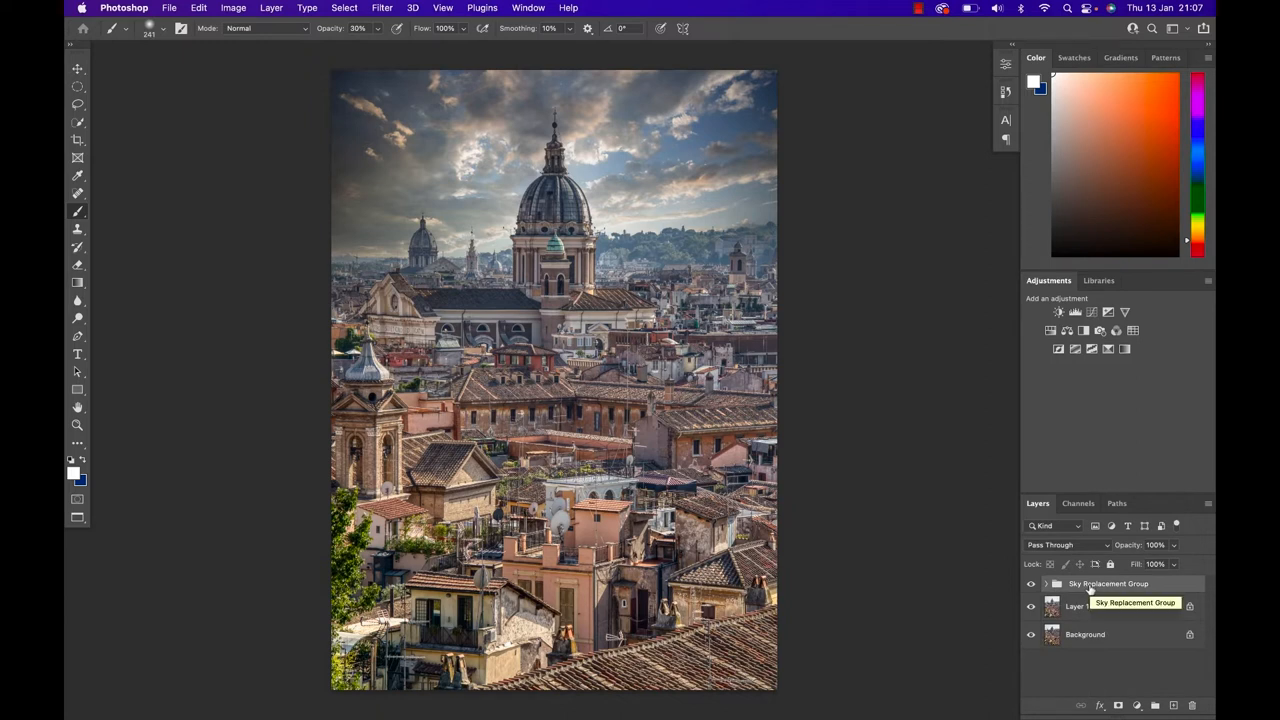
click(1092, 312)
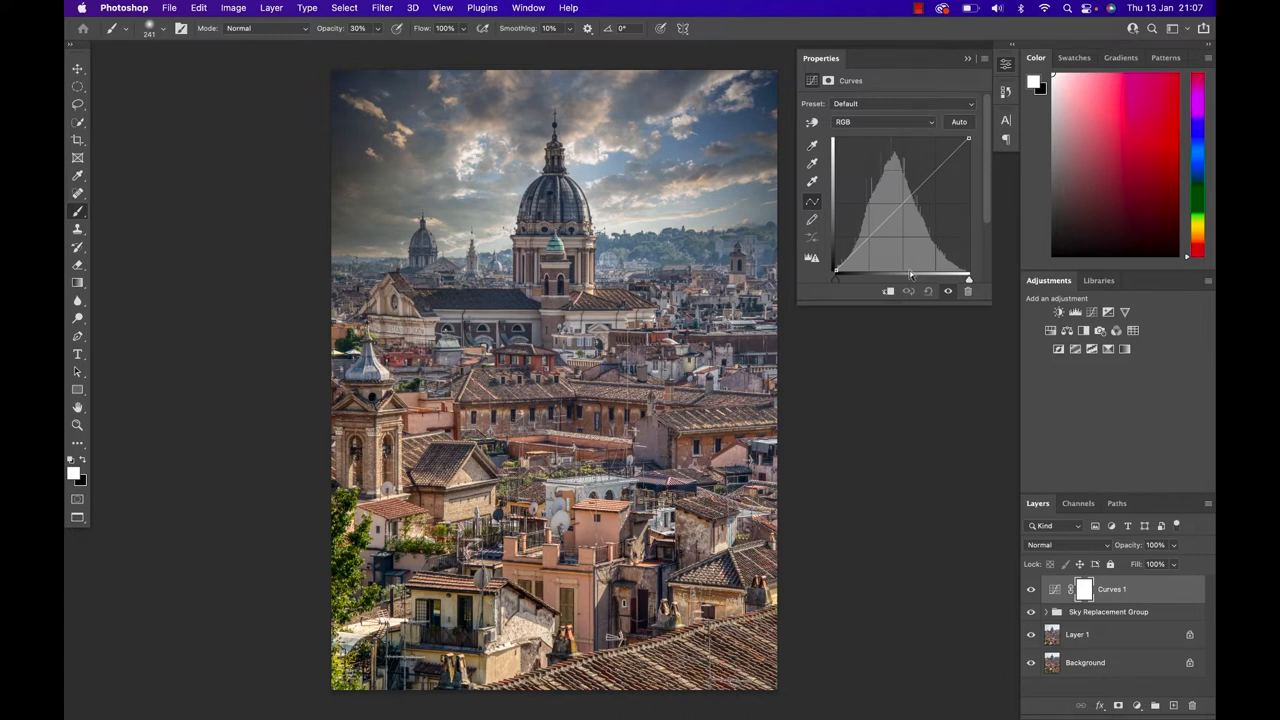
- Shape the Curves 1 RGB curve with added points to lift the scene's tones
drag(910, 272, 868, 244)
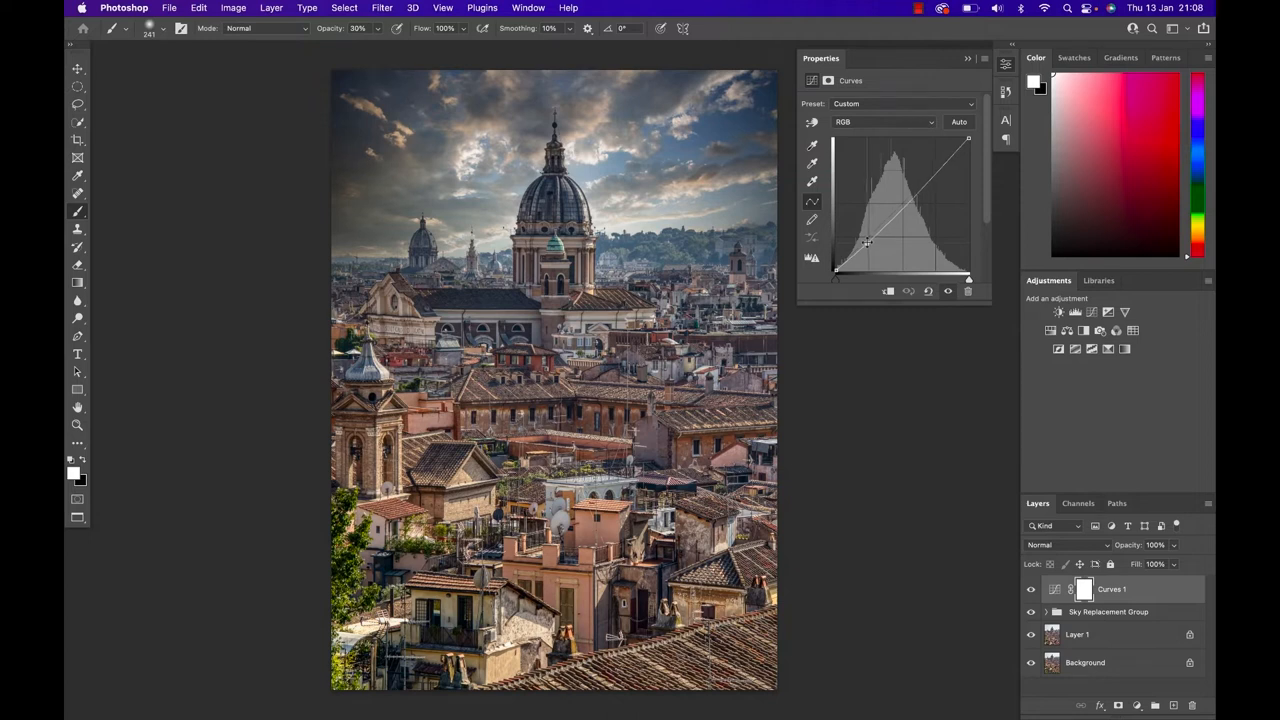
drag(868, 244, 932, 168)
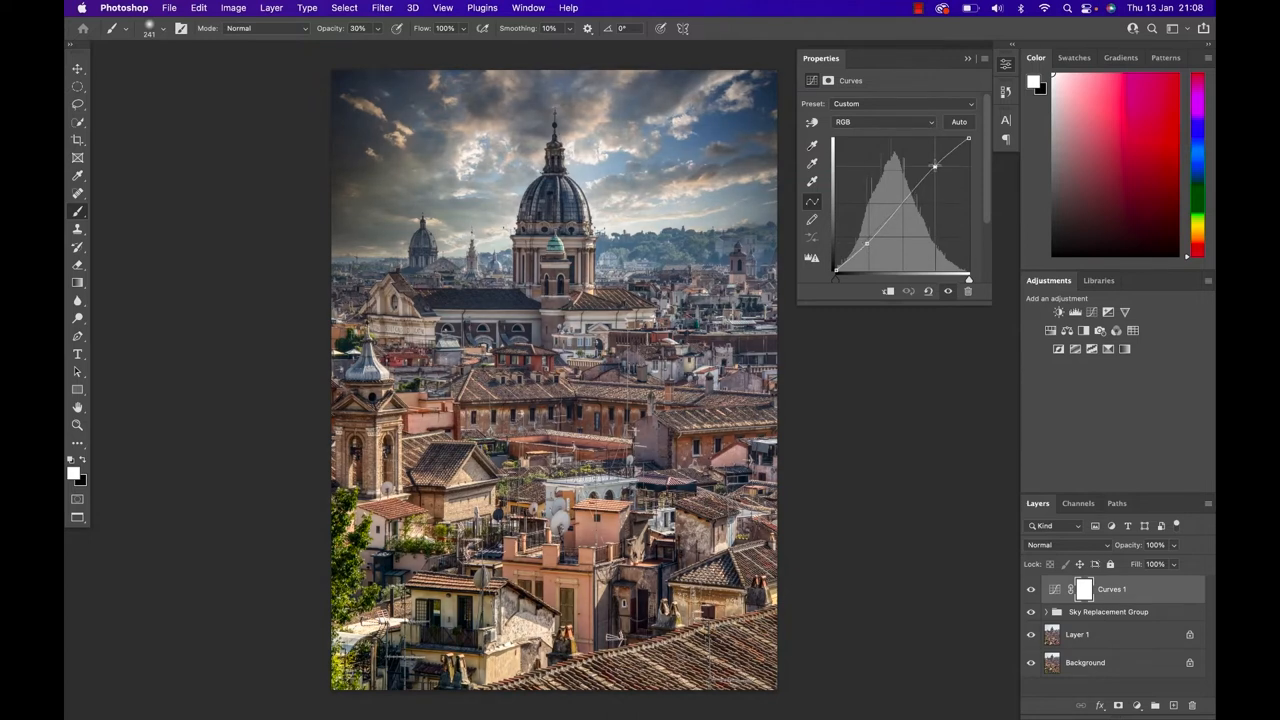
drag(932, 168, 932, 164)
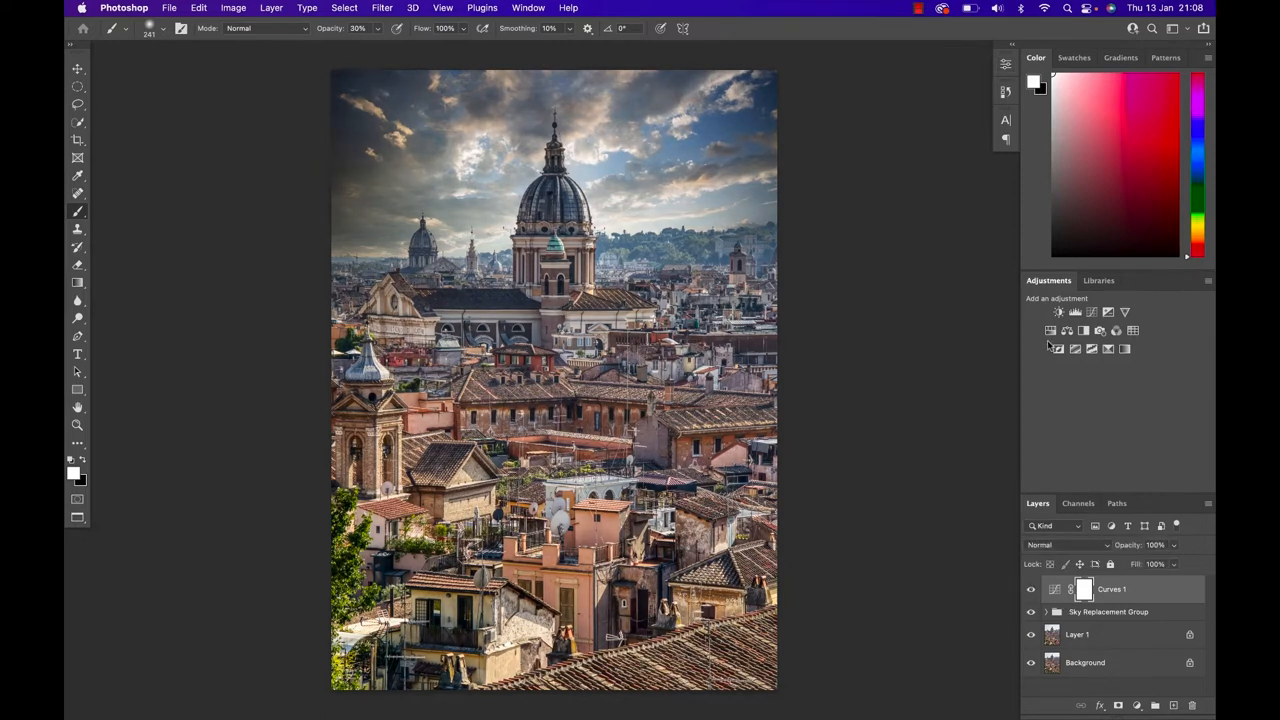
- Add Hue/Saturation 1 and raise Master saturation to about +20
click(1052, 330)
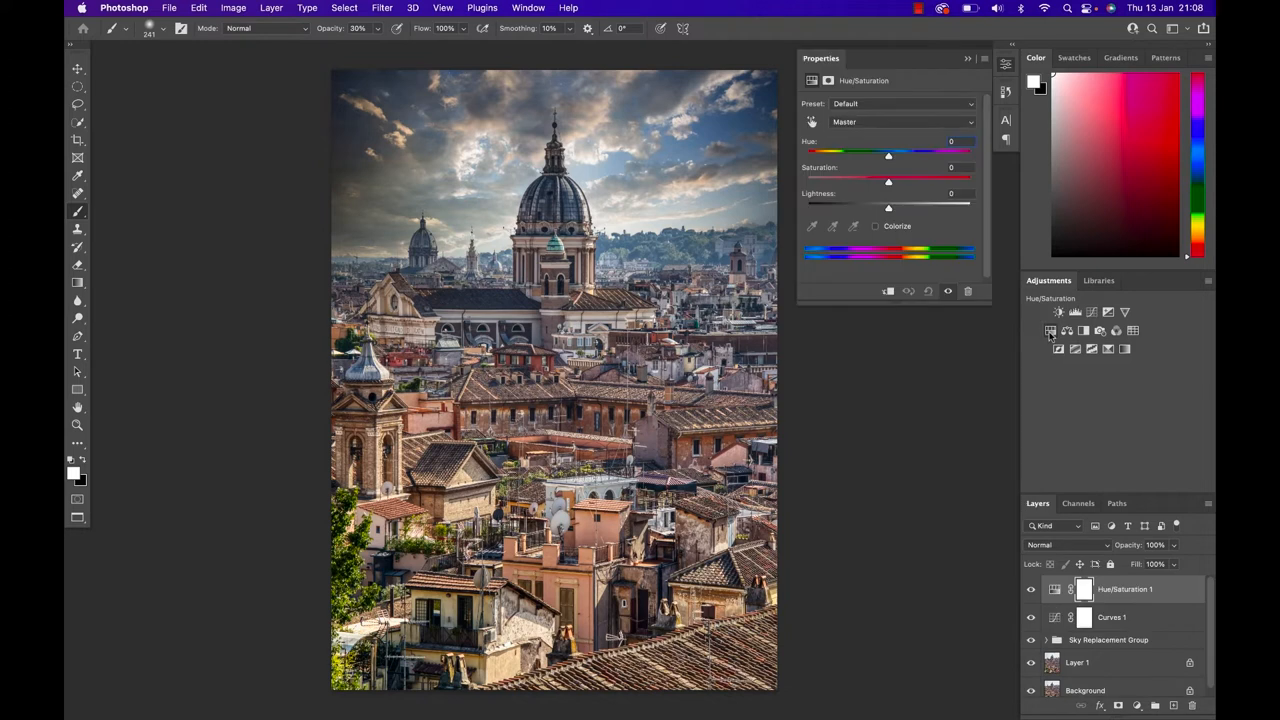
drag(888, 180, 890, 180)
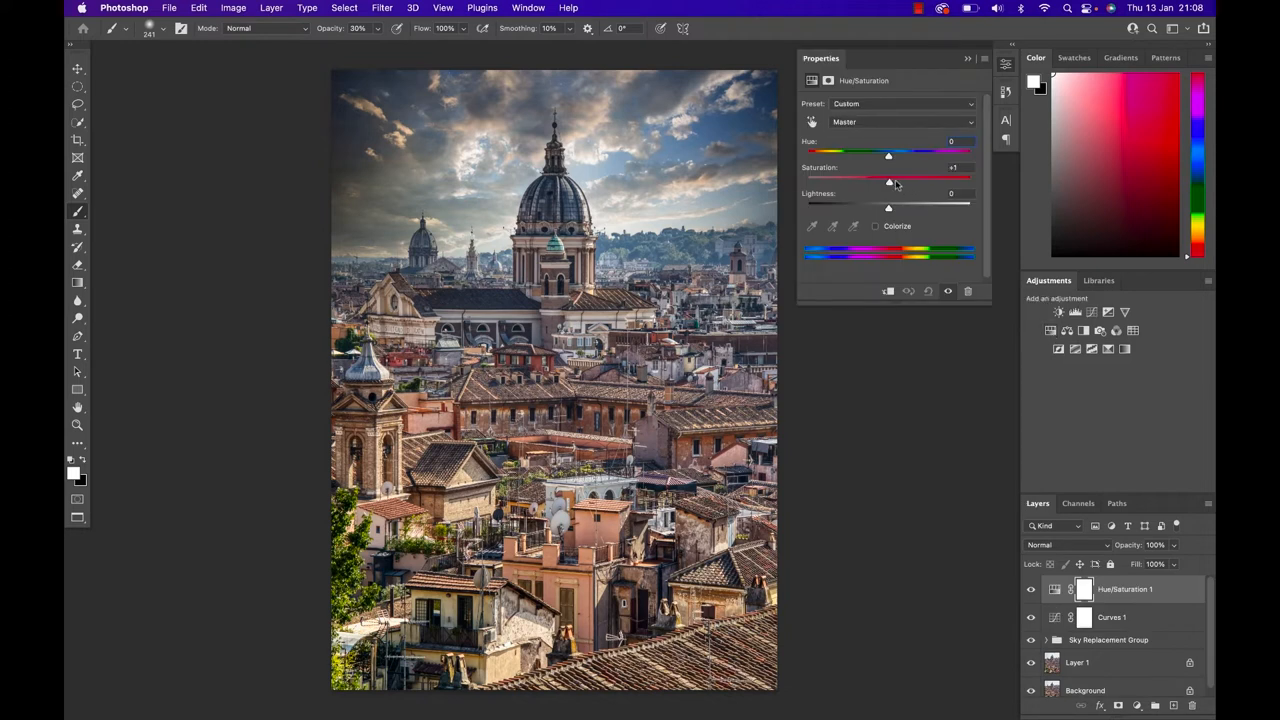
drag(888, 180, 910, 180)
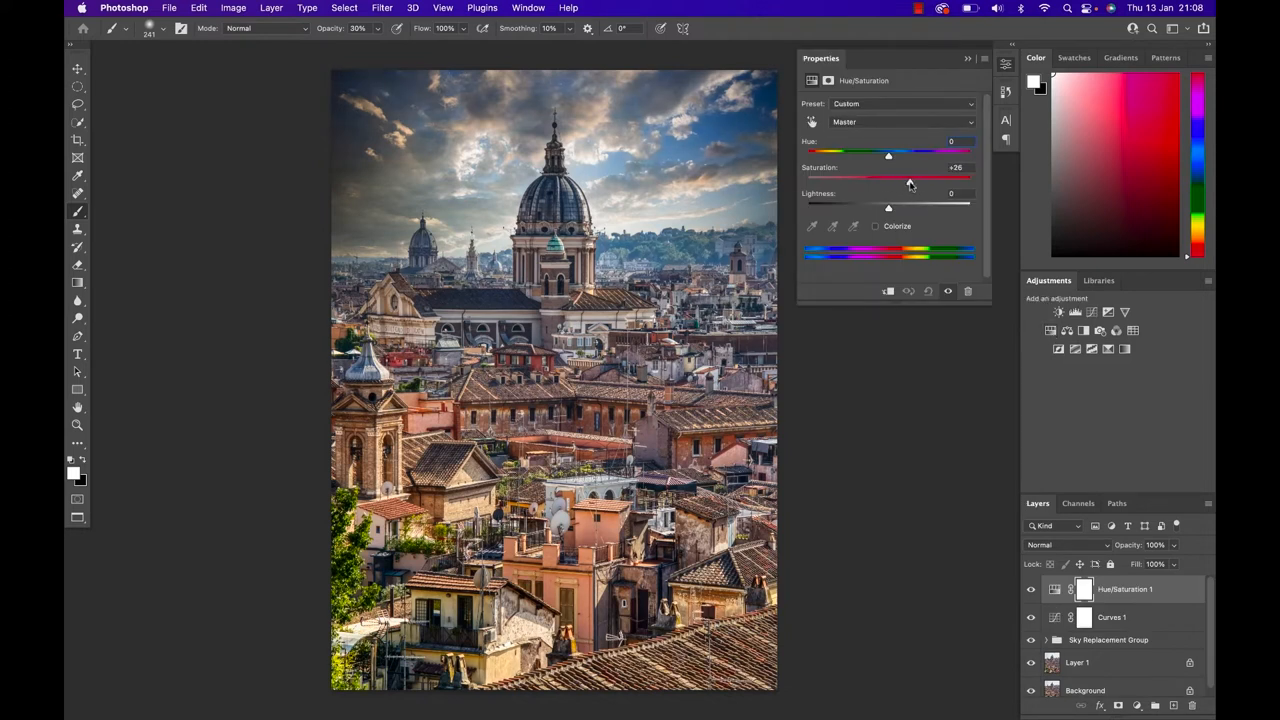
drag(920, 178, 904, 178)
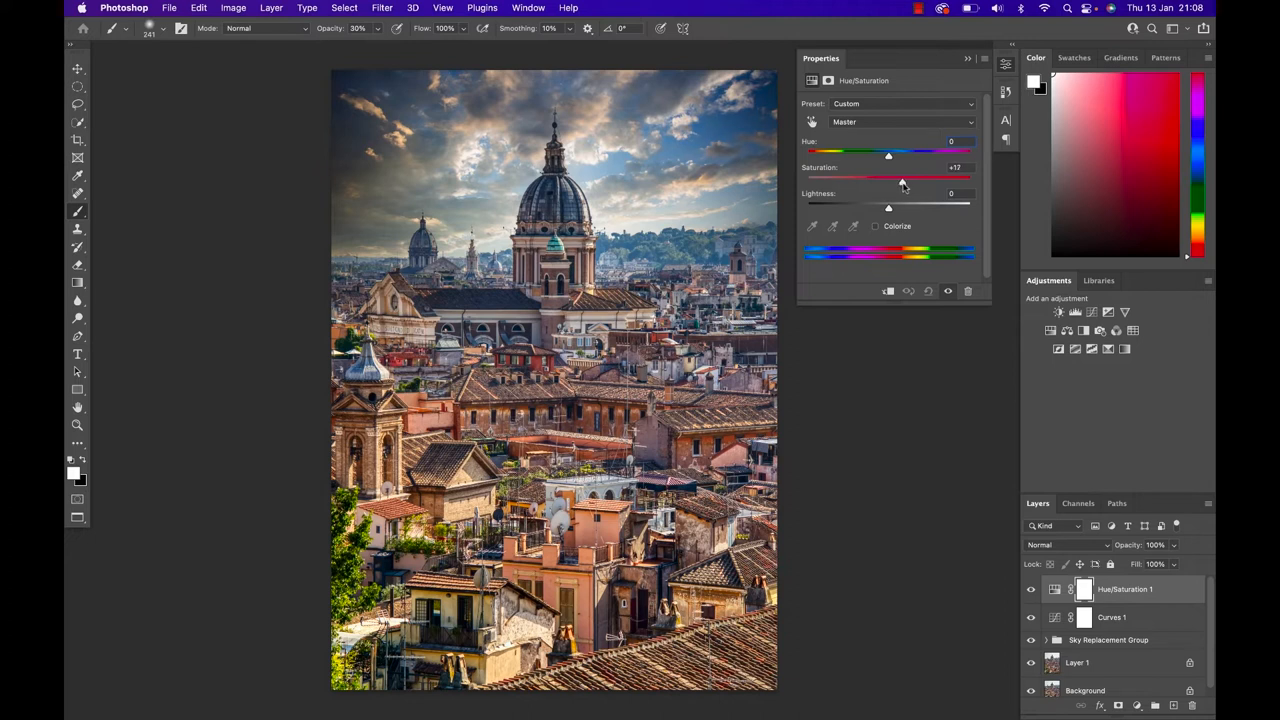
drag(900, 176, 904, 176)
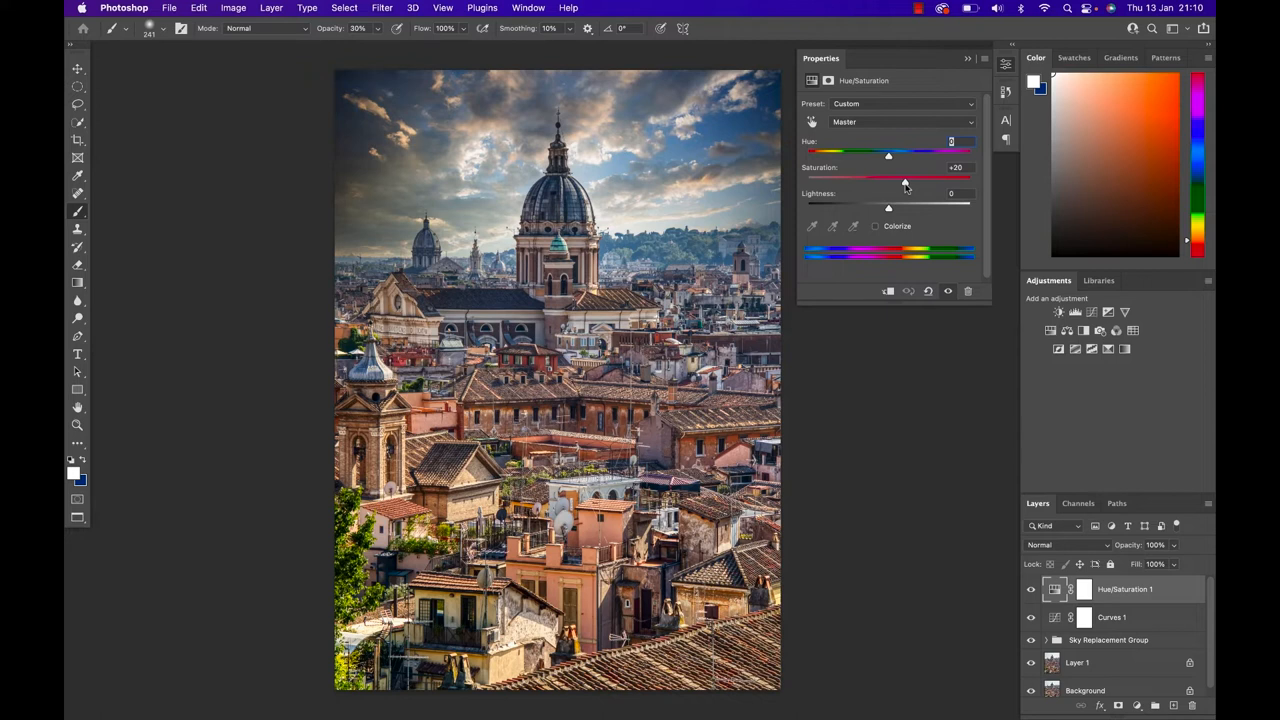
mouse_move(858, 128)
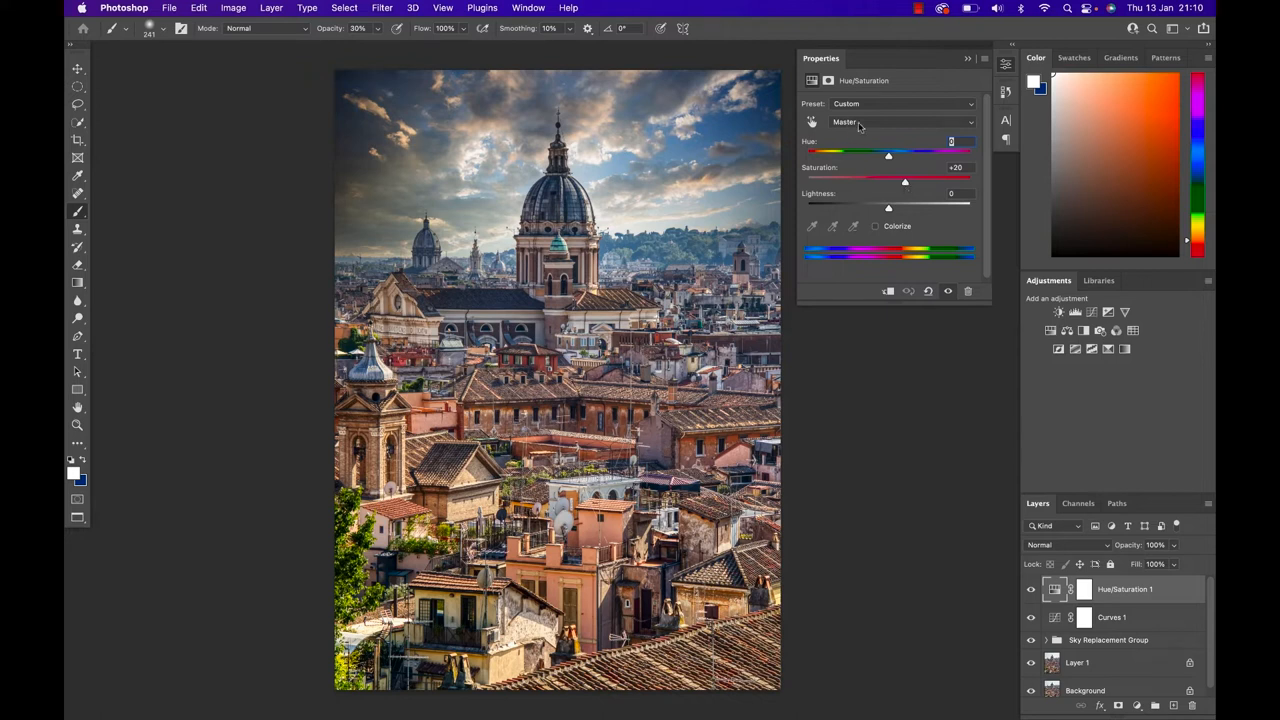
- Lower the Blues saturation to a moderate reduction
click(844, 122)
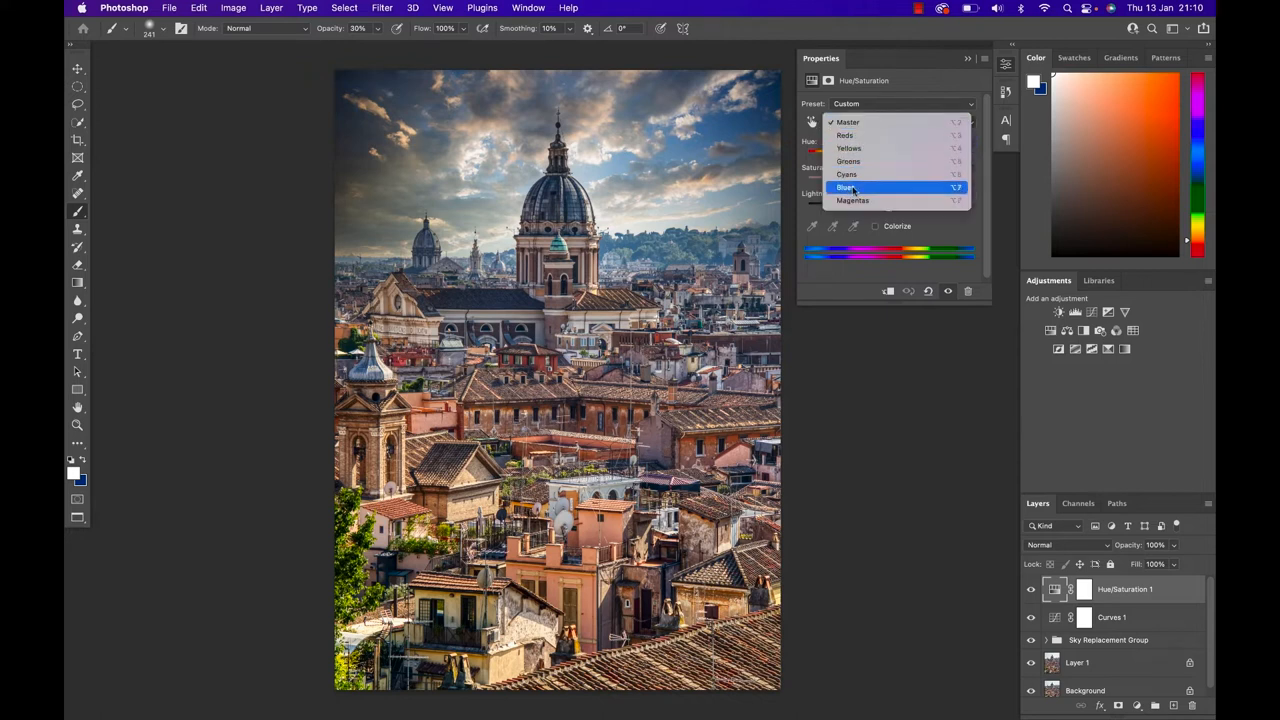
click(844, 188)
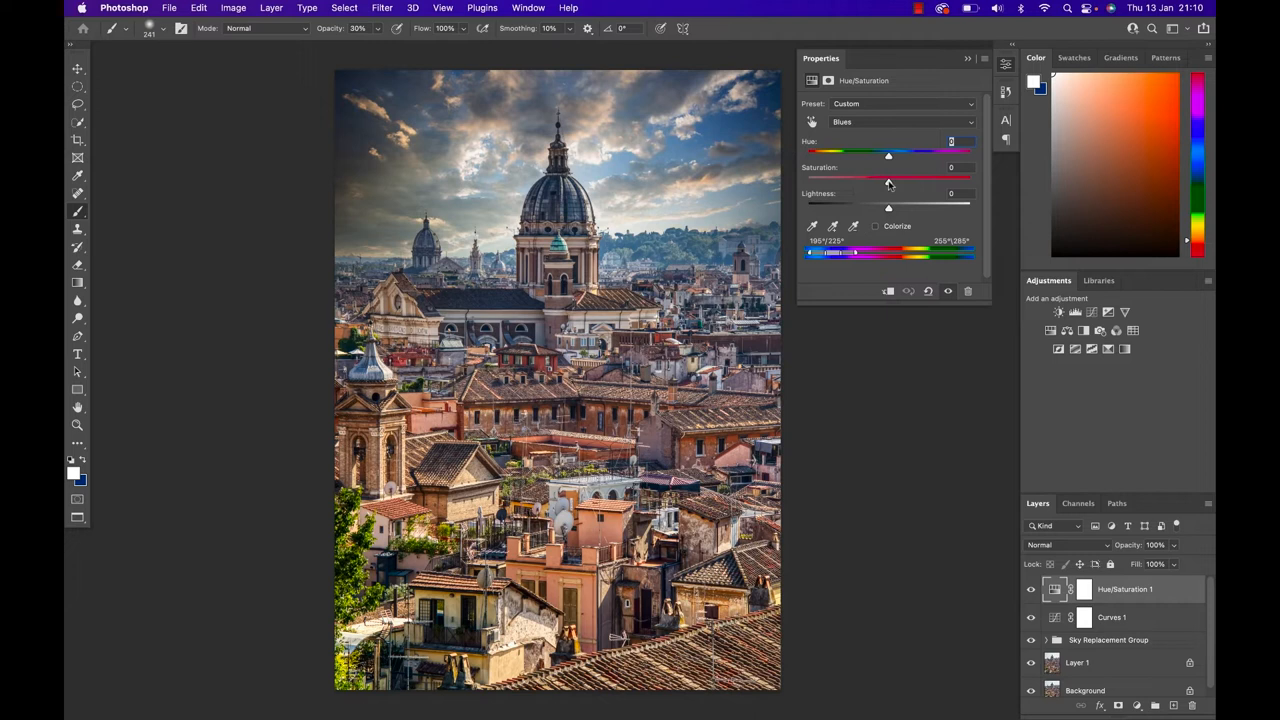
drag(888, 178, 832, 178)
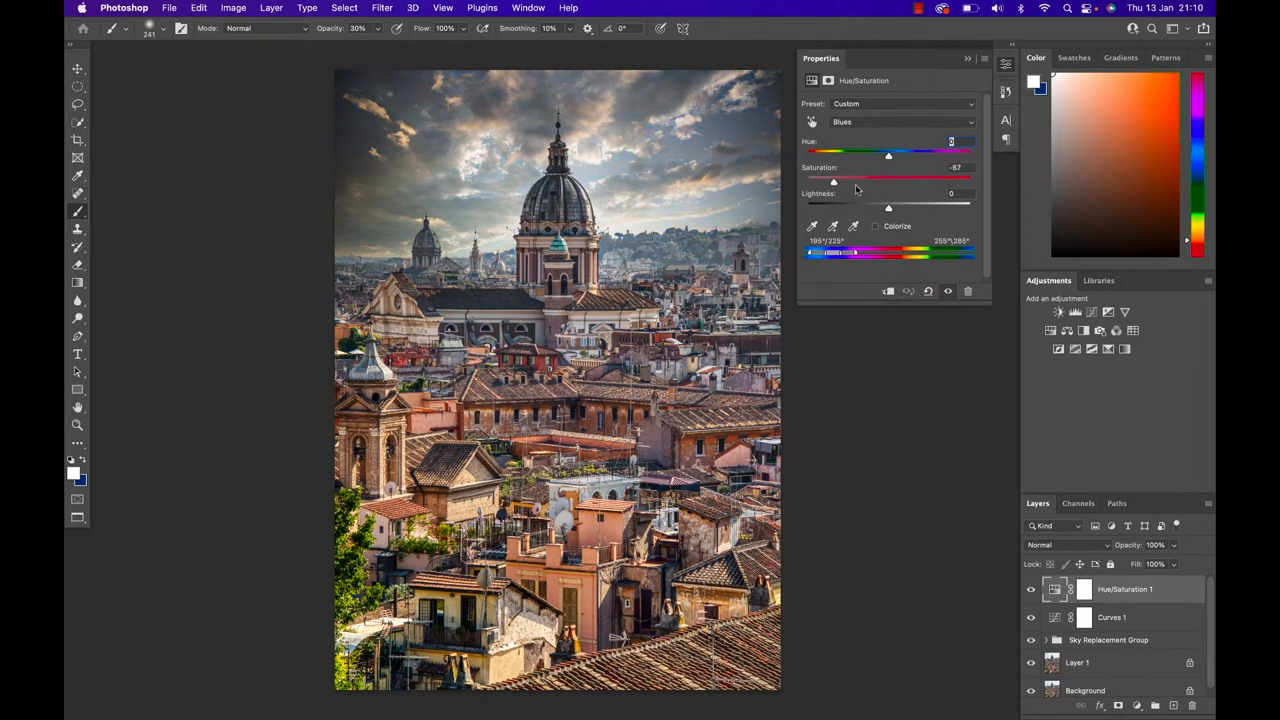
drag(832, 178, 808, 178)
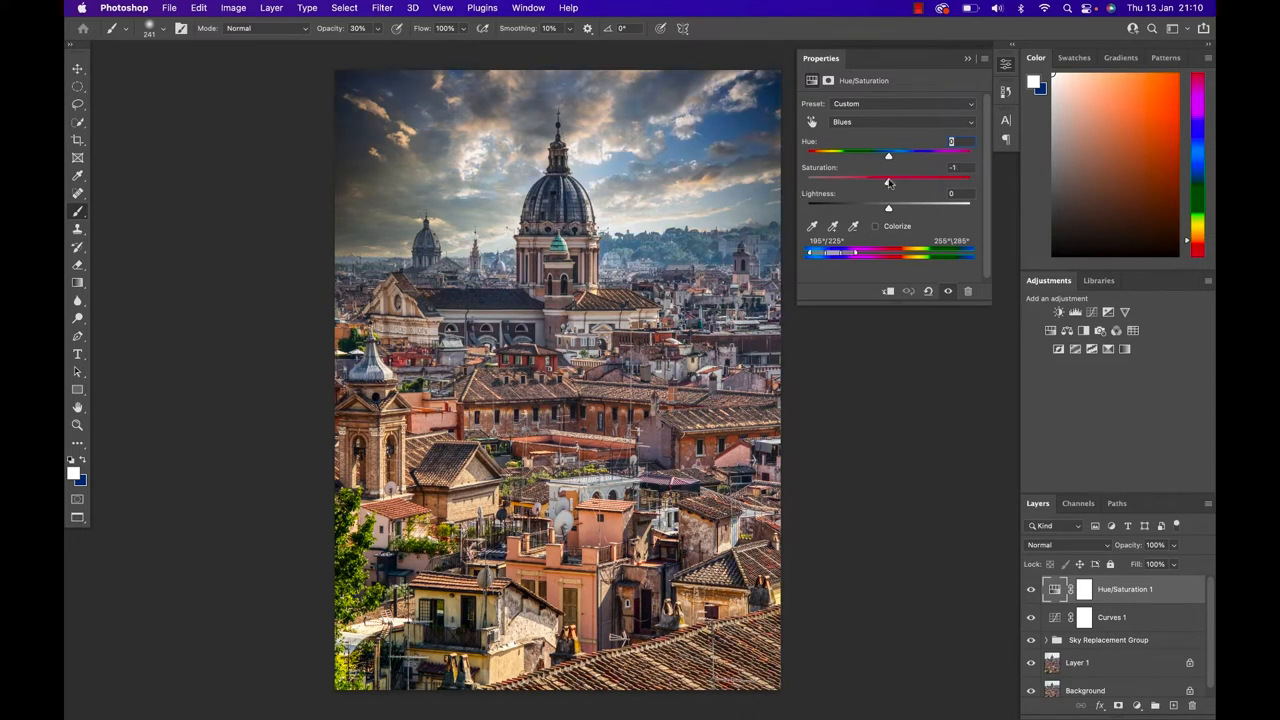
drag(888, 178, 856, 178)
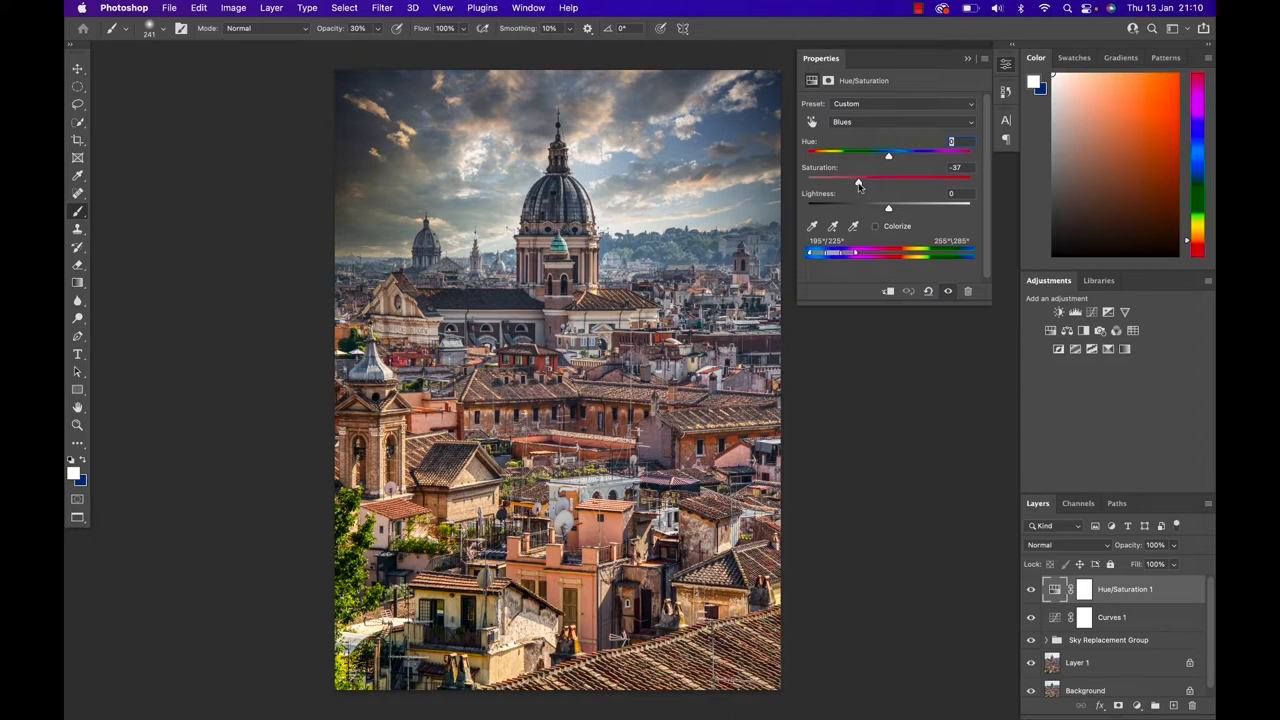
drag(858, 178, 860, 178)
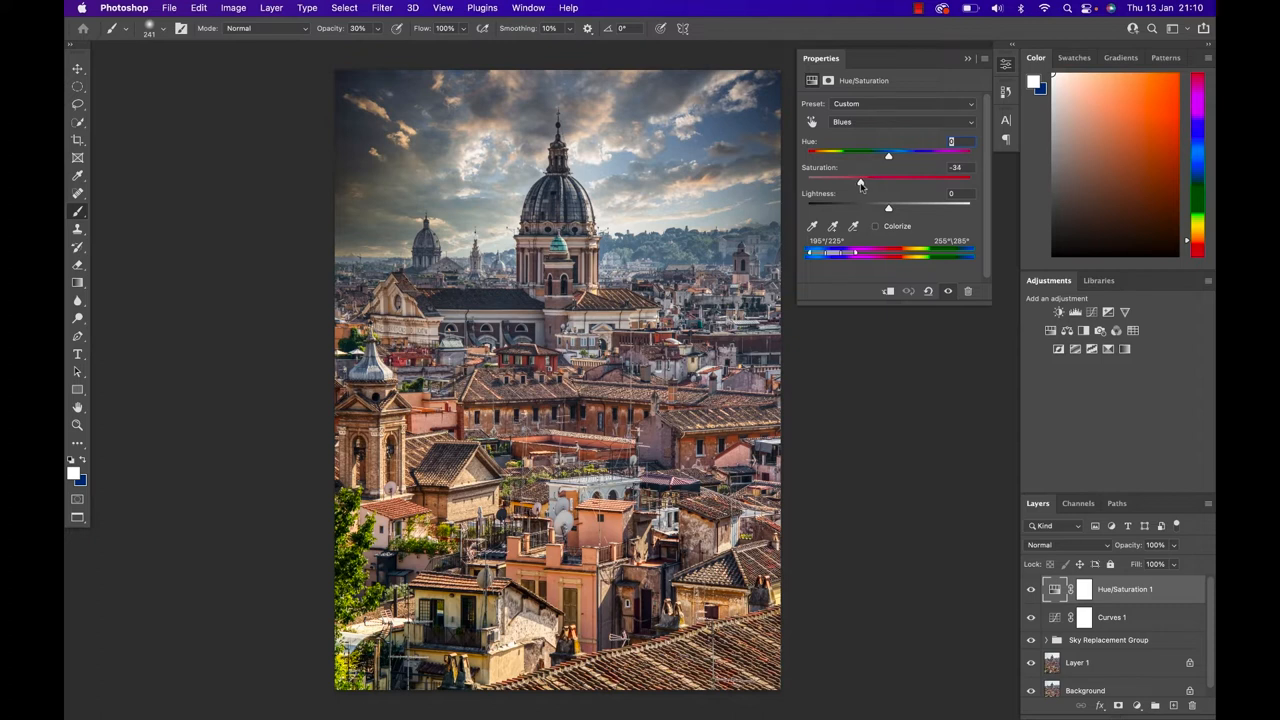
- Reduce the Yellows saturation moderately after testing extremes
click(904, 122)
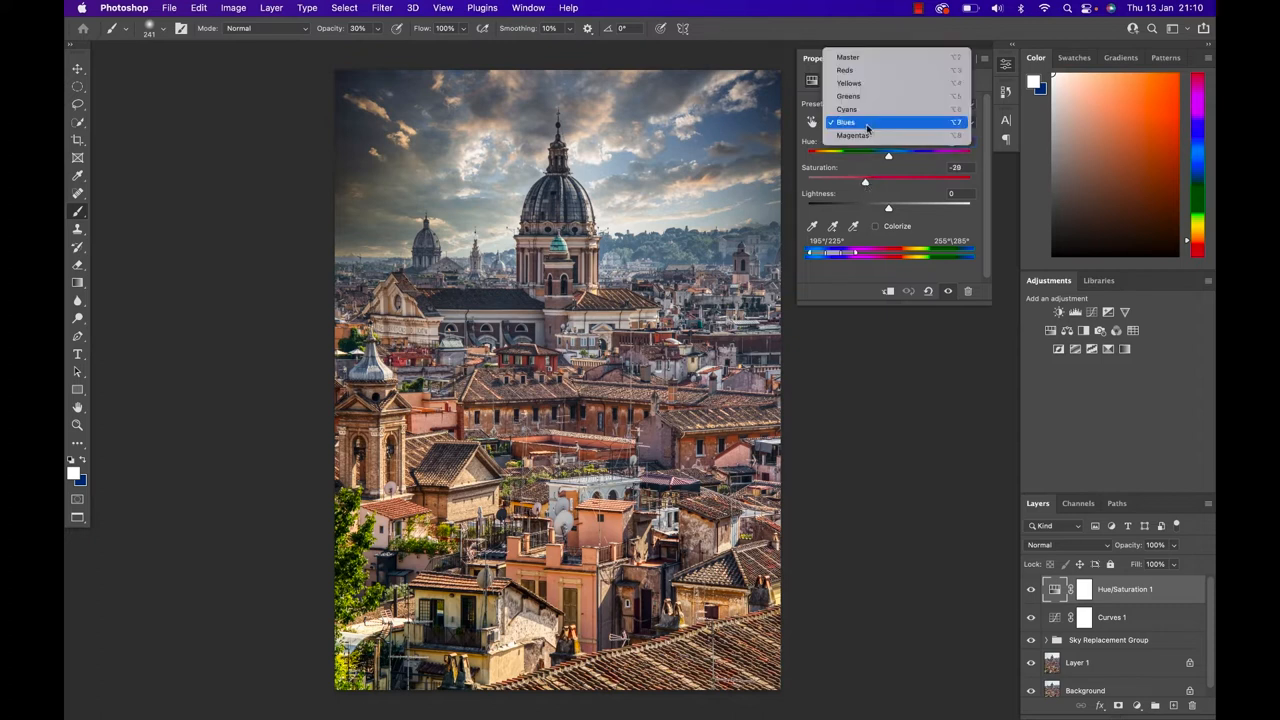
click(848, 84)
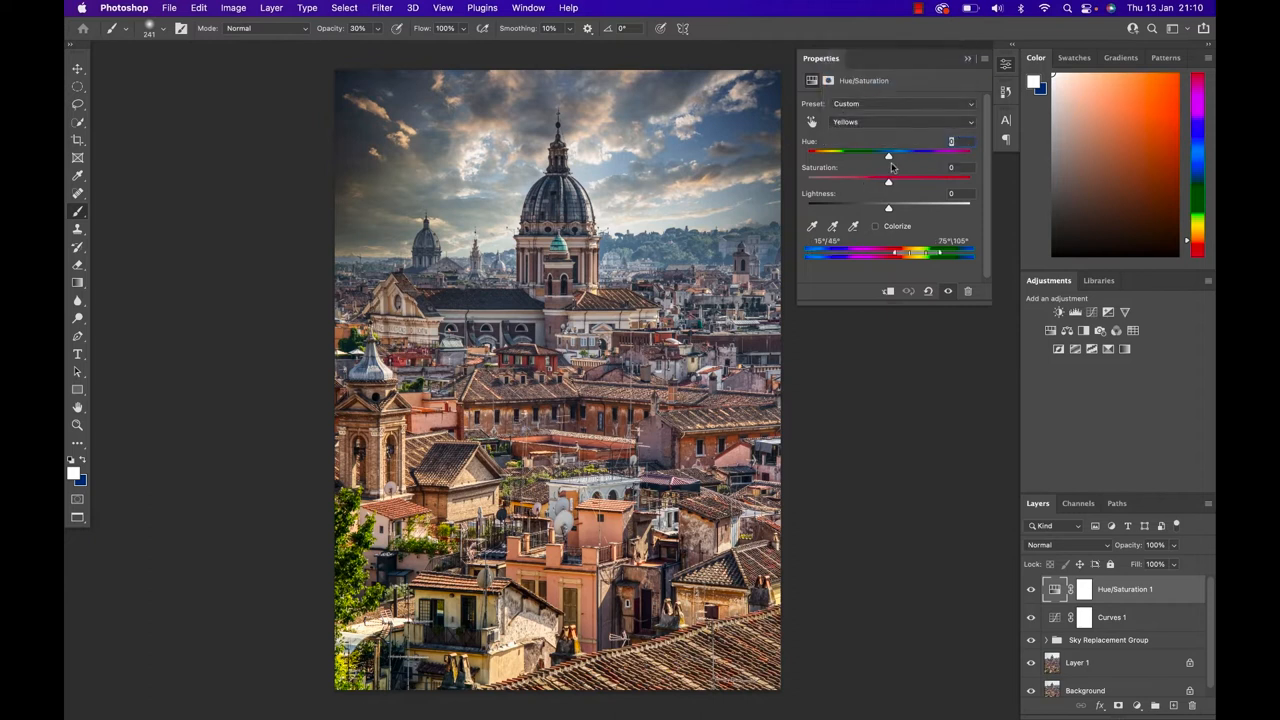
drag(888, 178, 884, 178)
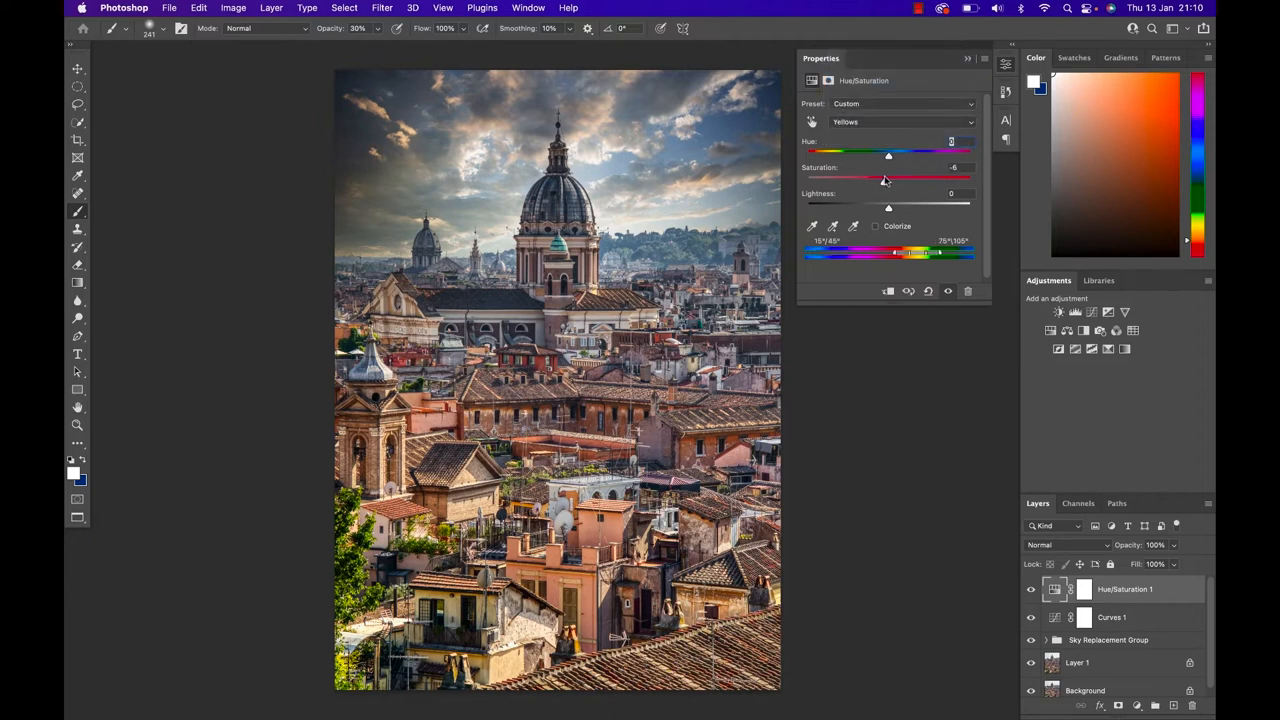
drag(886, 176, 808, 176)
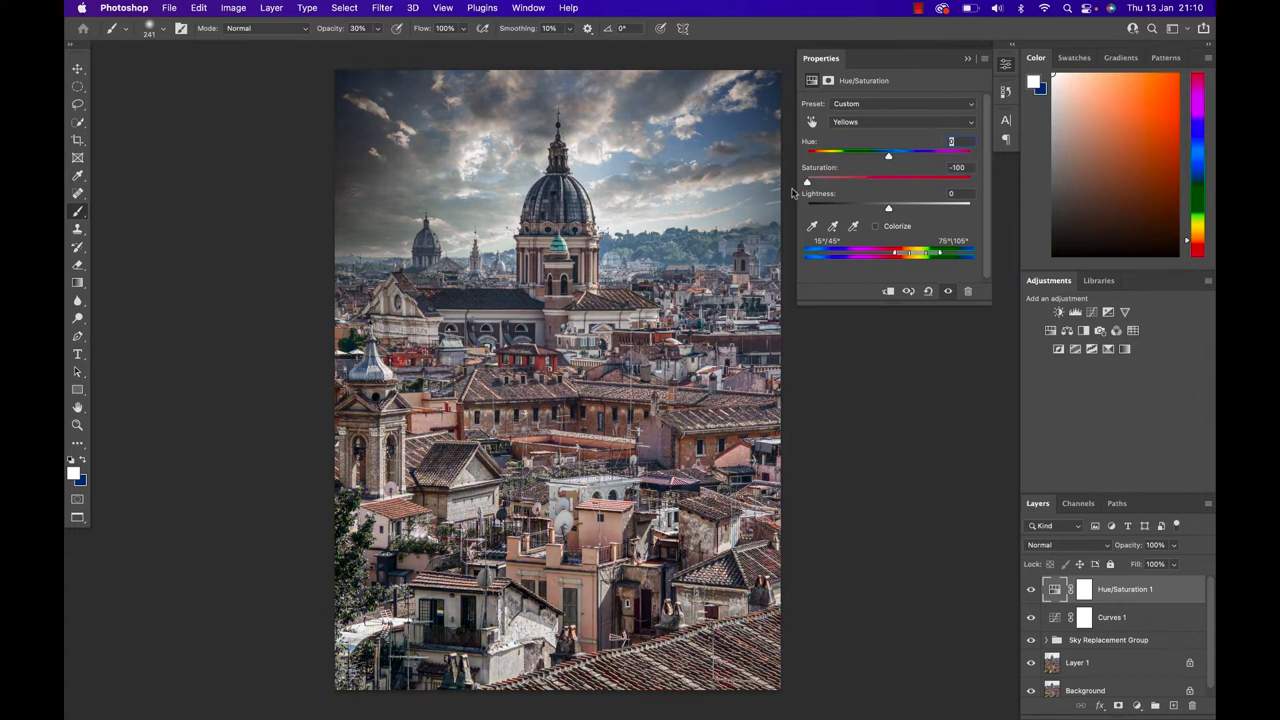
drag(808, 176, 888, 176)
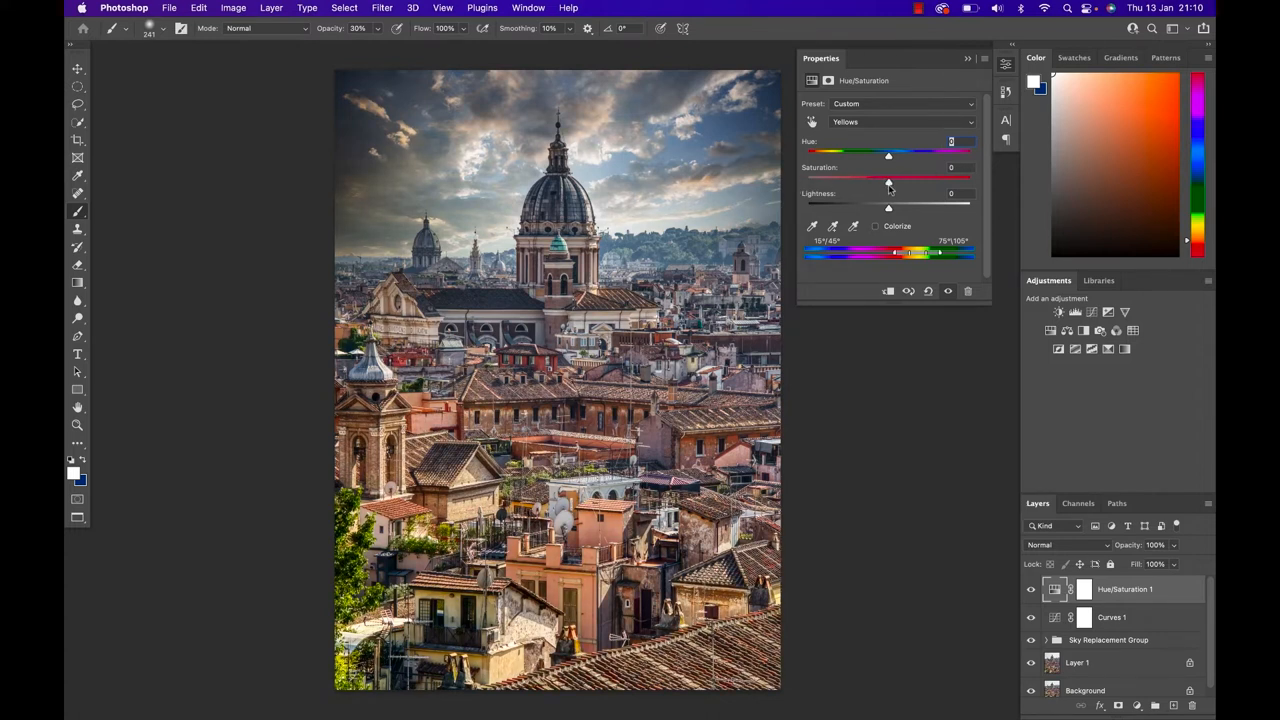
drag(888, 180, 864, 180)
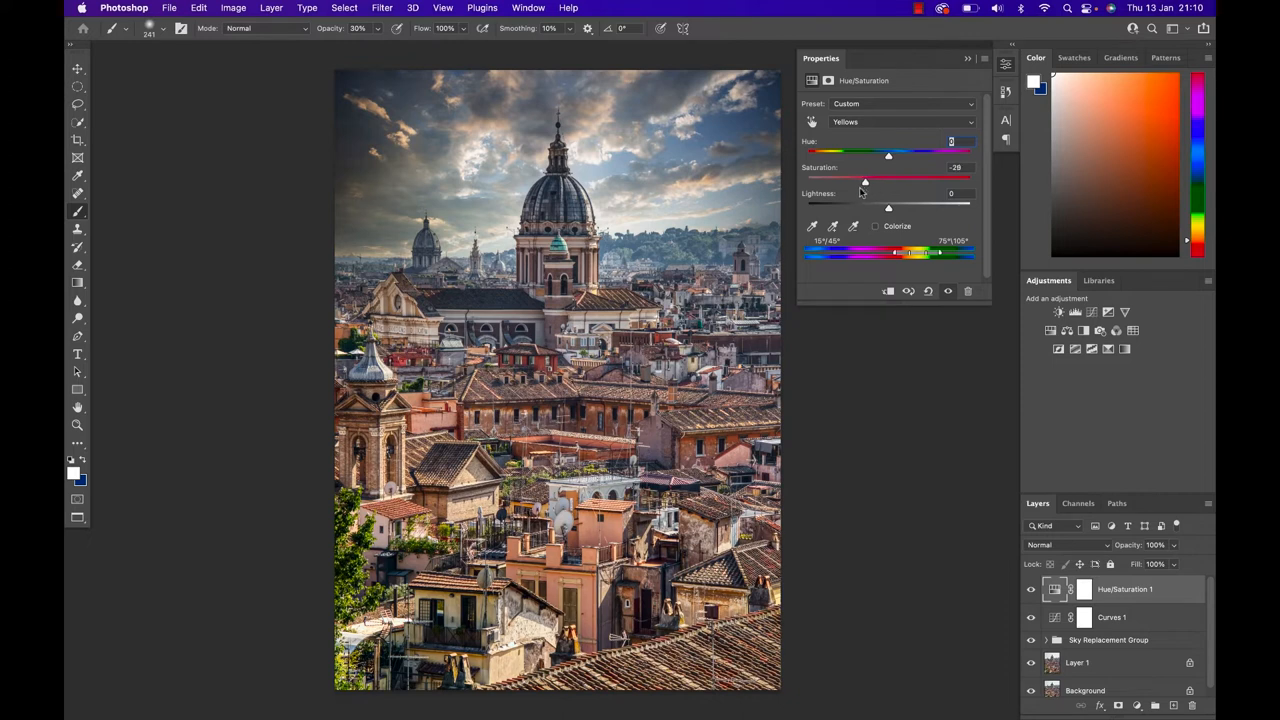
drag(864, 180, 874, 180)
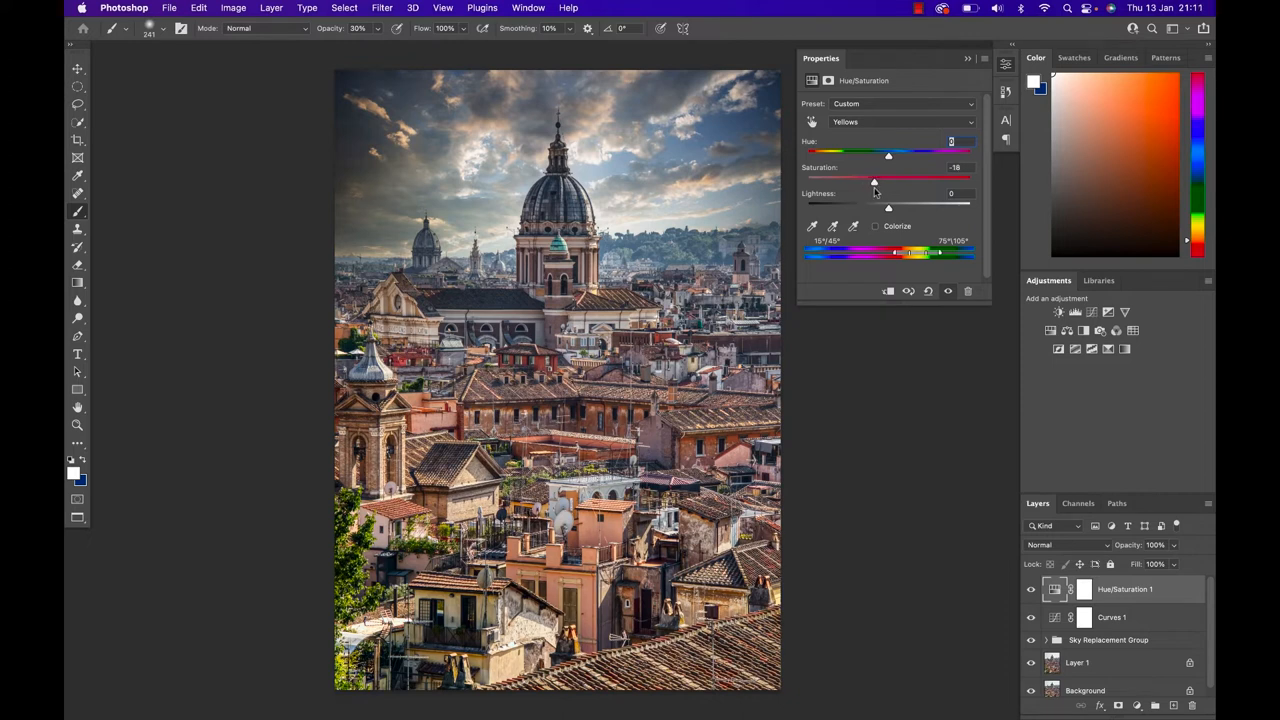
- Raise the Reds saturation to strengthen the rooftop tones
click(904, 122)
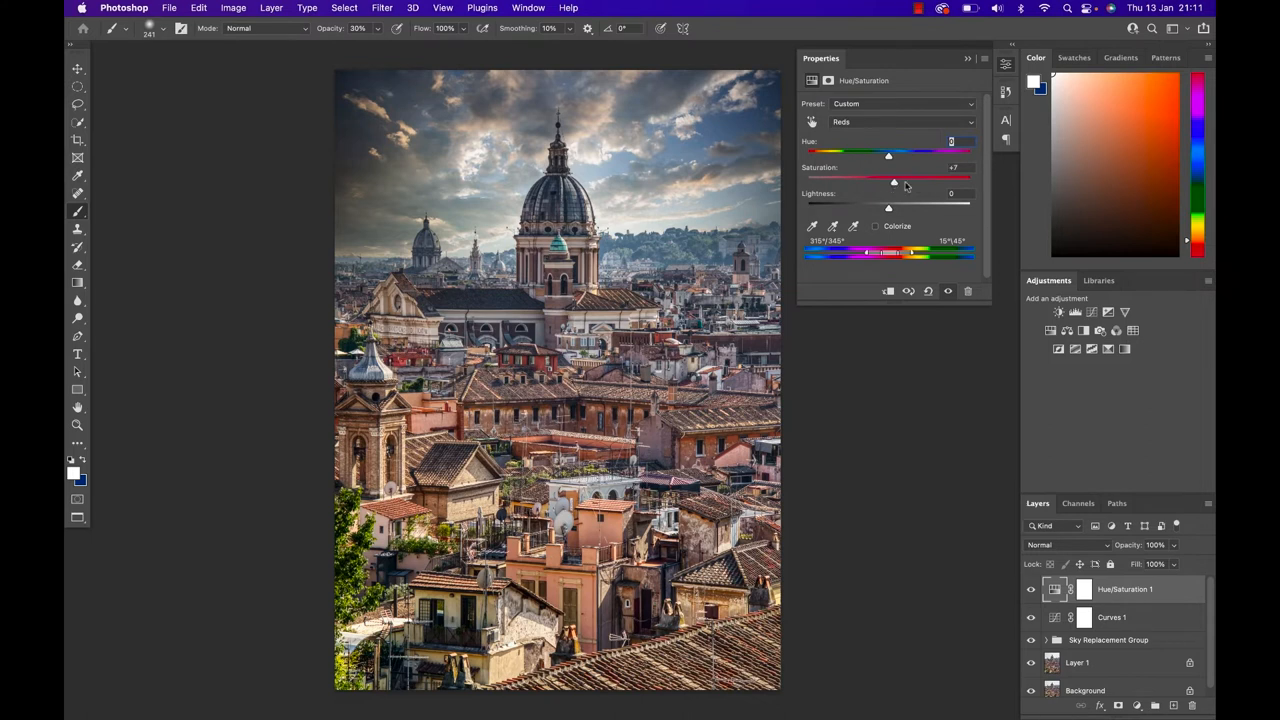
drag(888, 180, 920, 180)
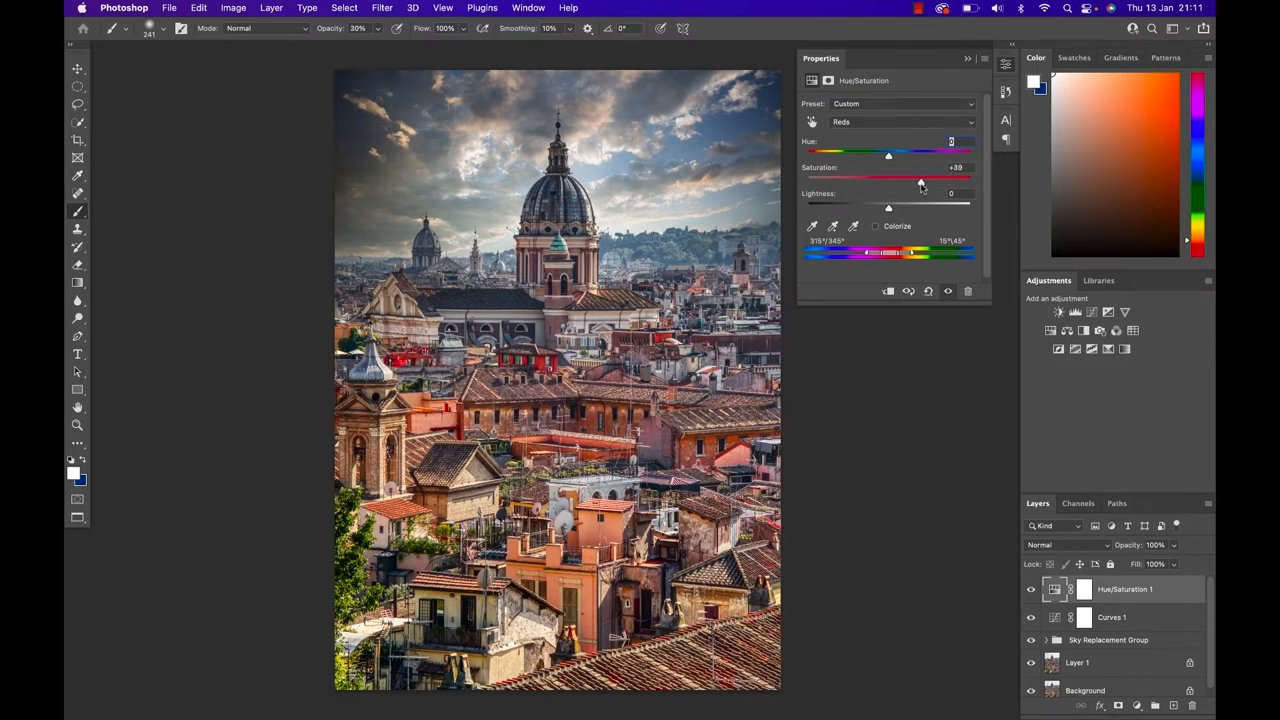
drag(918, 176, 920, 176)
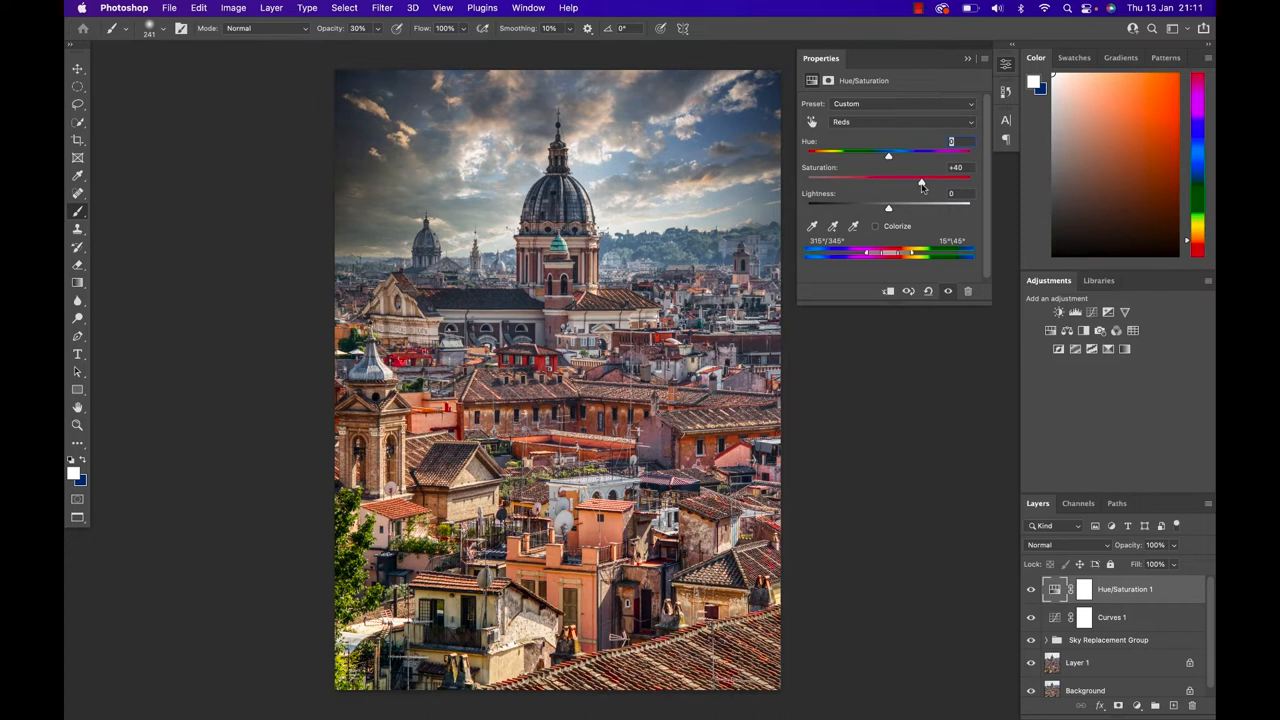
drag(920, 178, 914, 178)
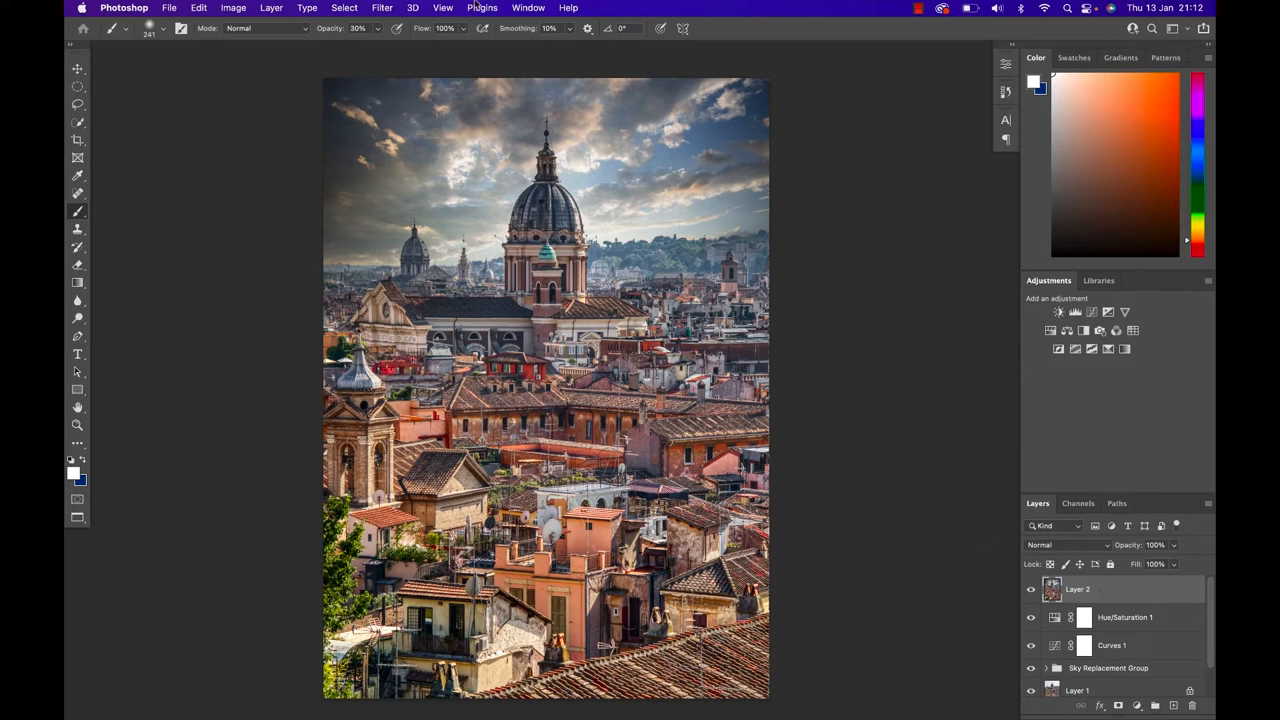
- With stamped Layer 2 on top, go to the Filter menu for Camera Raw
click(382, 8)
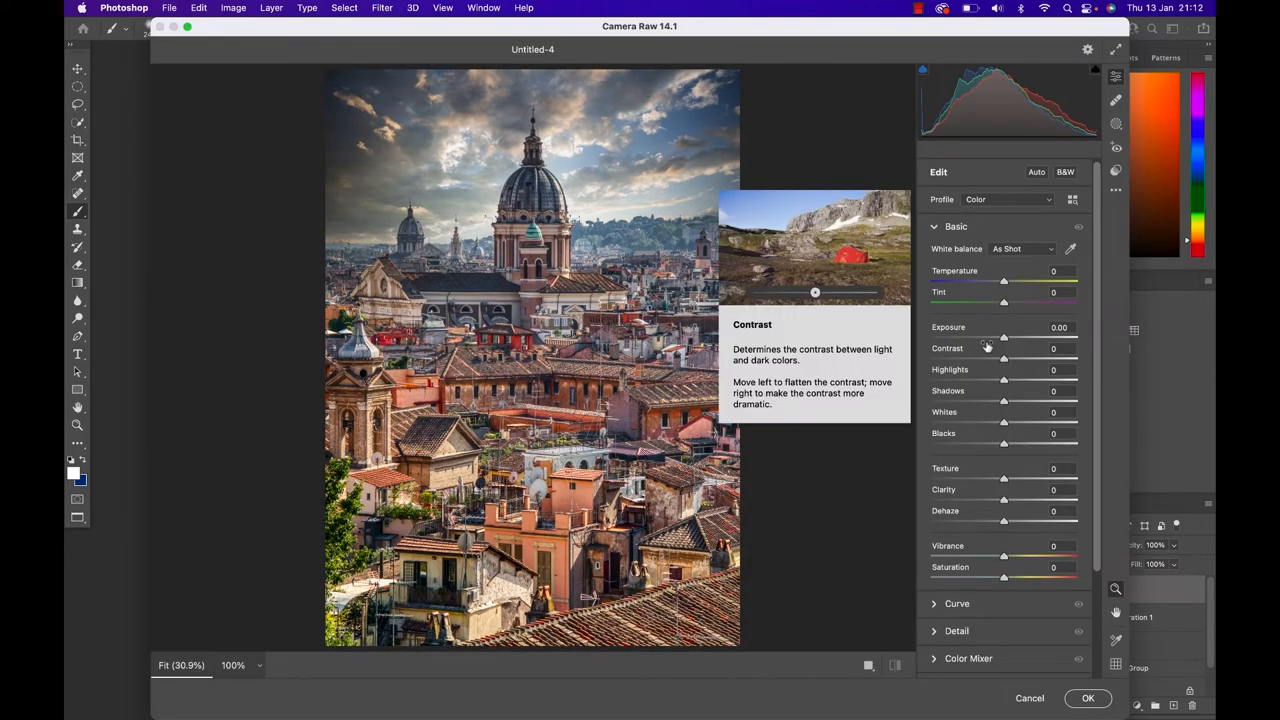
- Apply a Camera Raw dark vignette of about -52 with tuned midpoint and feather to Layer 2
scroll(down, 3)
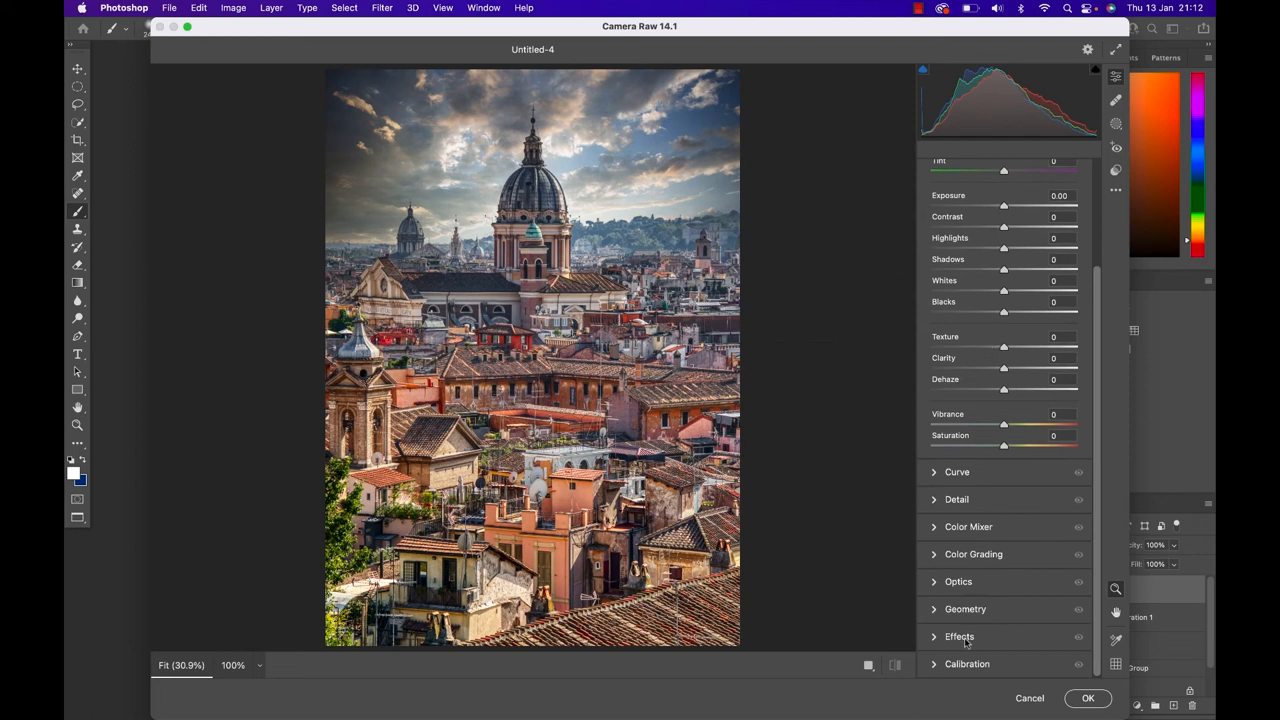
click(960, 636)
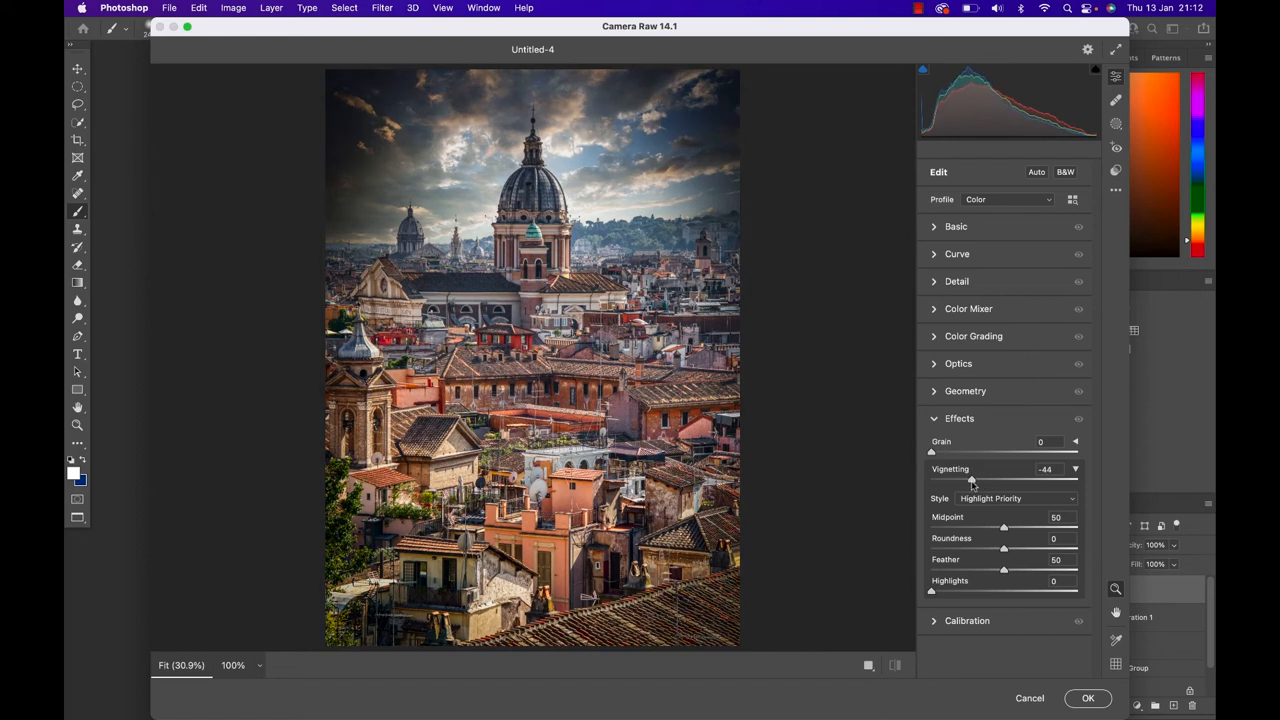
drag(960, 480, 1008, 480)
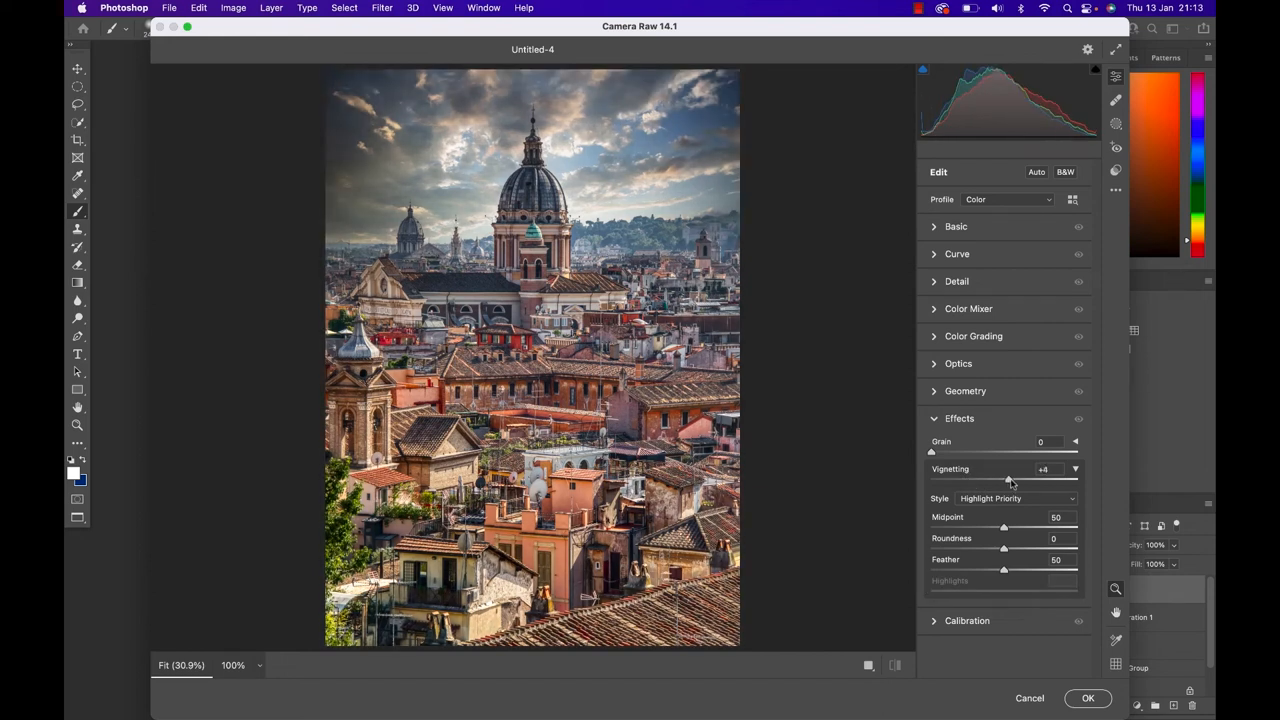
drag(1008, 478, 1020, 478)
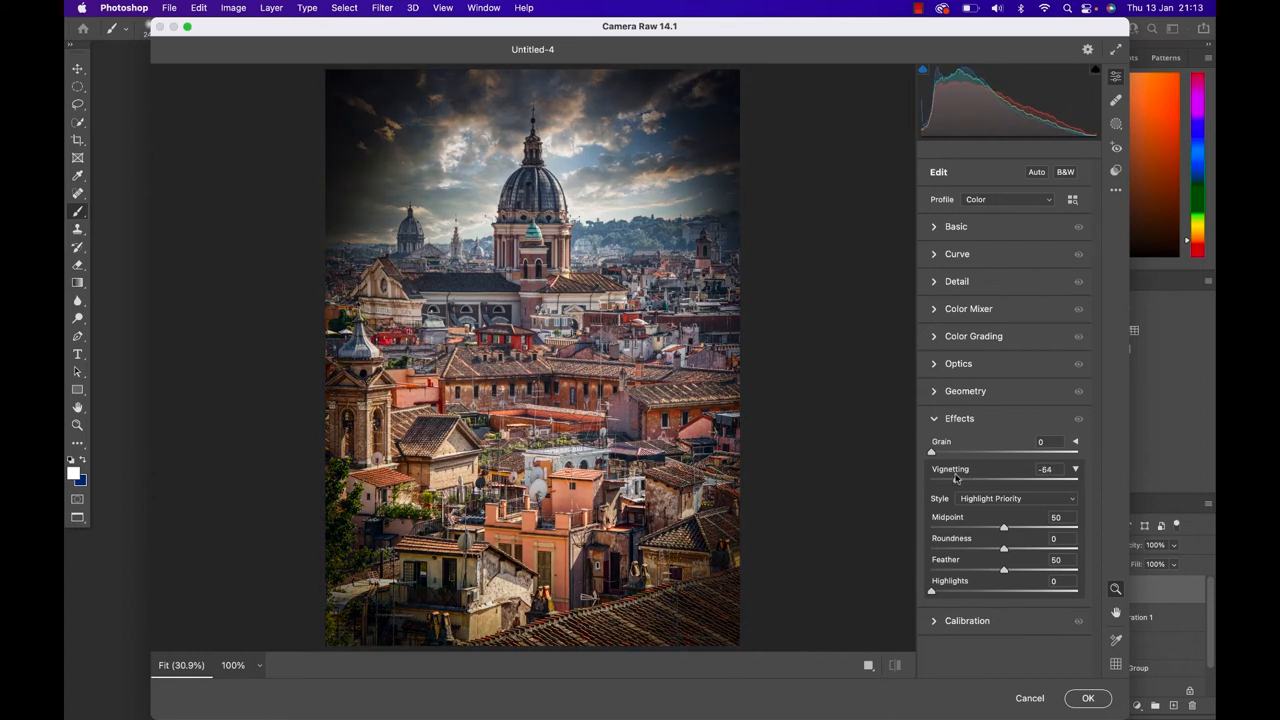
drag(956, 480, 964, 480)
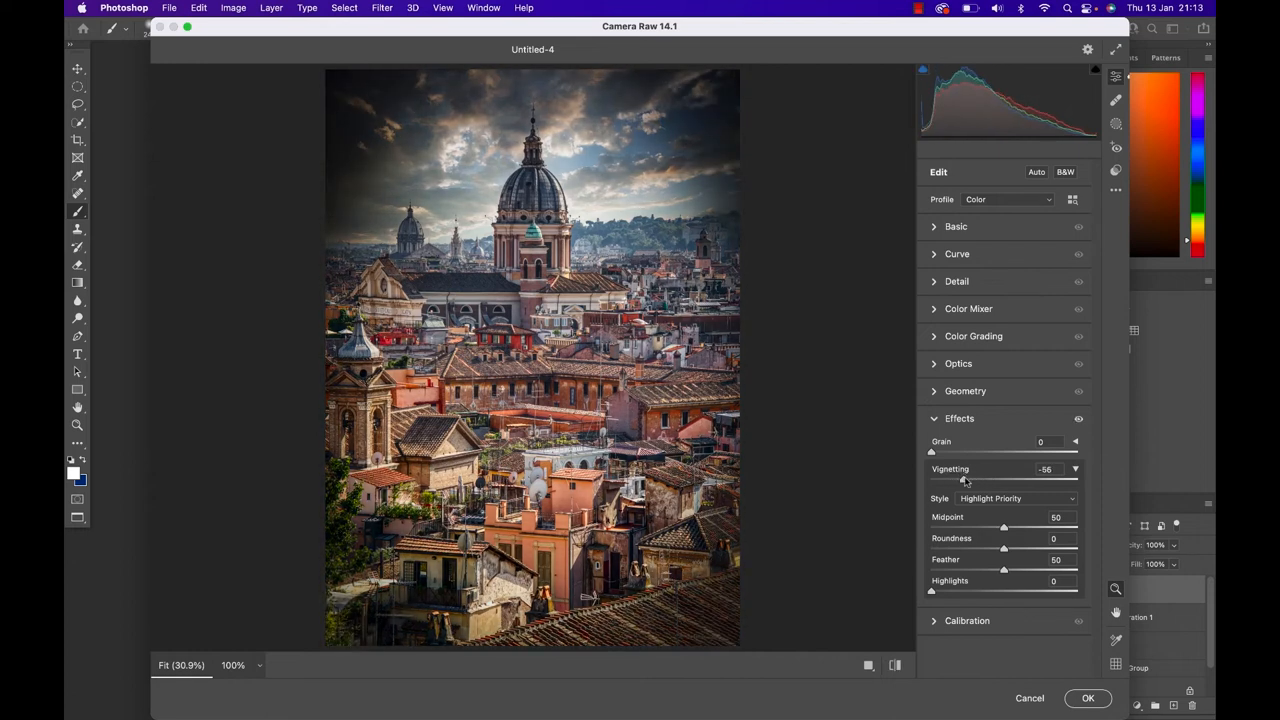
drag(1004, 570, 1050, 570)
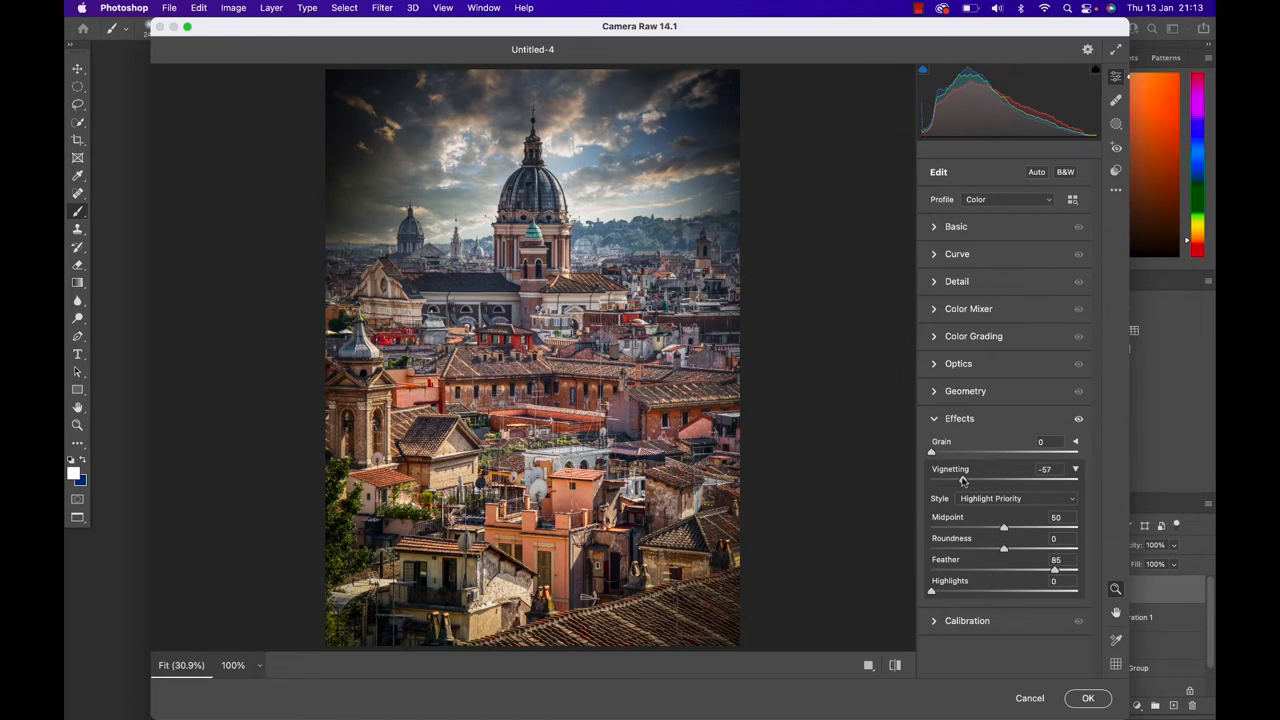
drag(932, 480, 944, 480)
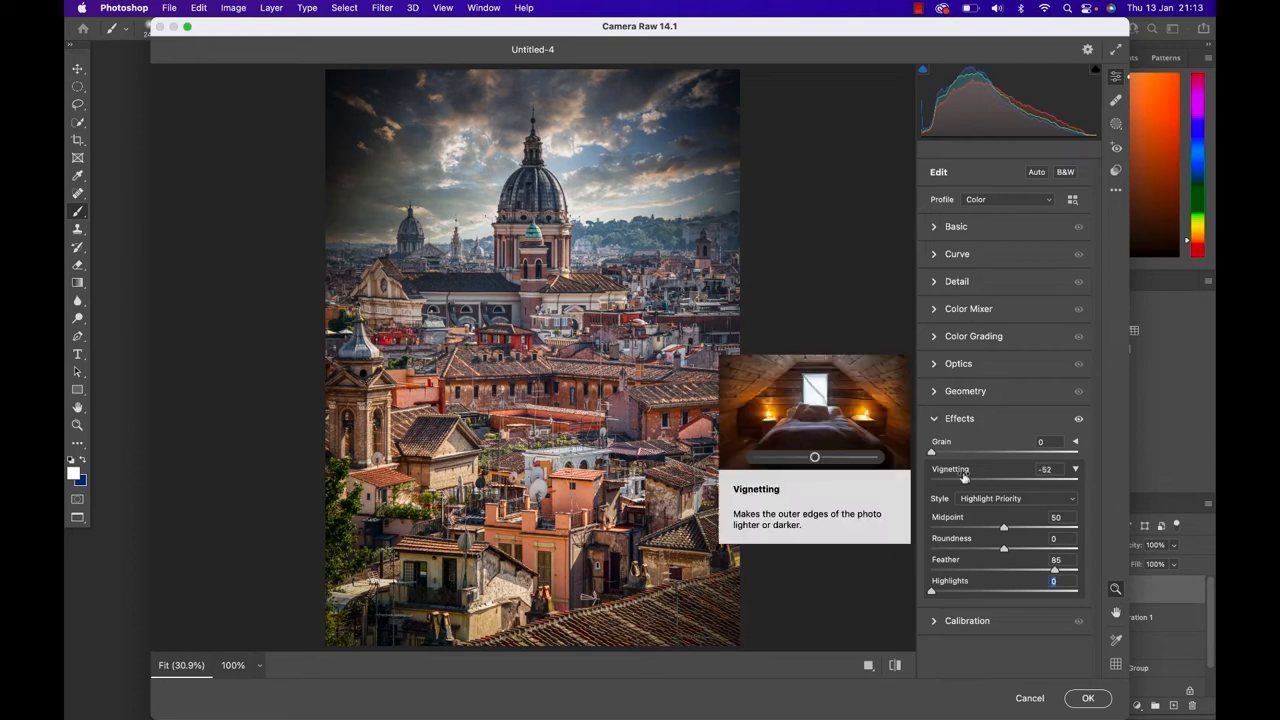
click(1088, 698)
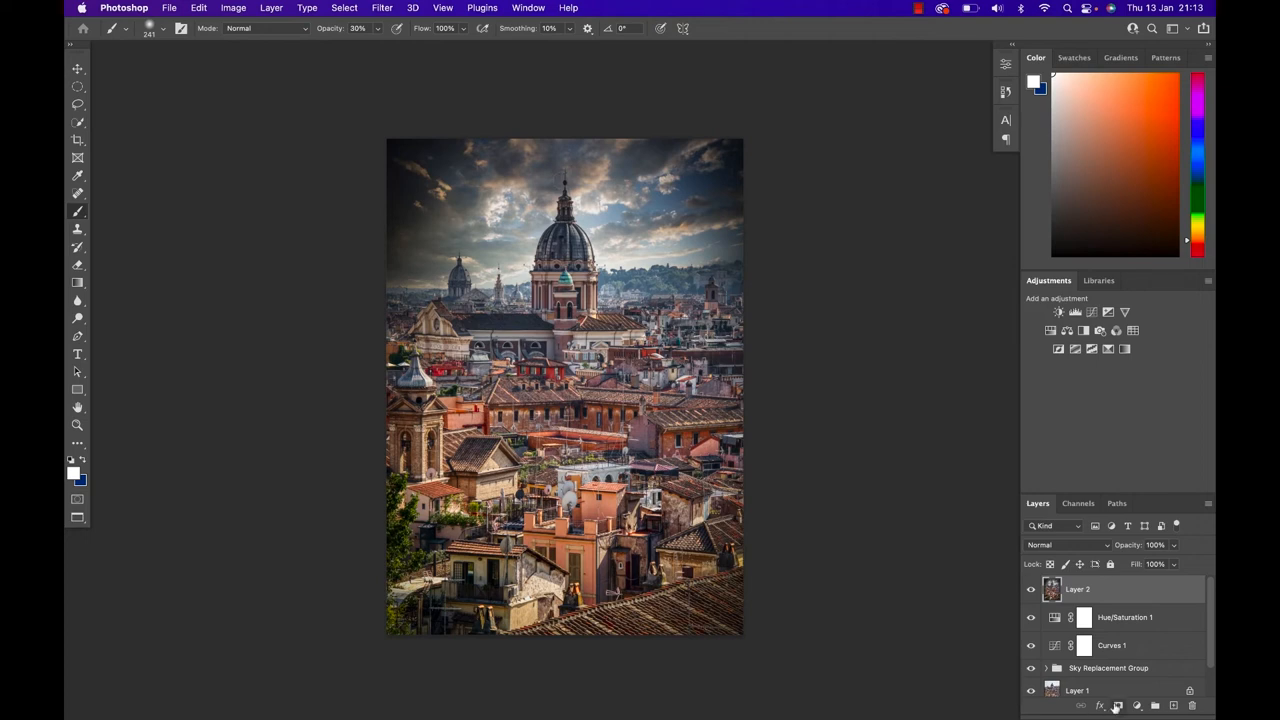
mouse_move(1048, 572)
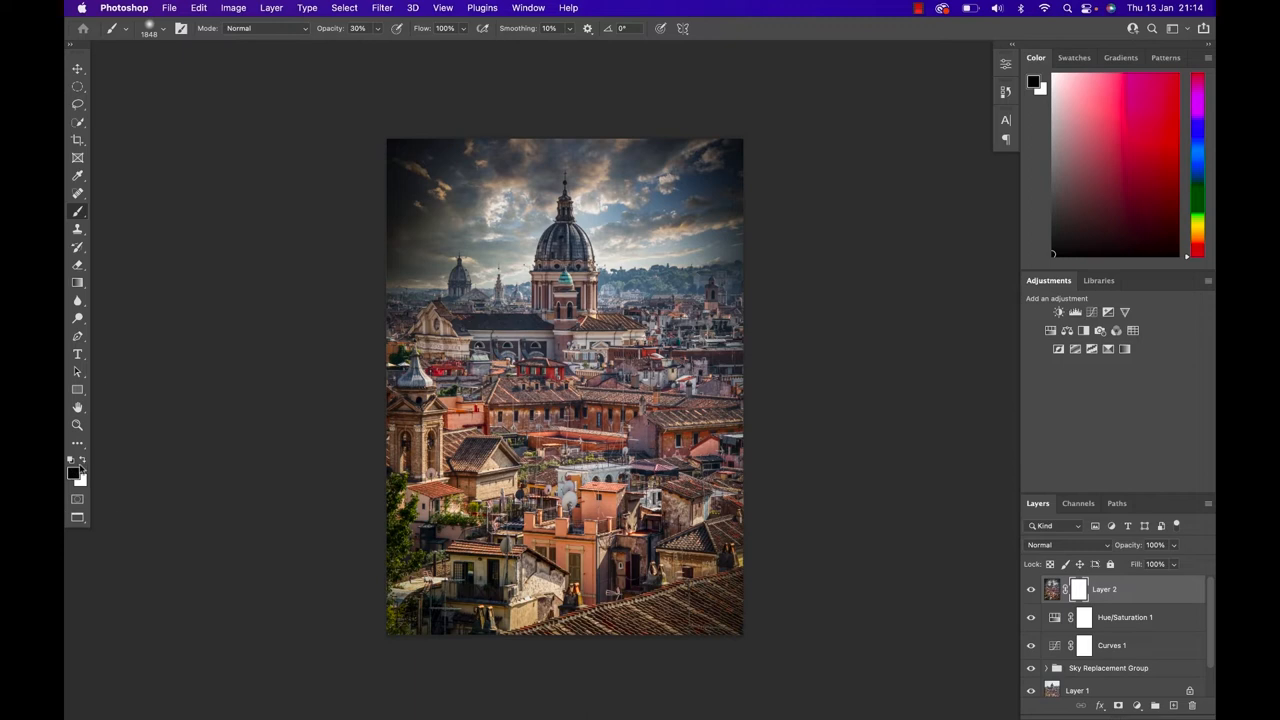
mouse_move(460, 196)
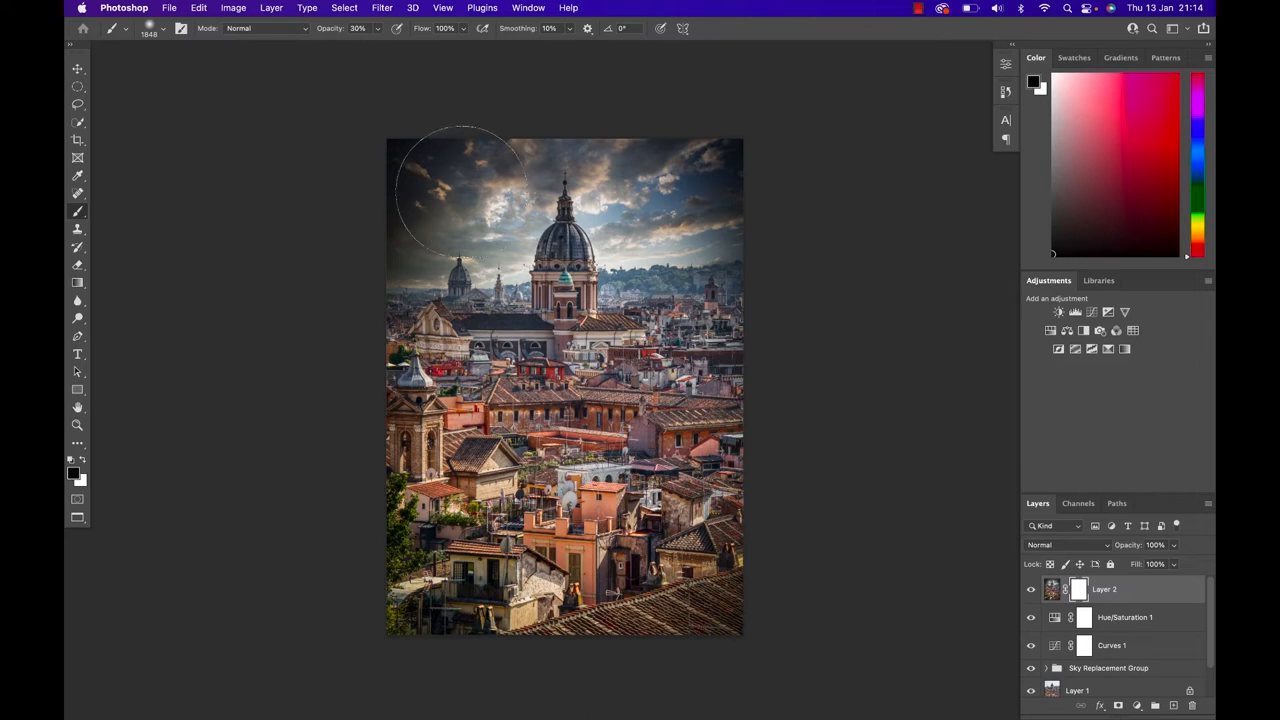
mouse_move(452, 192)
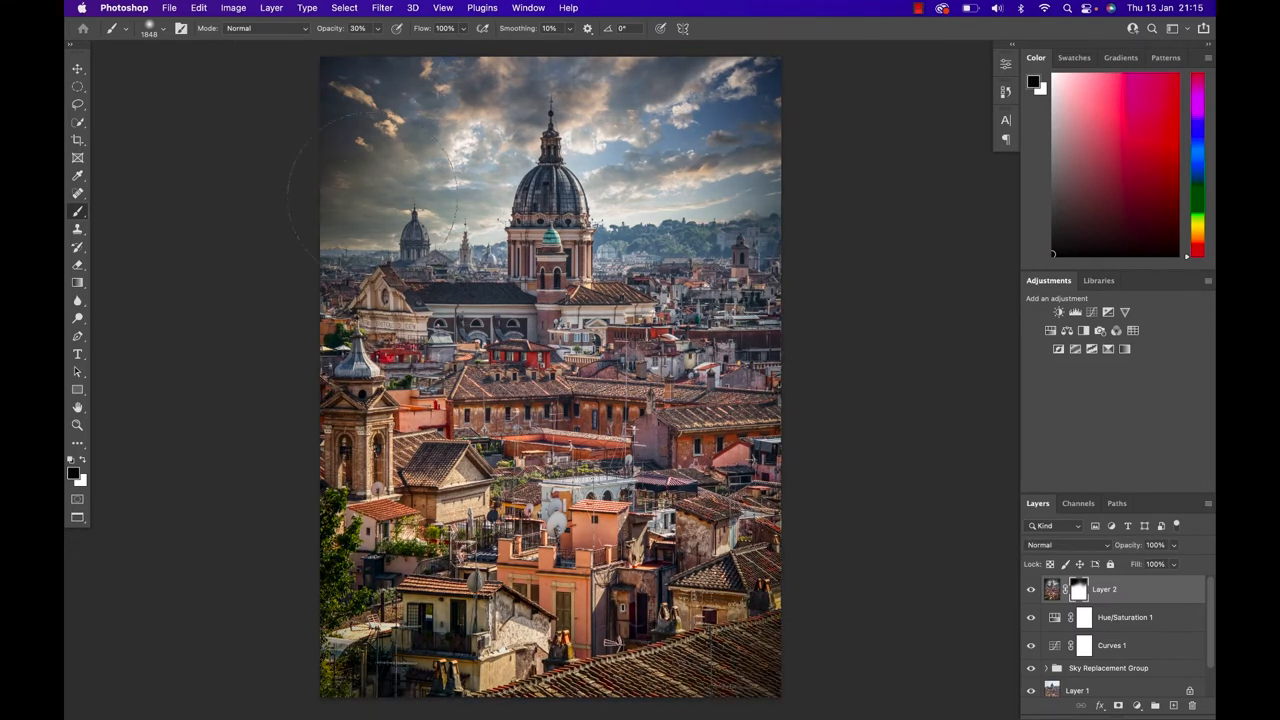
mouse_move(880, 284)
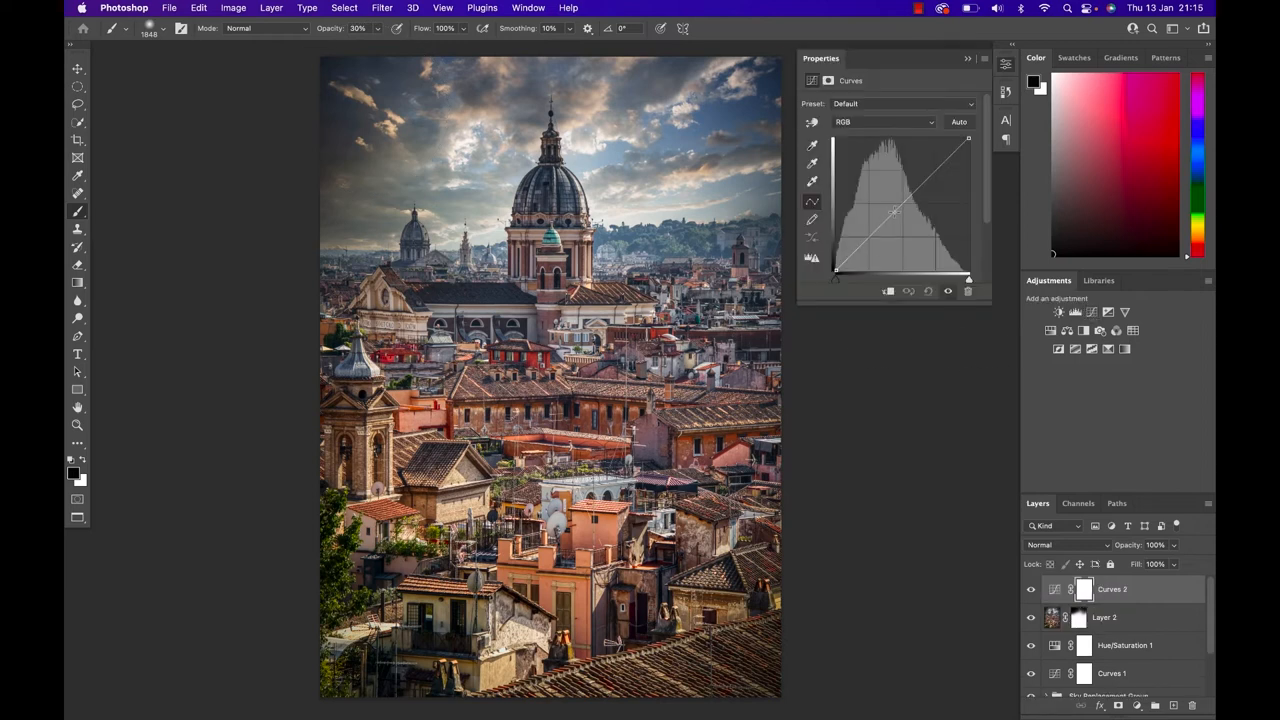
- Lift the Curves 2 tone curve, invert its mask, and fine-tune the corner brightening
drag(900, 212, 884, 206)
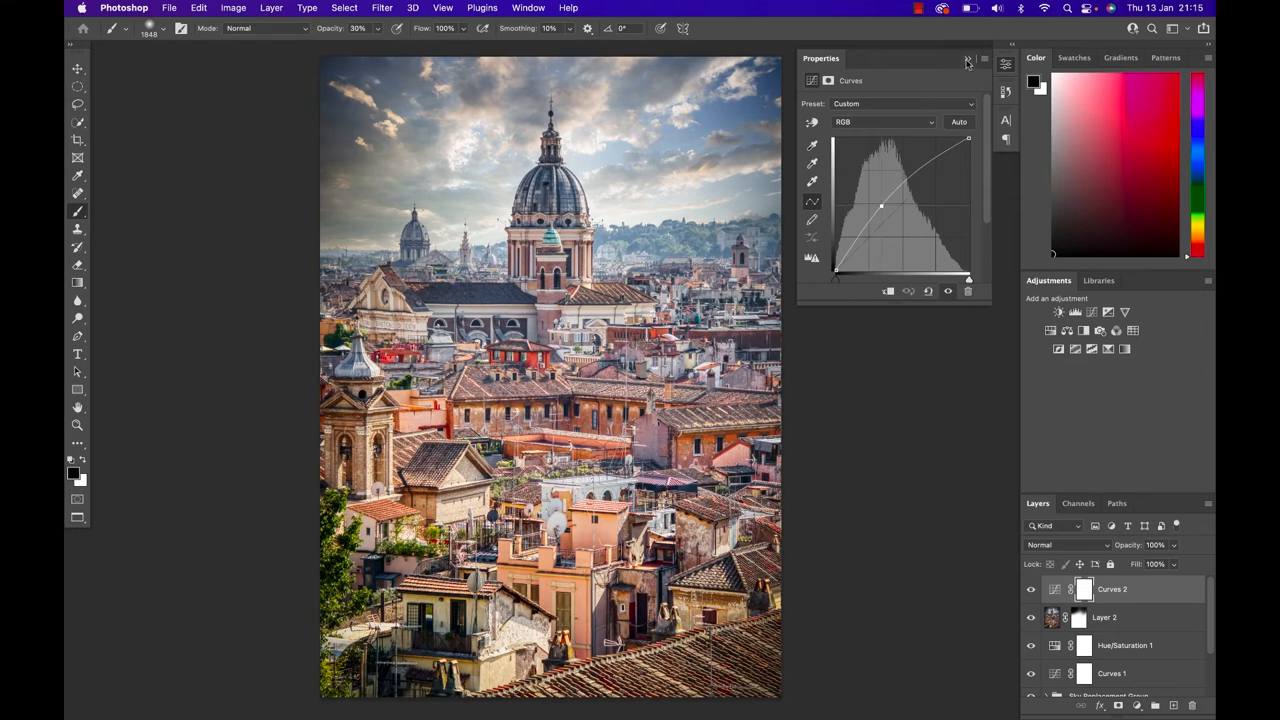
key(cmd+i)
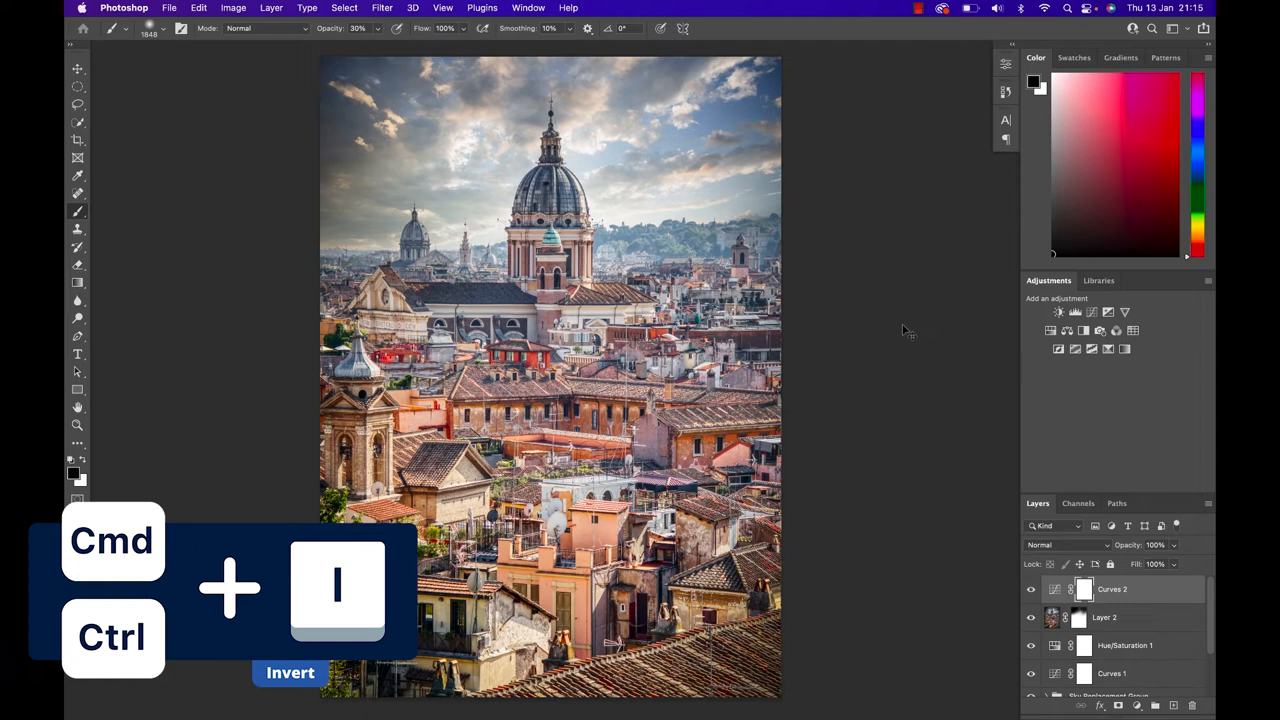
key(cmd+i)
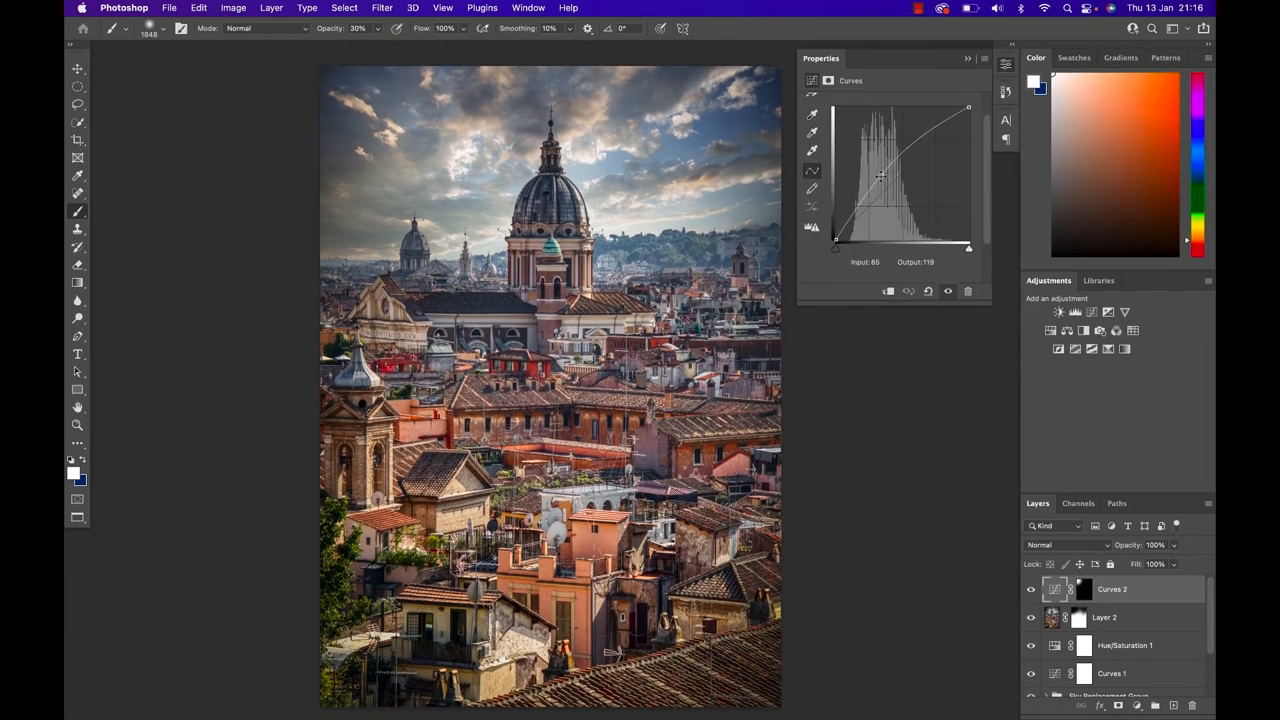
drag(880, 176, 876, 170)
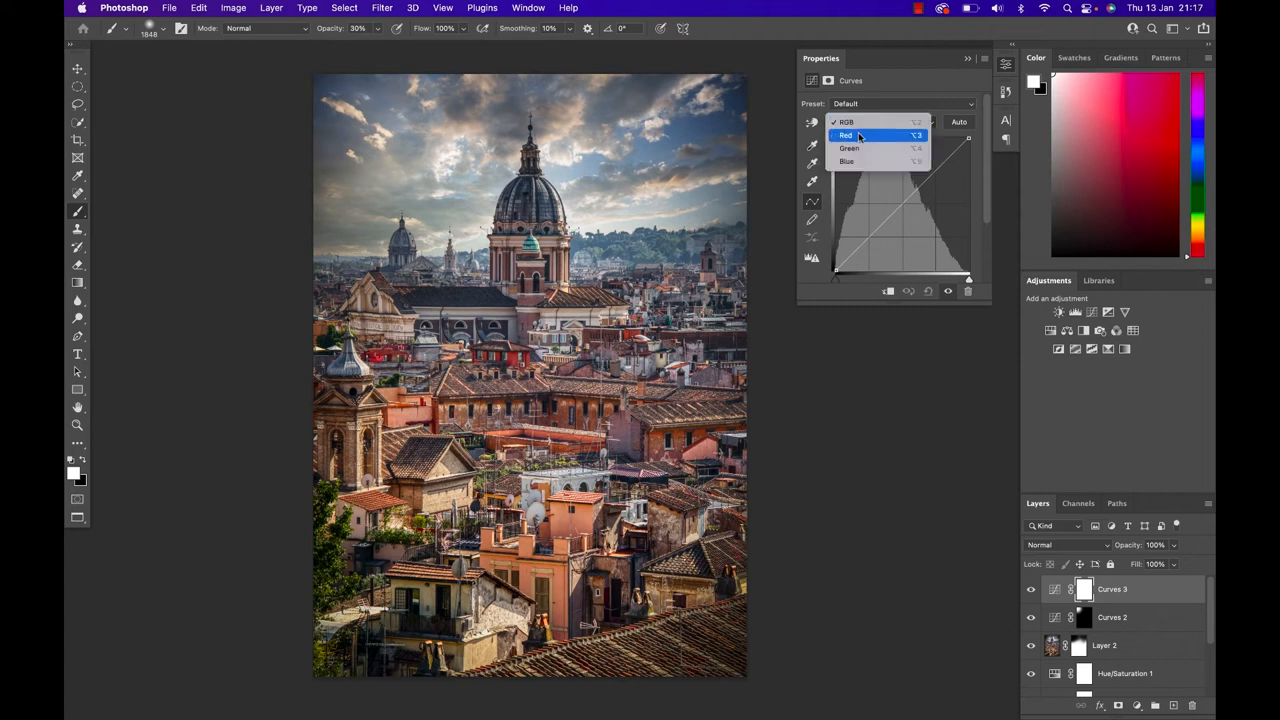
- Shape the red channel curve of Curves 3, then move to the green channel
click(846, 136)
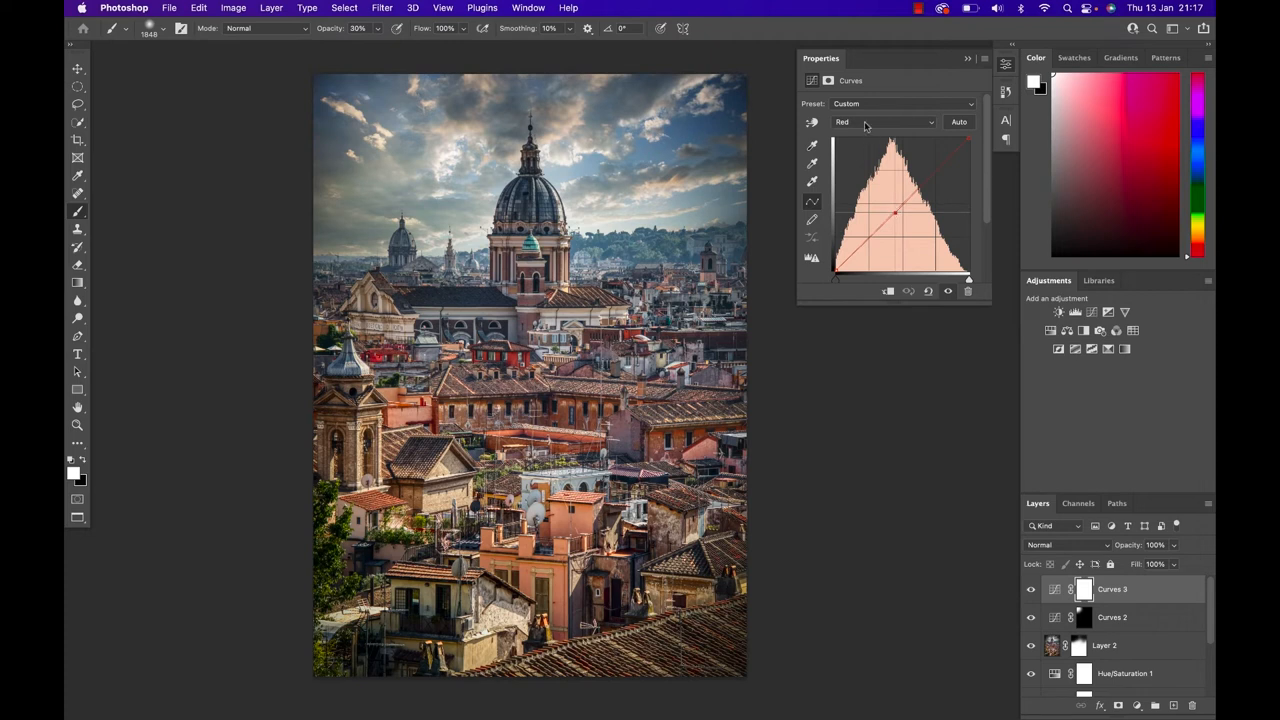
click(884, 122)
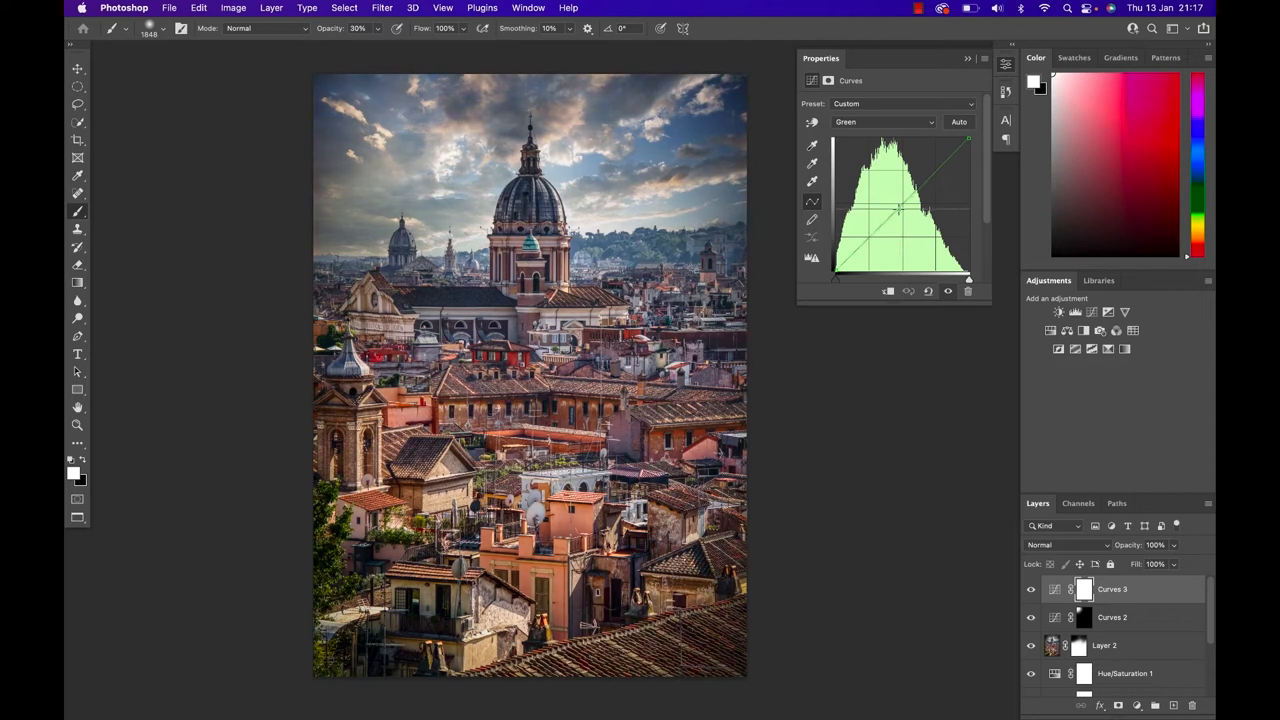
mouse_move(1048, 504)
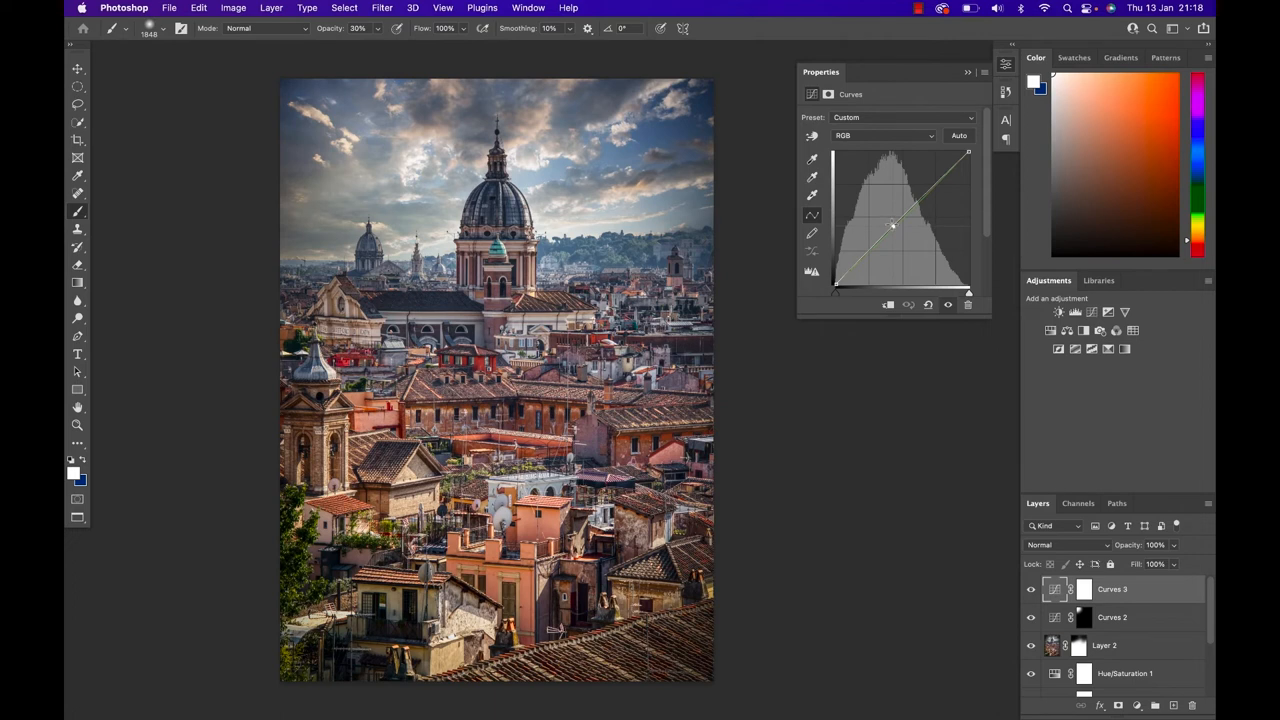
- Nudge the overall RGB tone curve of Curves 3 to finish its colour balance
drag(892, 224, 888, 222)
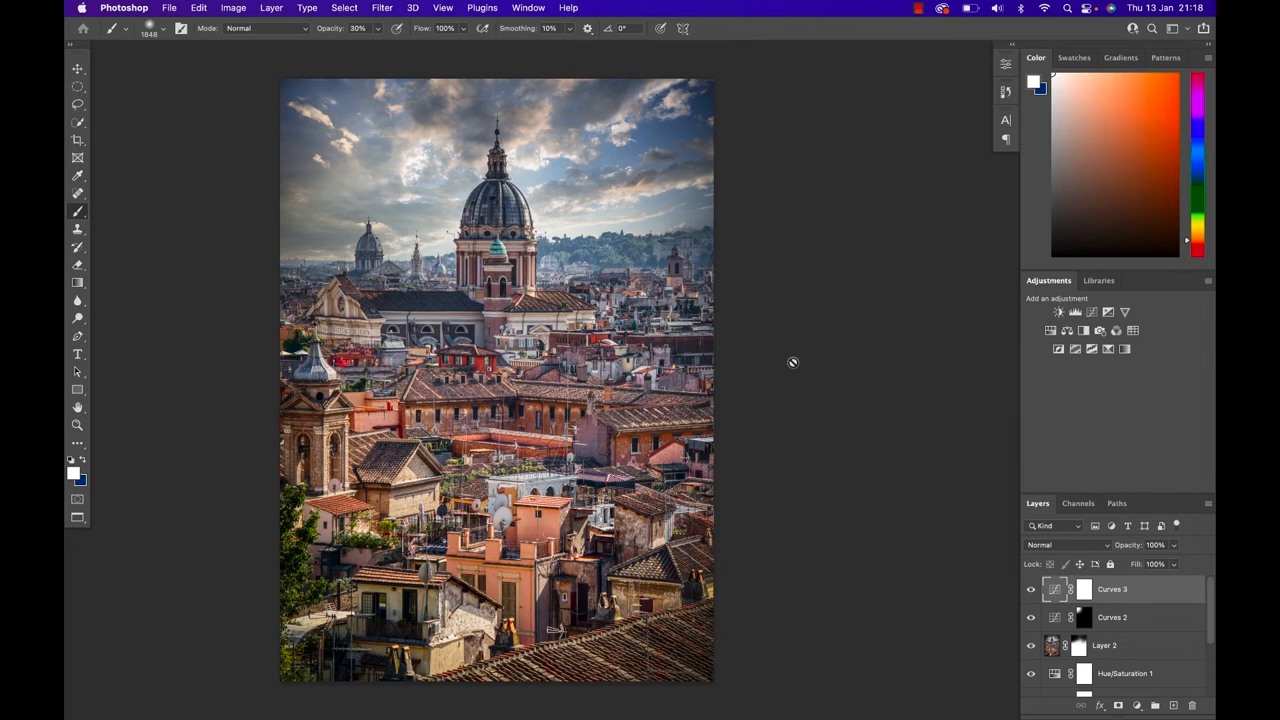
mouse_move(792, 362)
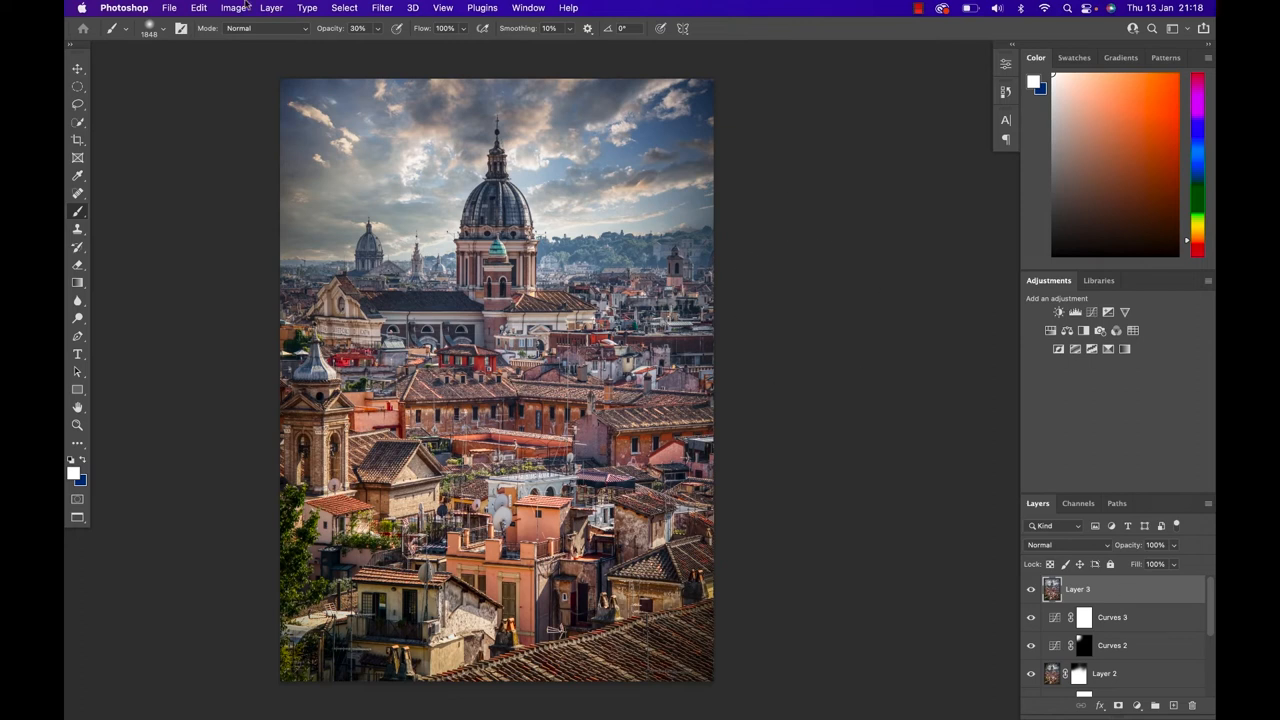
- Boost Clarity to +43 on merged Layer 3 via the Camera Raw Filter and apply it
click(382, 8)
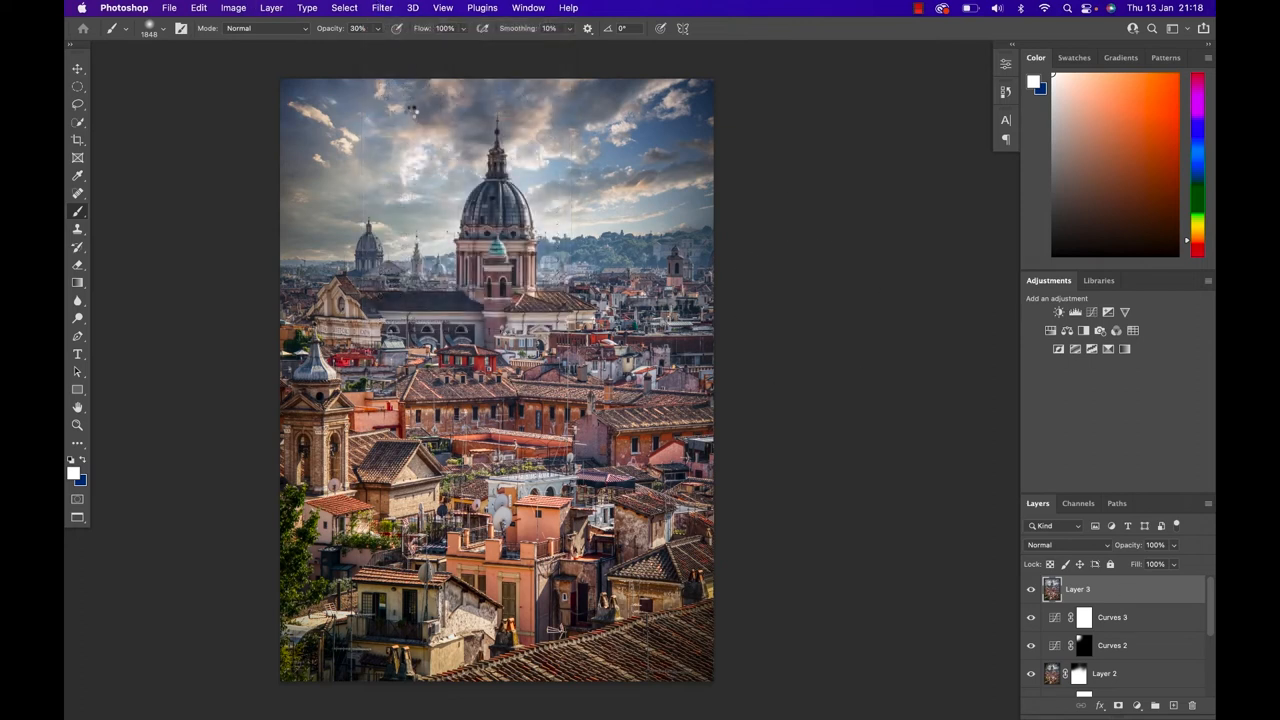
click(380, 8)
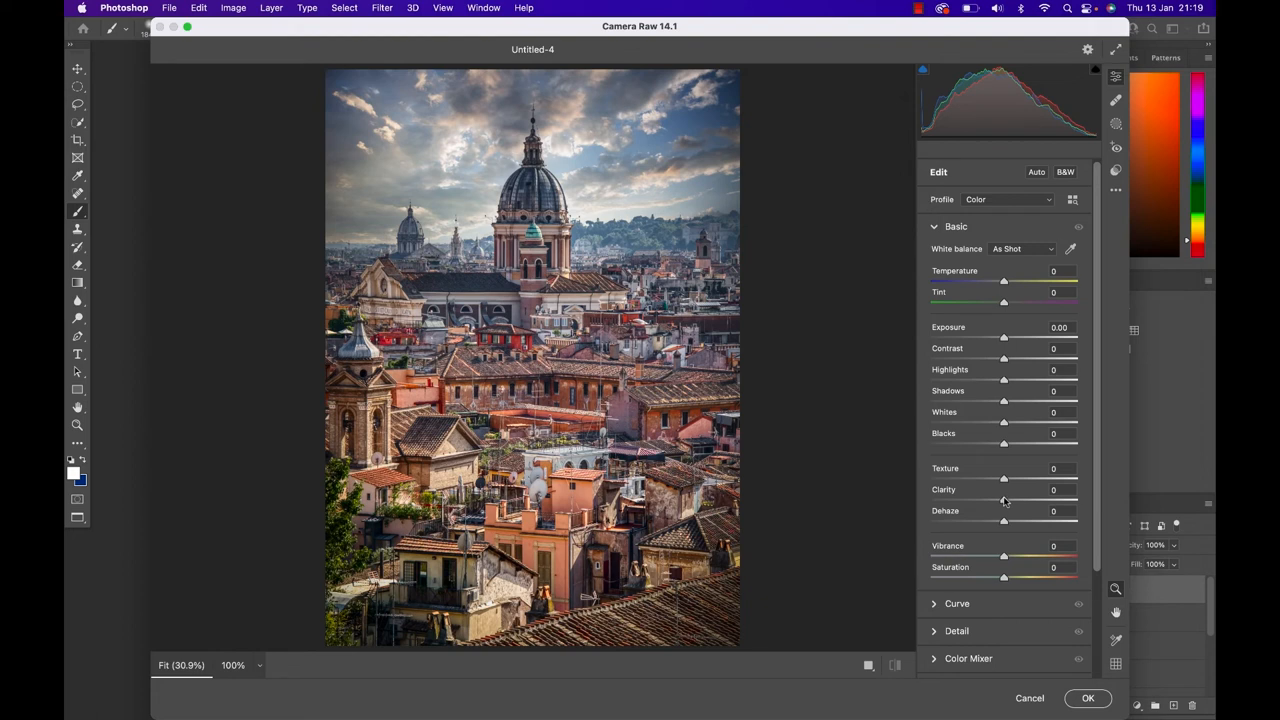
mouse_move(1004, 500)
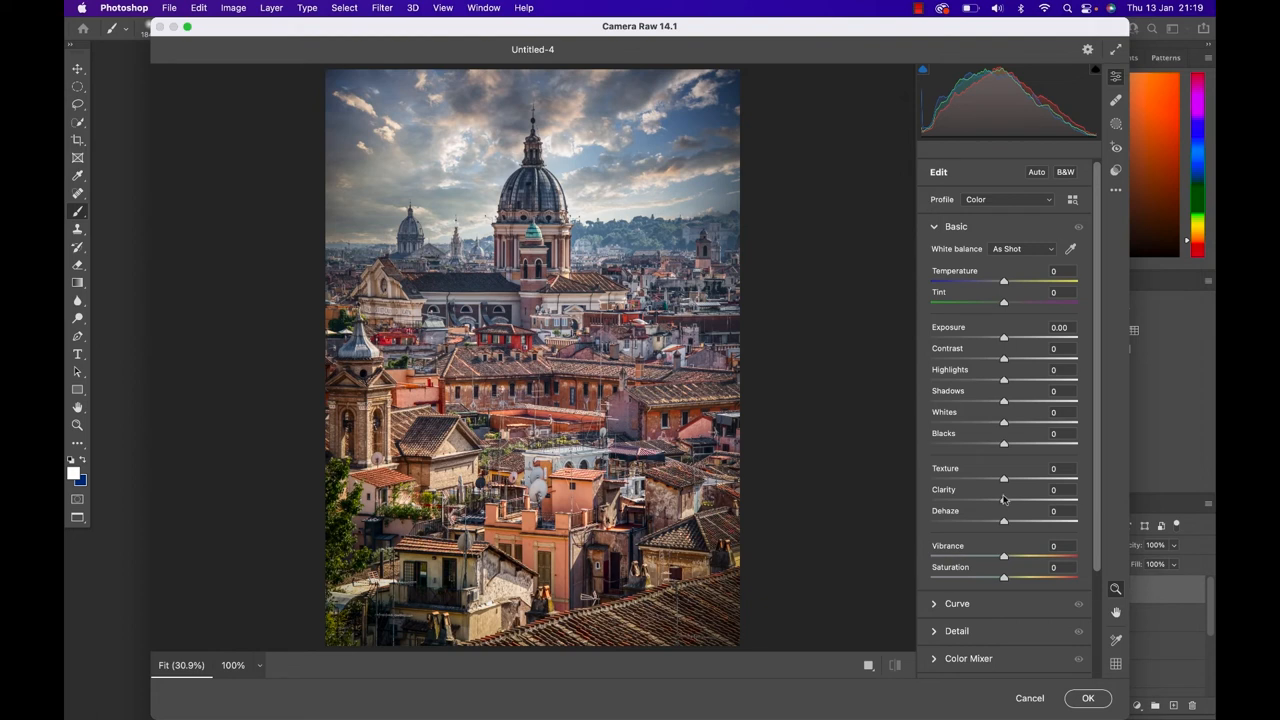
drag(1004, 500, 1056, 500)
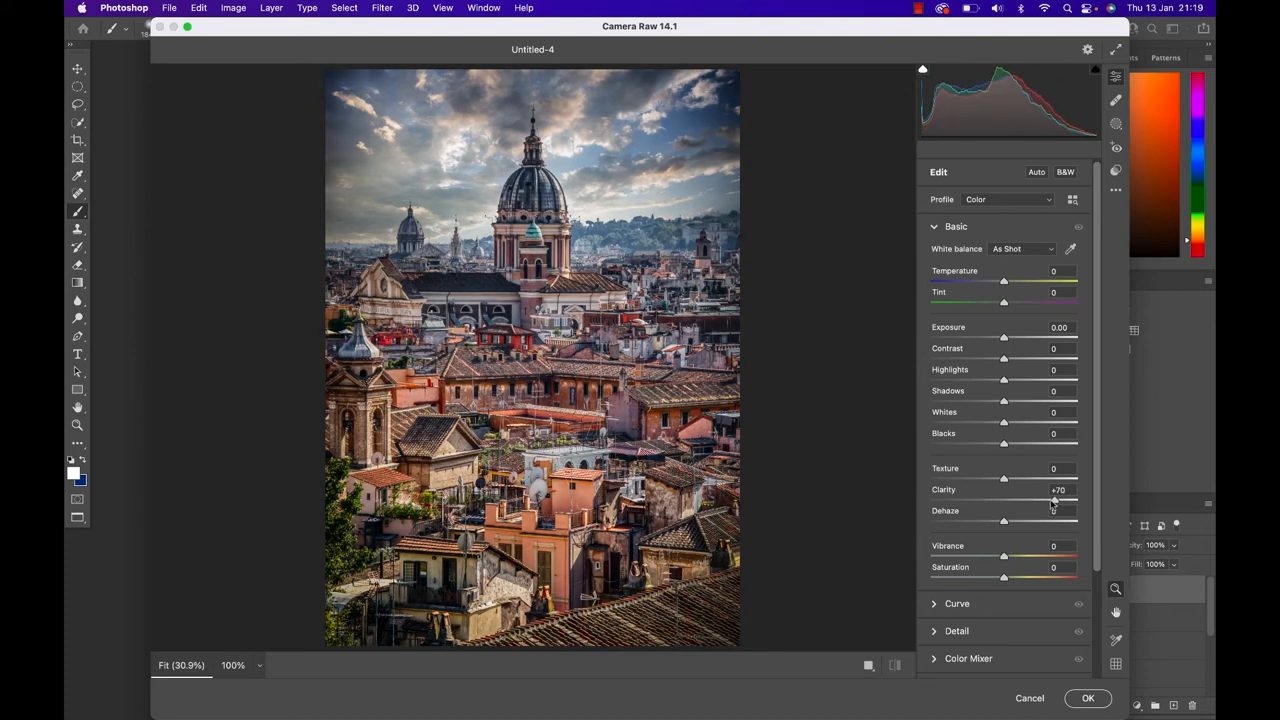
drag(1052, 500, 980, 500)
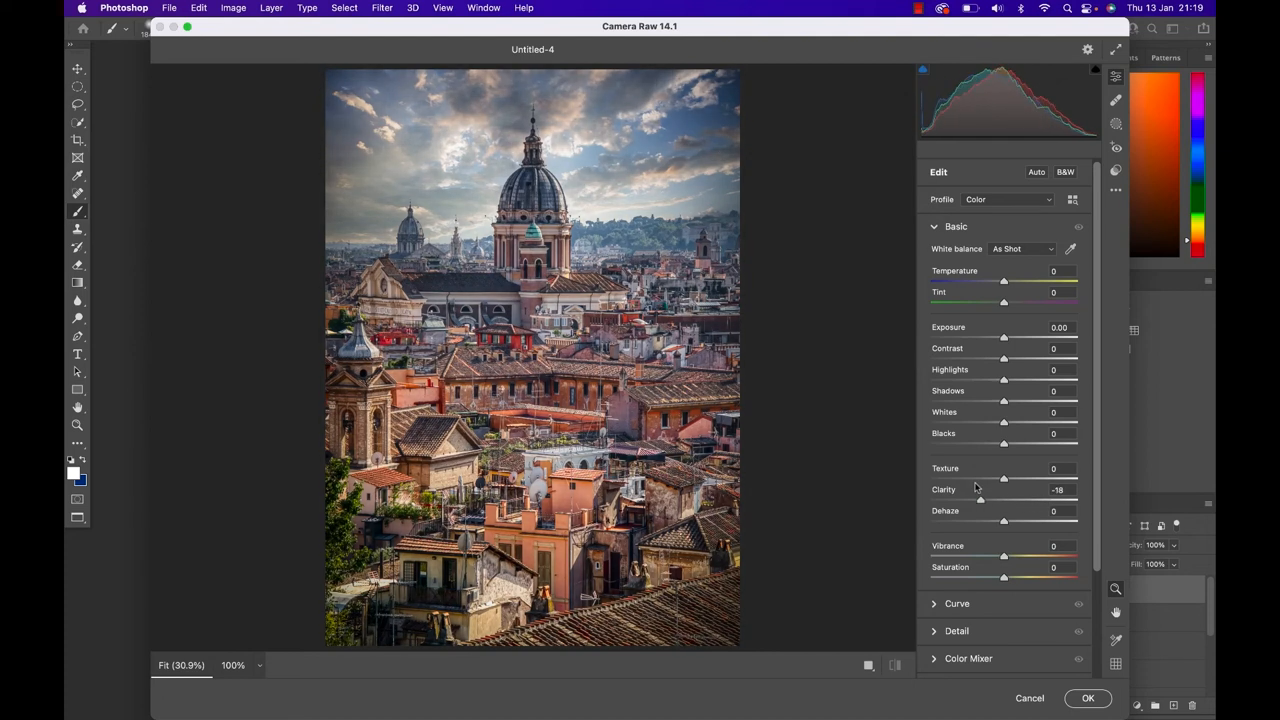
drag(980, 500, 1014, 500)
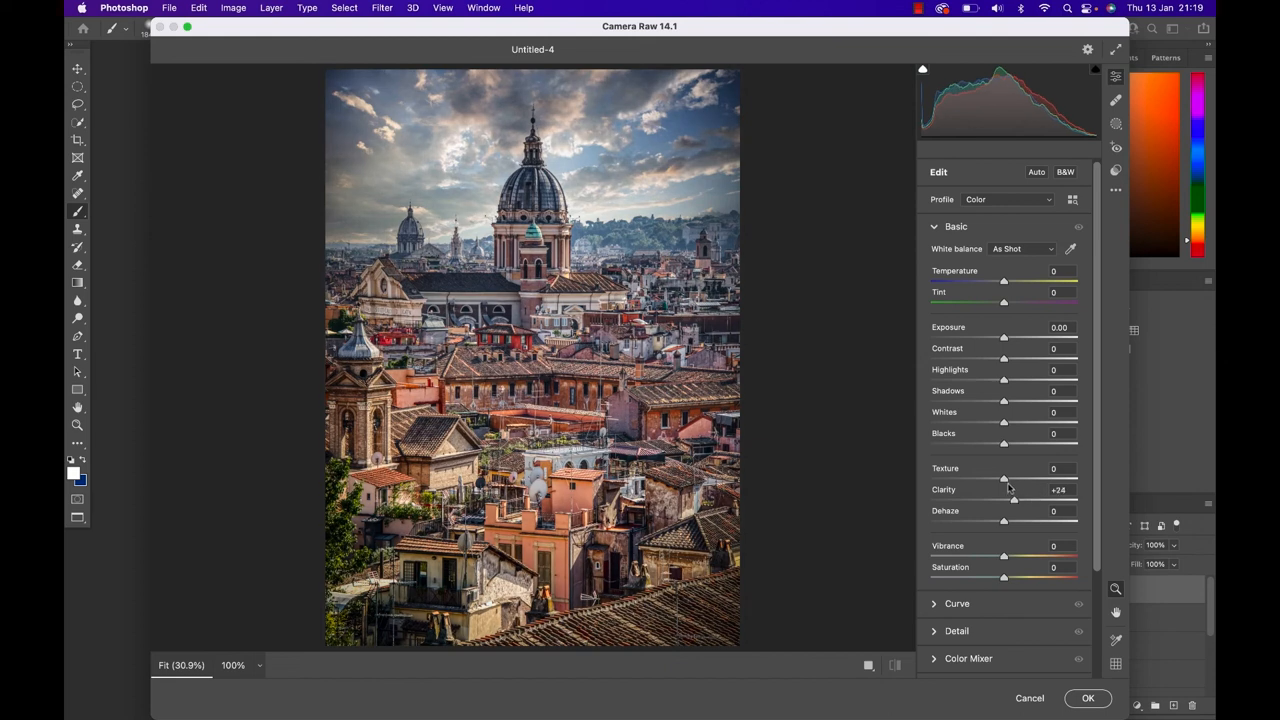
drag(1004, 504, 1040, 504)
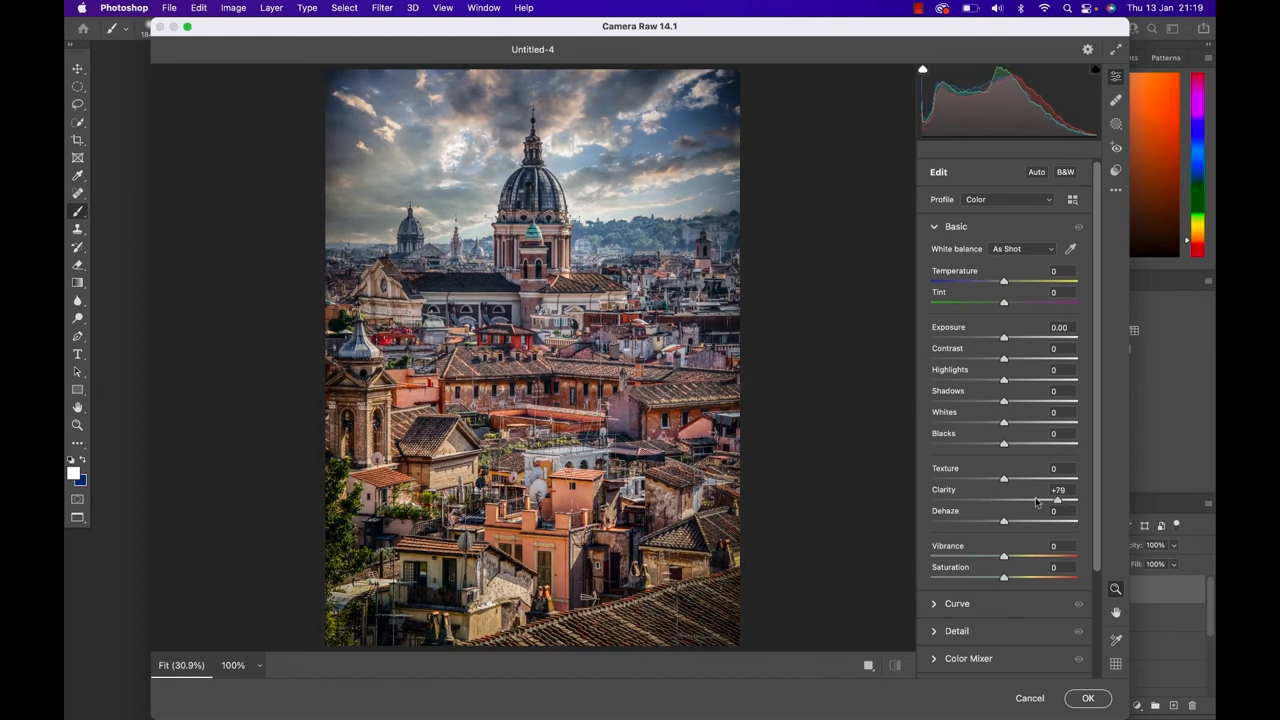
drag(1064, 500, 1050, 500)
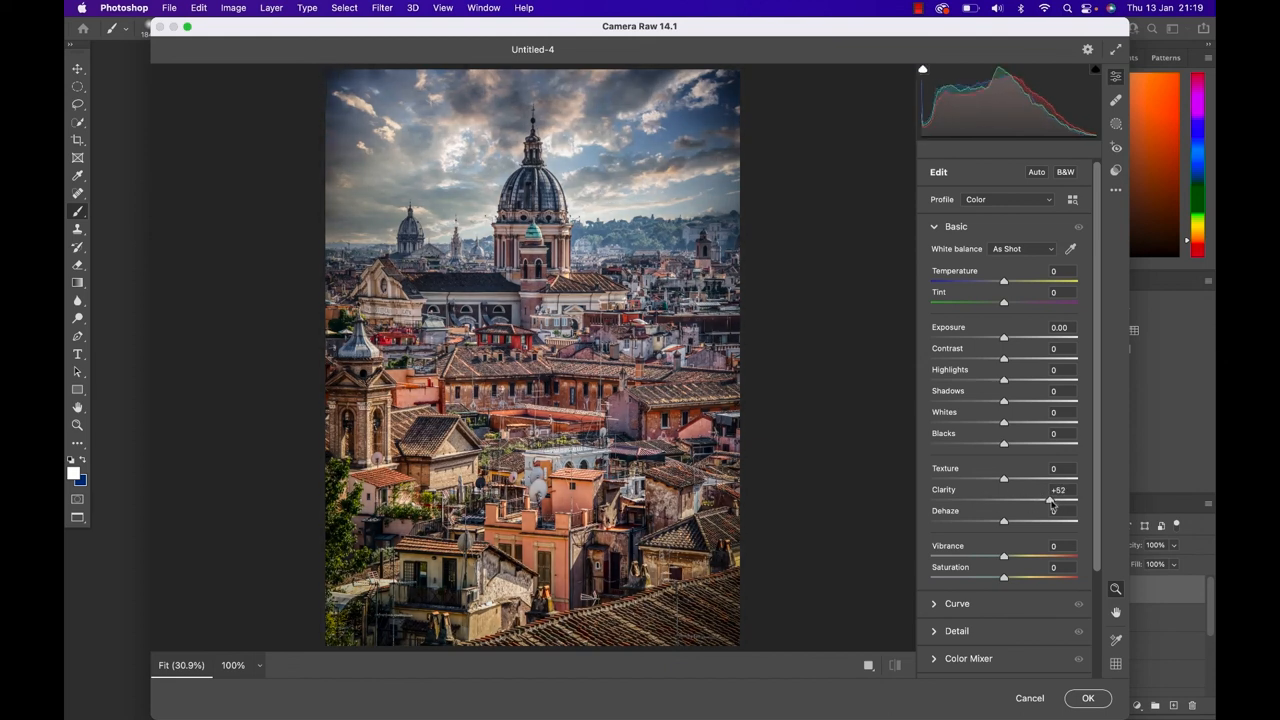
drag(1048, 500, 1052, 500)
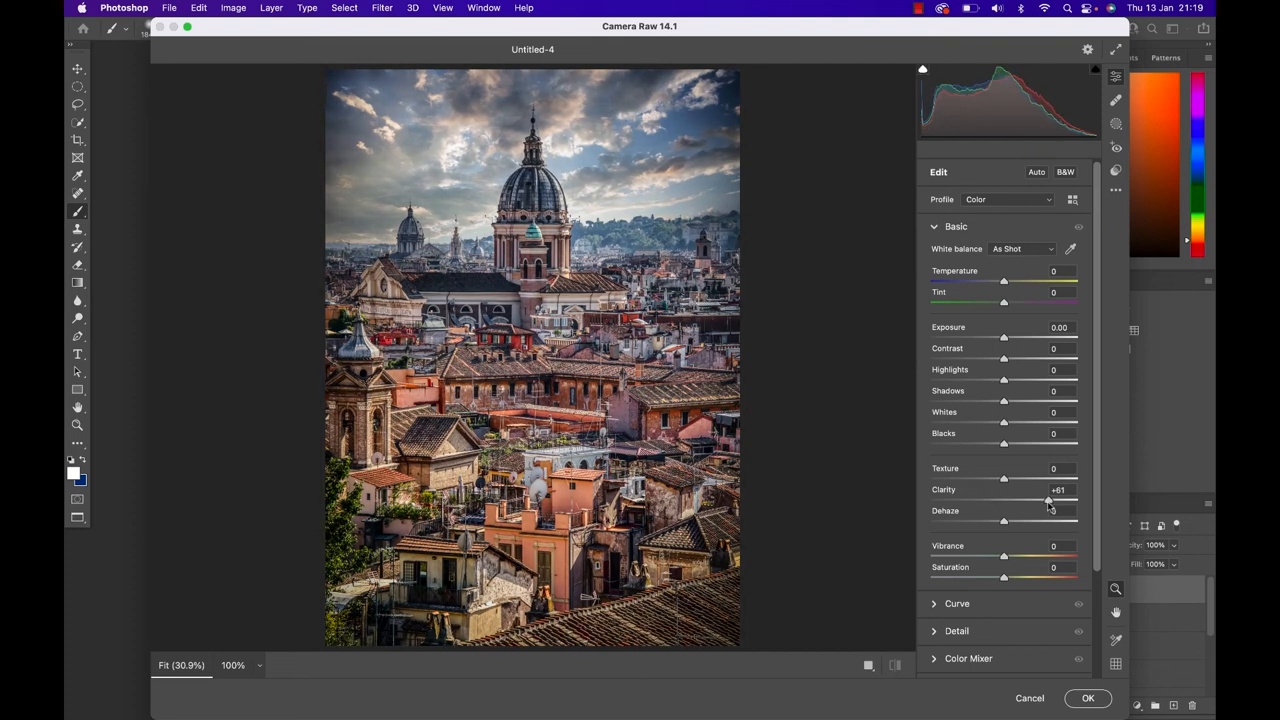
drag(1048, 500, 1030, 500)
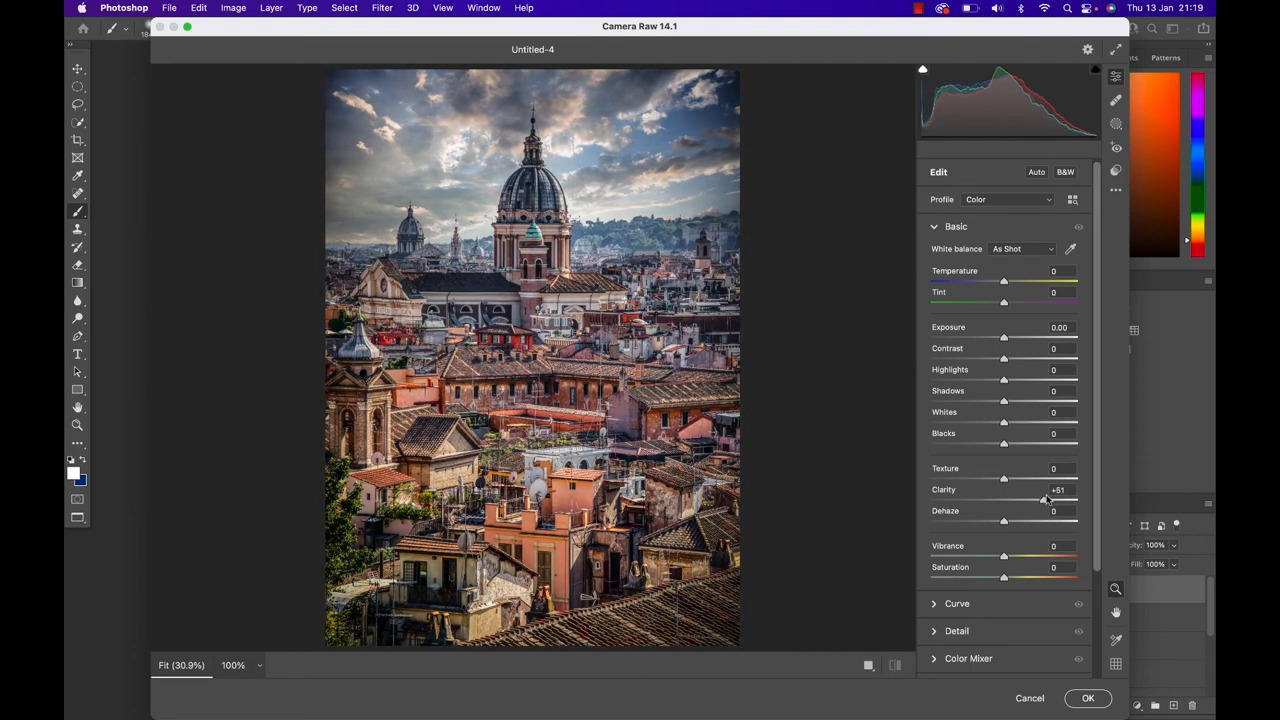
drag(1040, 500, 1050, 500)
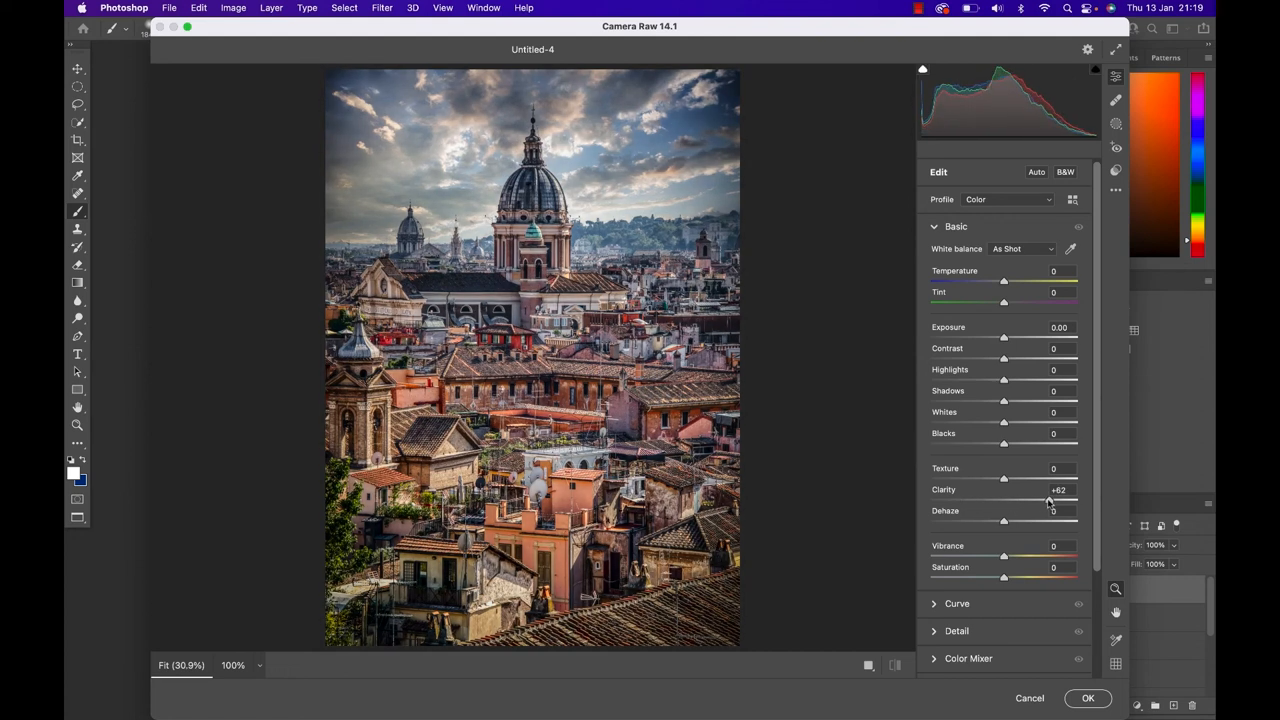
drag(1048, 500, 1036, 500)
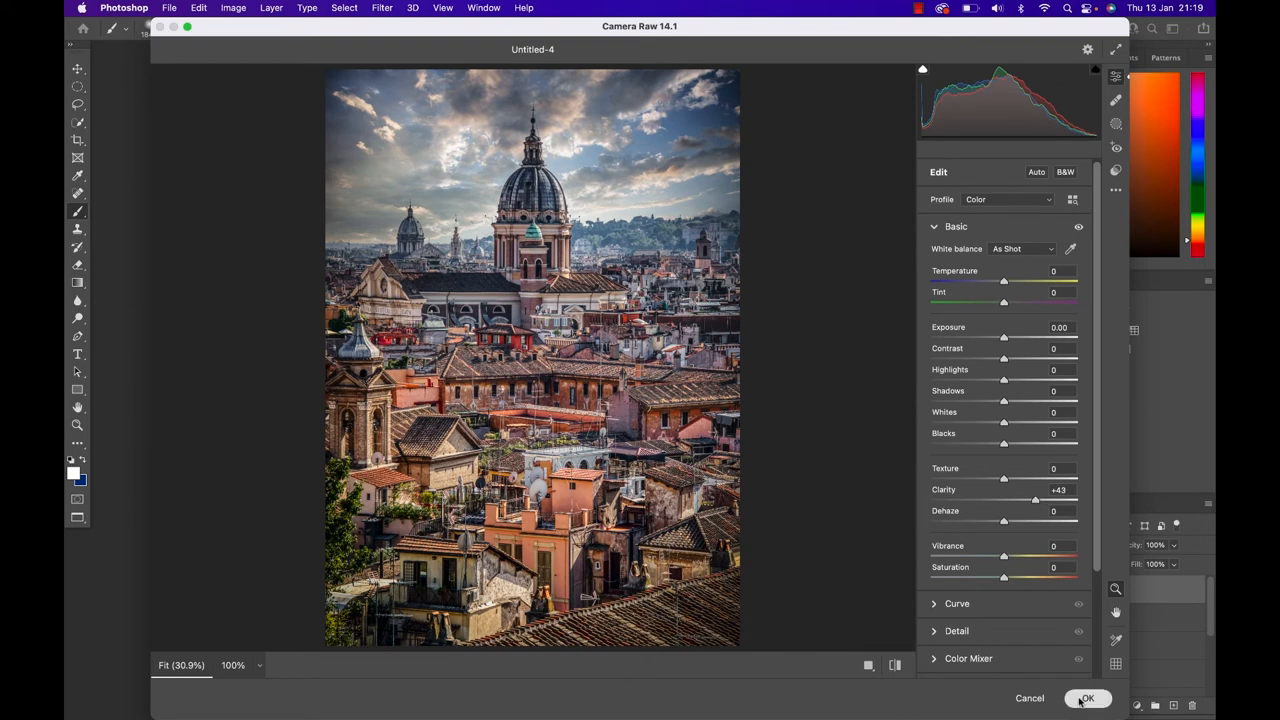
click(1088, 698)
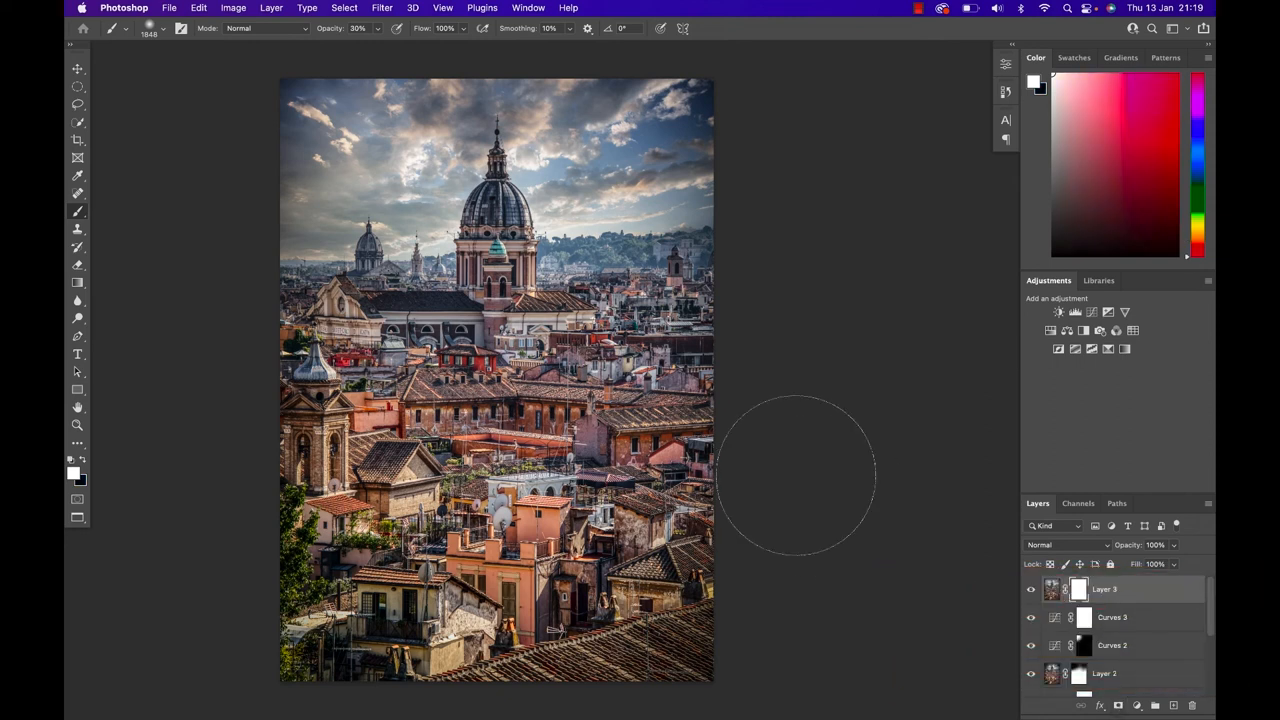
mouse_move(800, 480)
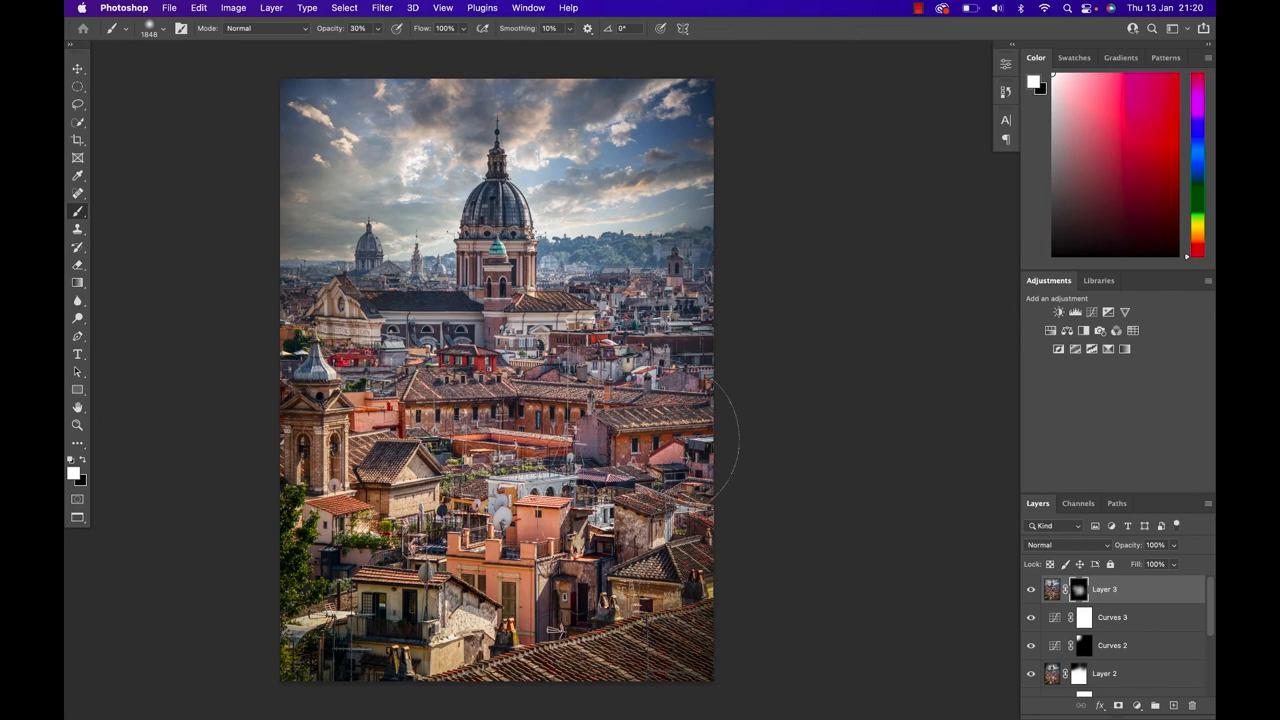
mouse_move(670, 496)
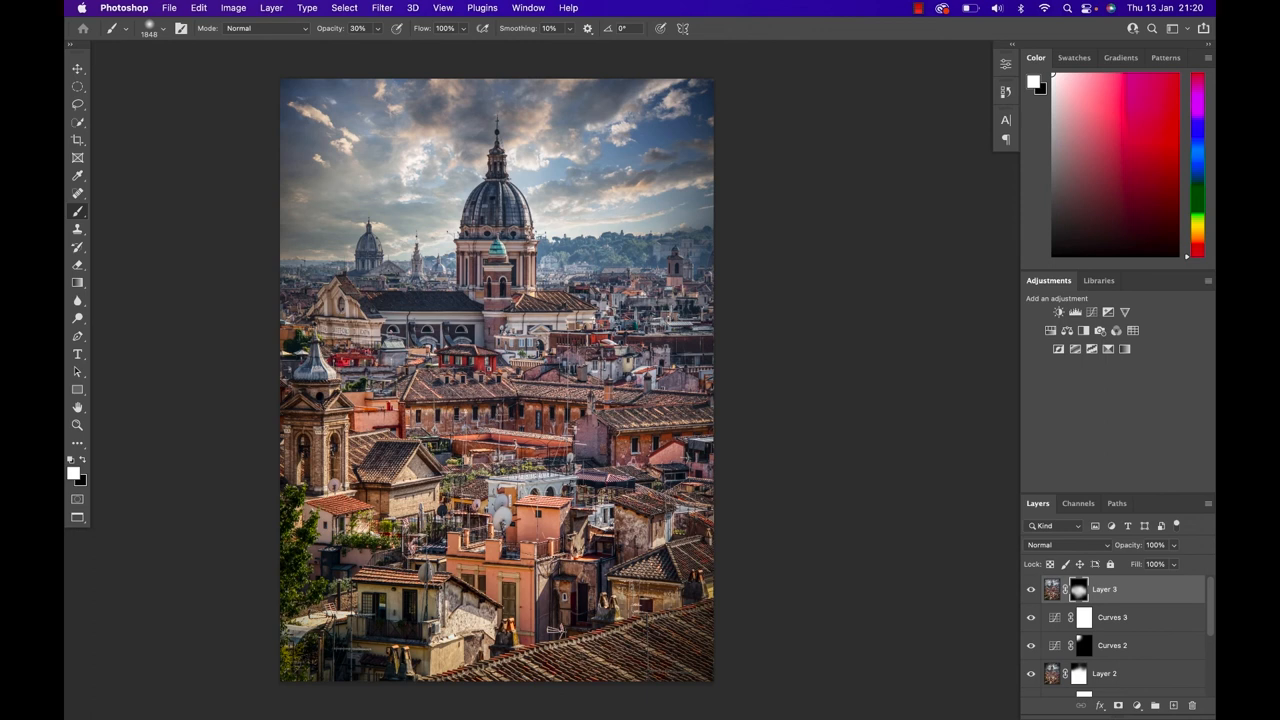
mouse_move(710, 430)
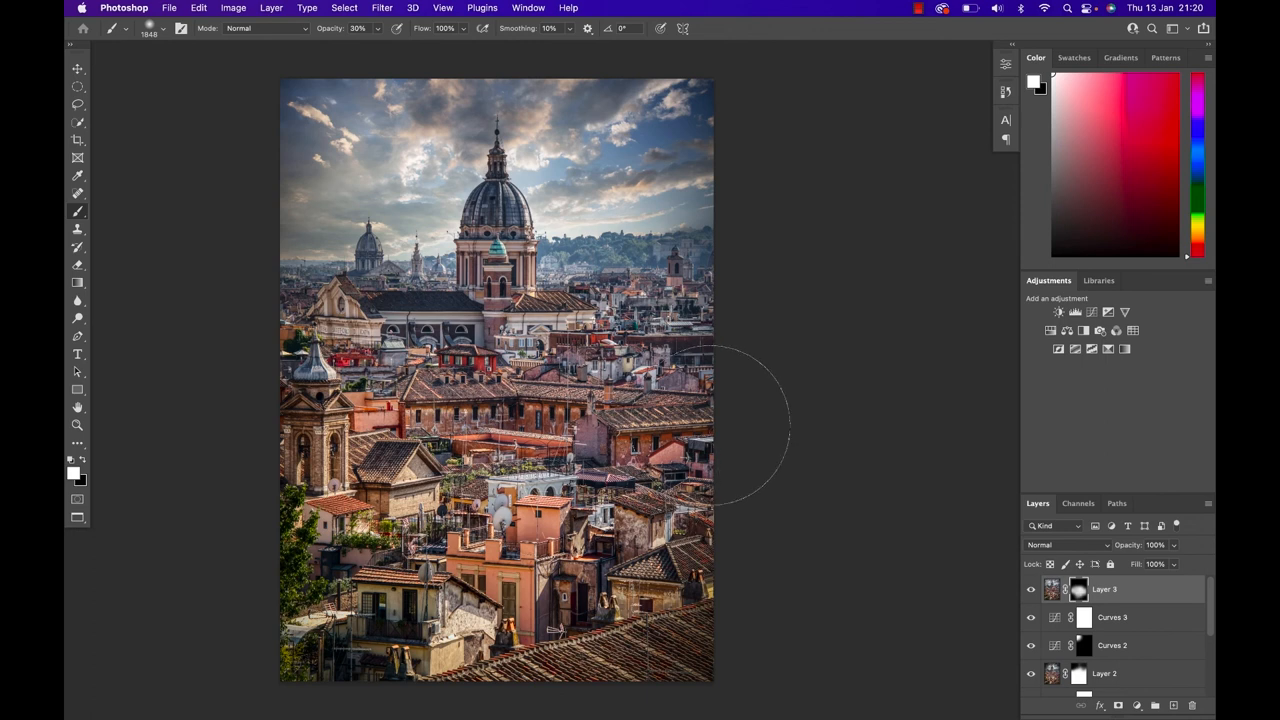
mouse_move(880, 620)
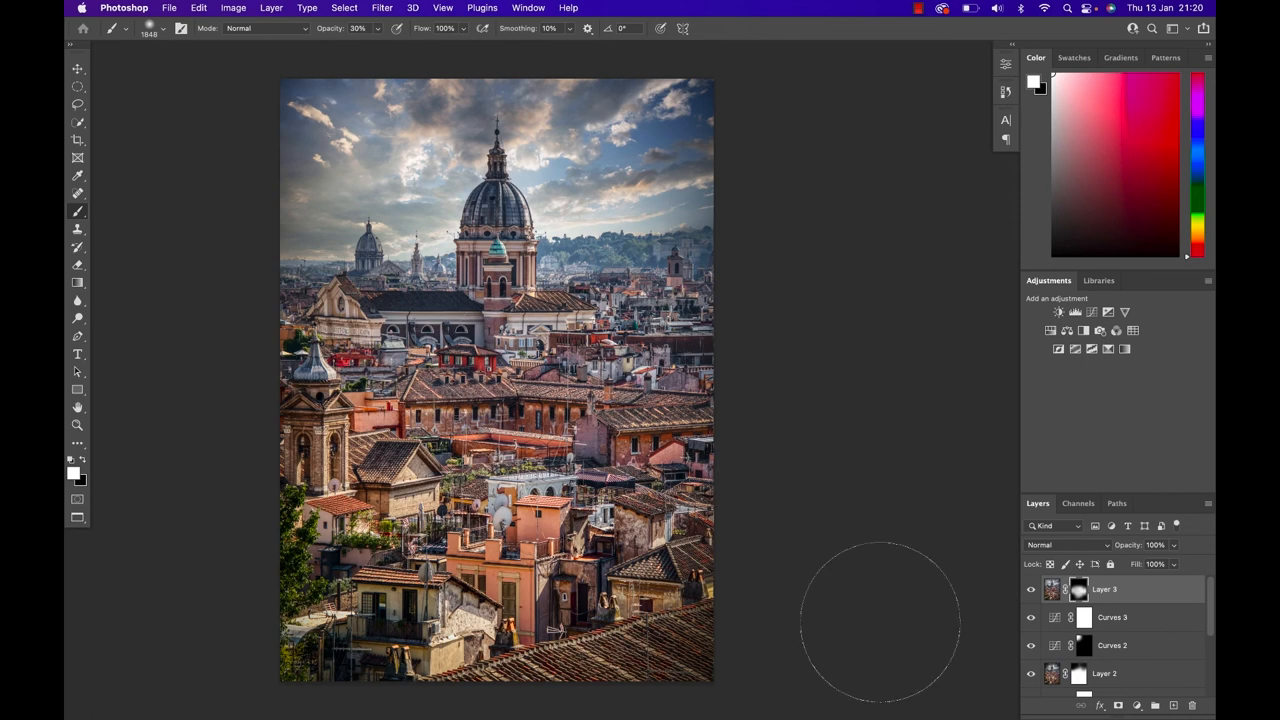